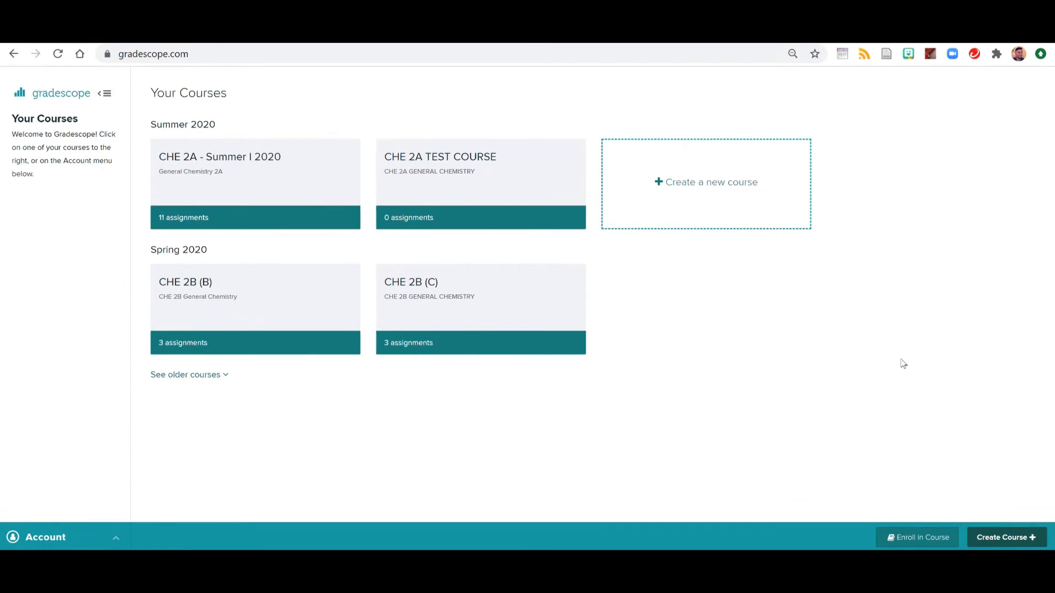
pyautogui.moveTo(328, 165)
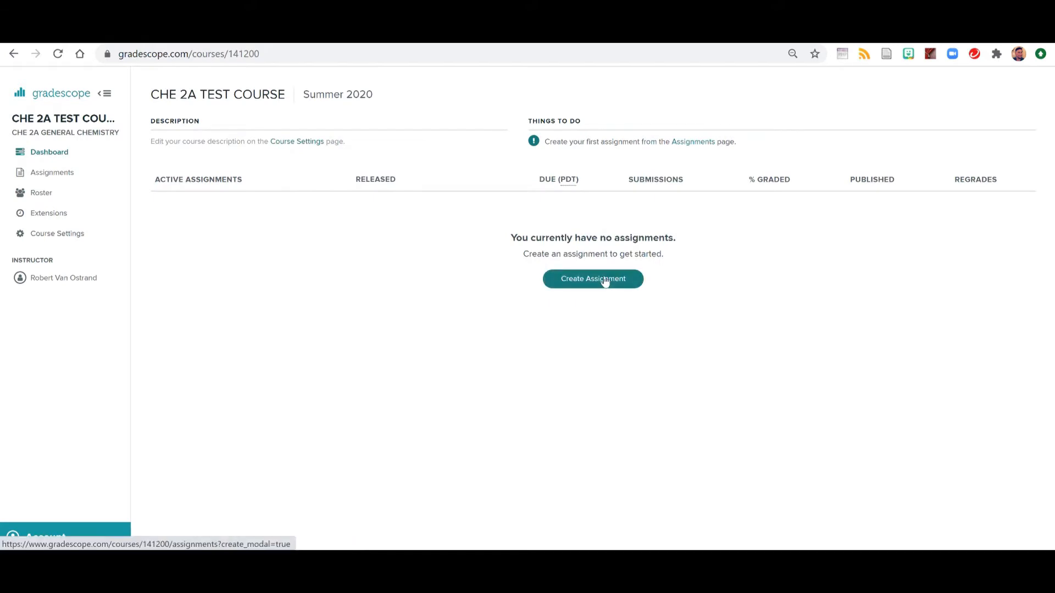
# Begin a new Online Assignment in CHE 2A TEST COURSE and continue to its settings form.
pyautogui.click(605, 280)
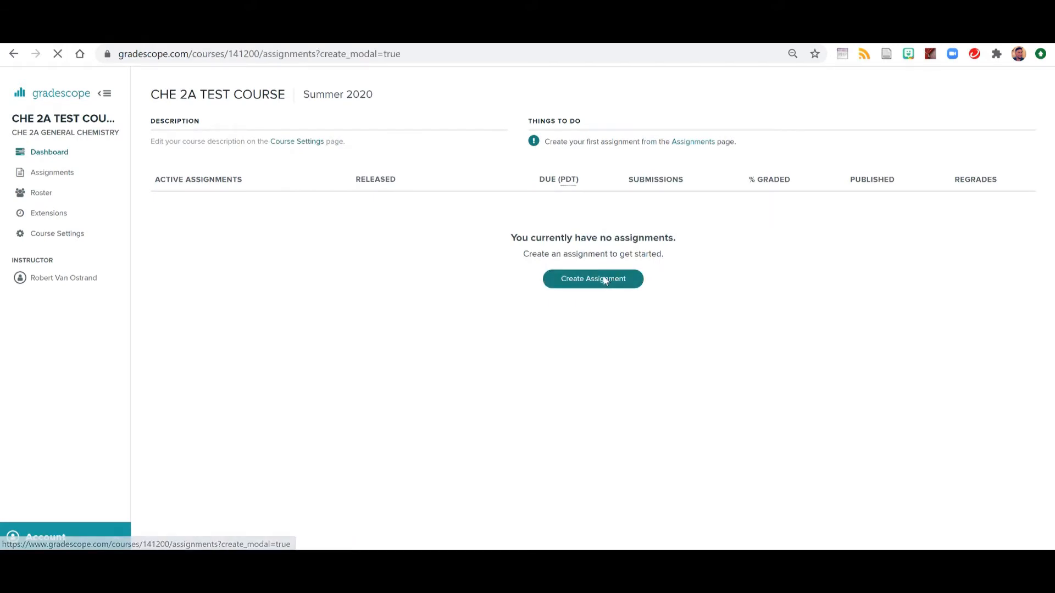
pyautogui.click(592, 279)
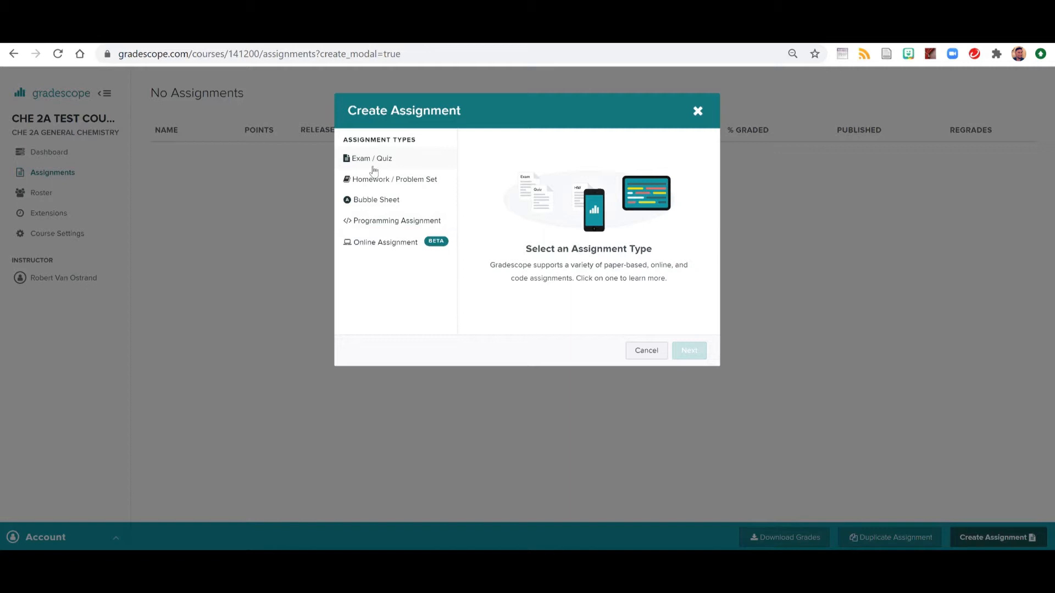
pyautogui.click(385, 241)
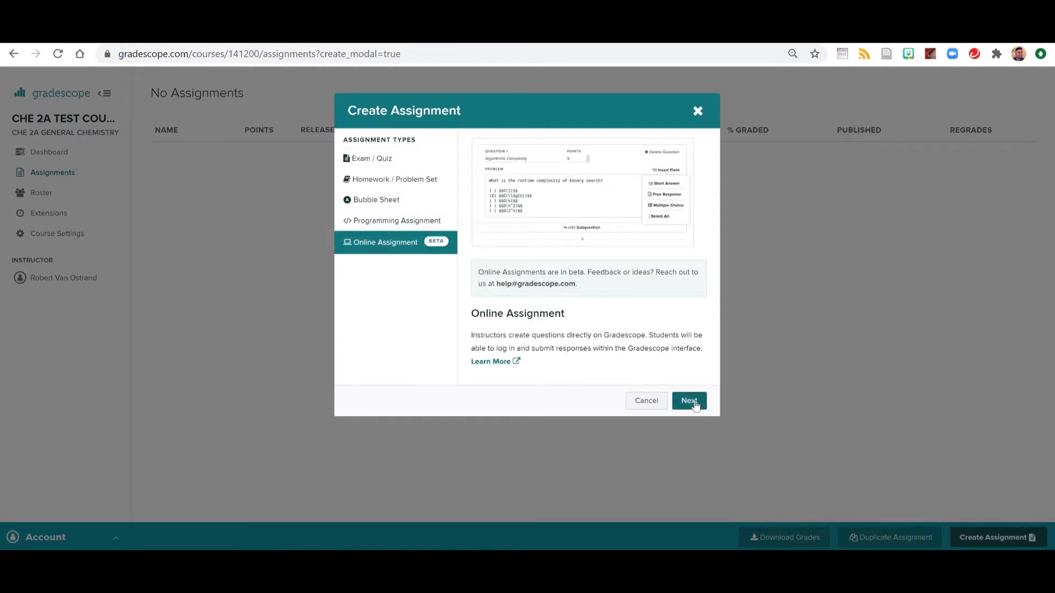
pyautogui.click(689, 400)
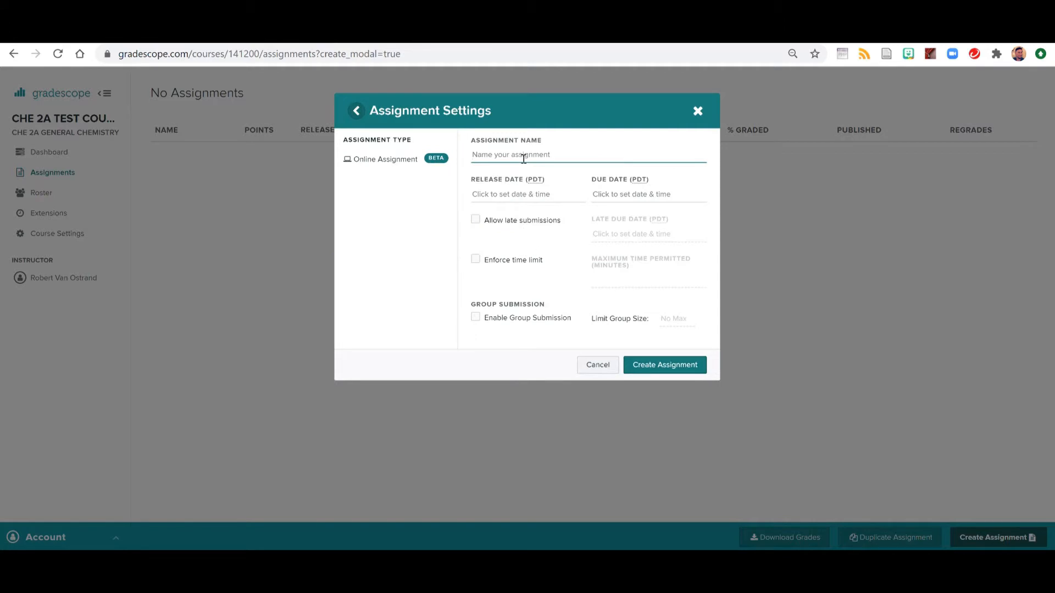
# Name the assignment 'Midterm Exam 1 Part 1: Multiple Choice' and set release to Jul 26 10:00 AM.
pyautogui.write('Midterm Exam 1 Part 1')
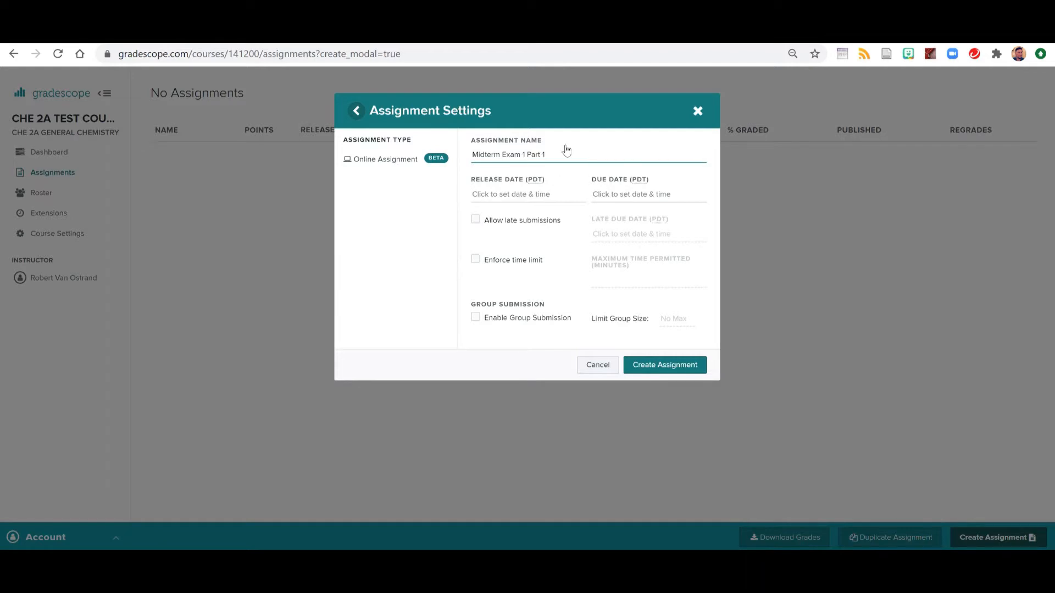
pyautogui.write(': Multiple C')
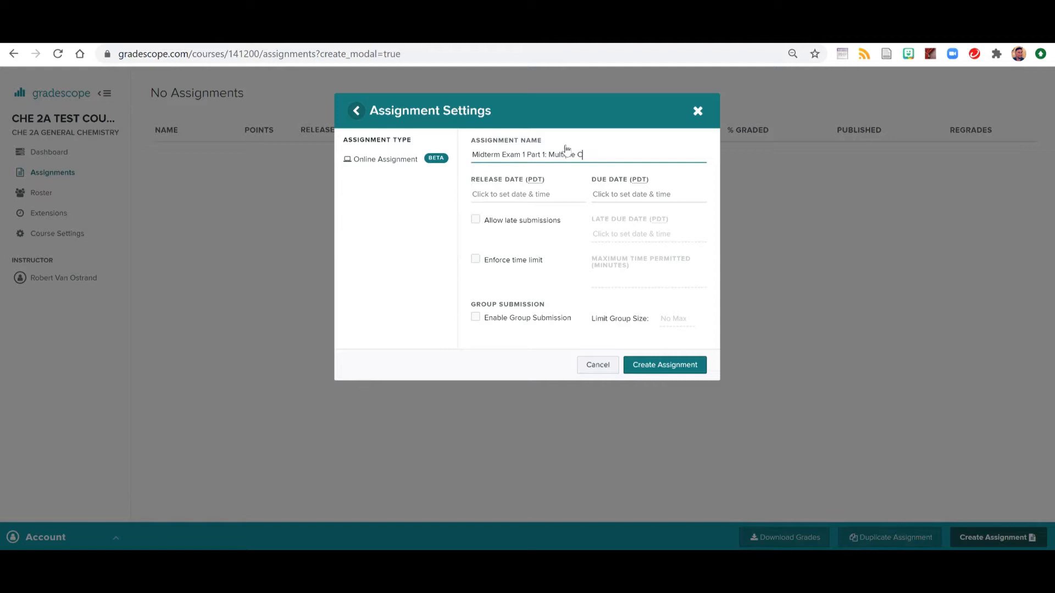
pyautogui.click(511, 194)
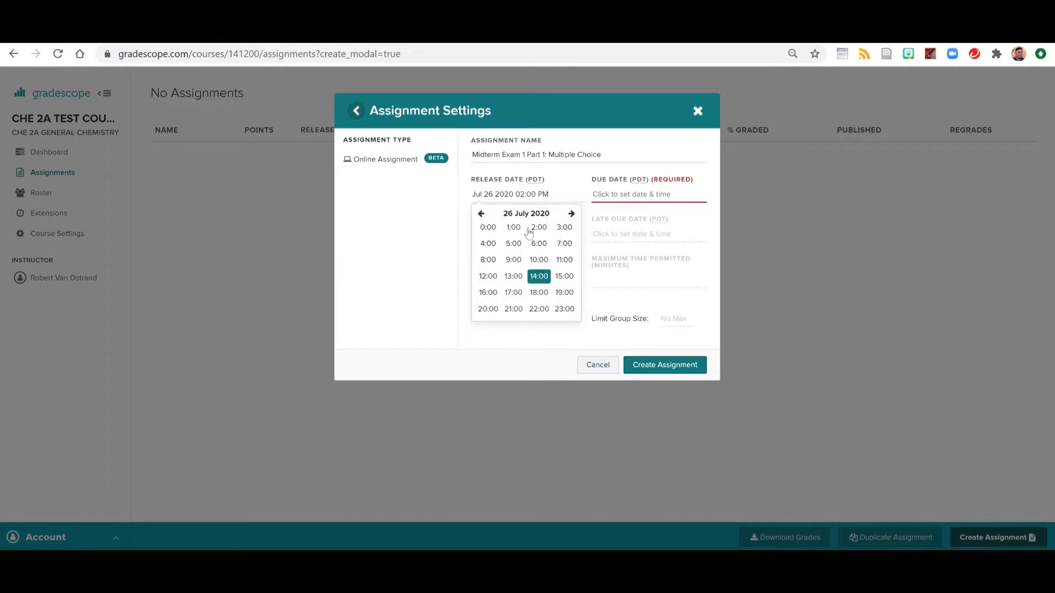
pyautogui.moveTo(538, 280)
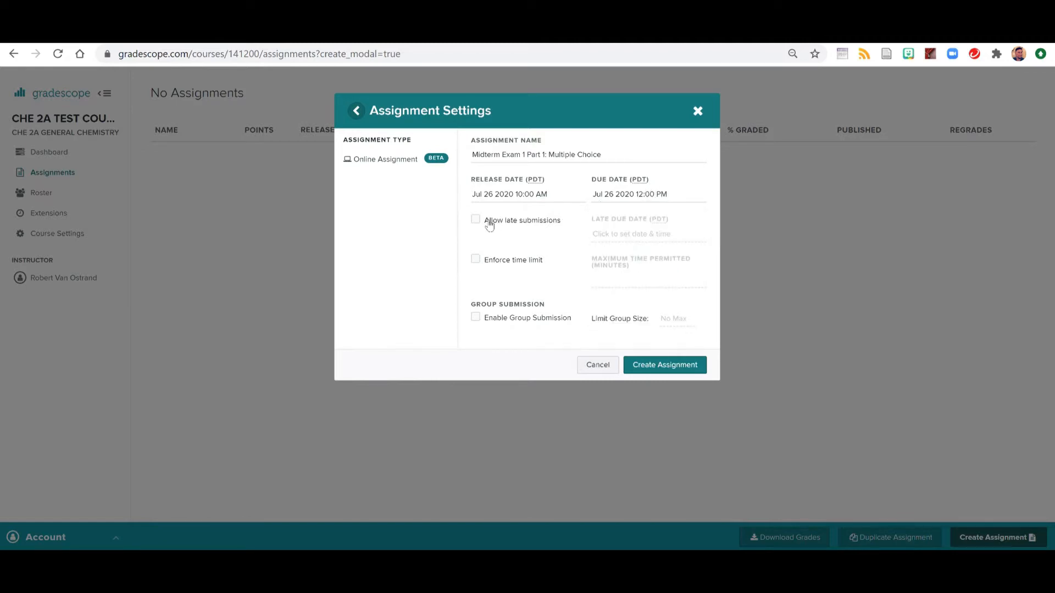
# Set the due time to 12:20 PM and allow late submissions until 12:25 PM.
pyautogui.click(475, 219)
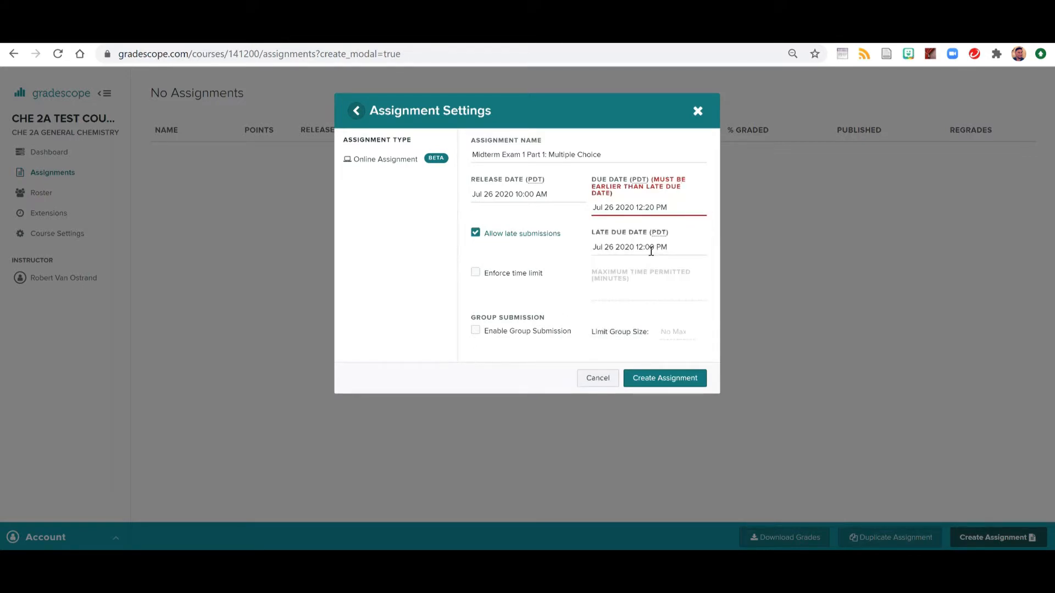
pyautogui.click(629, 247)
pyautogui.write('4')
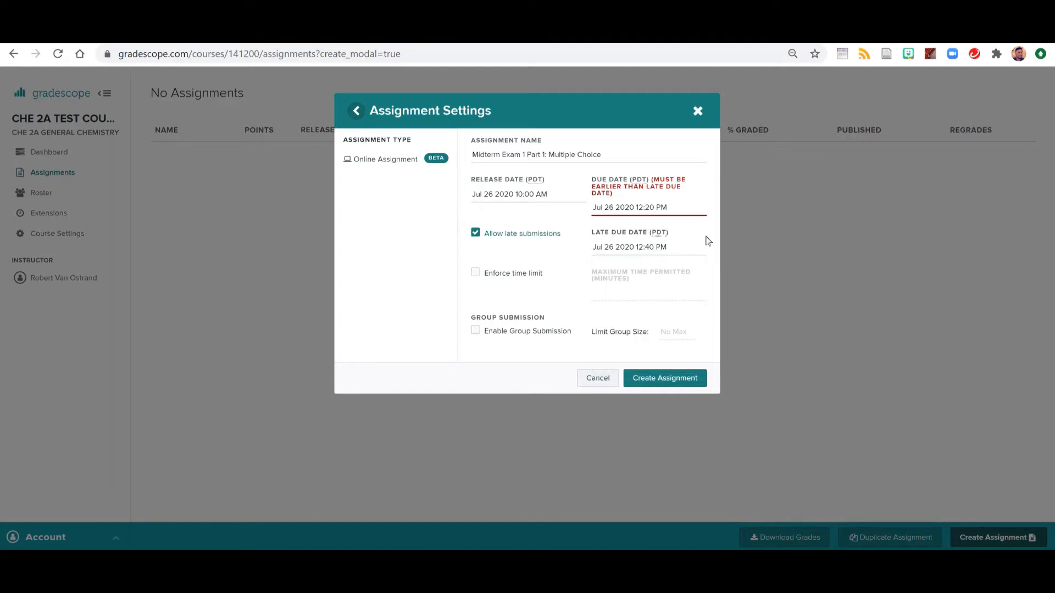
pyautogui.click(628, 207)
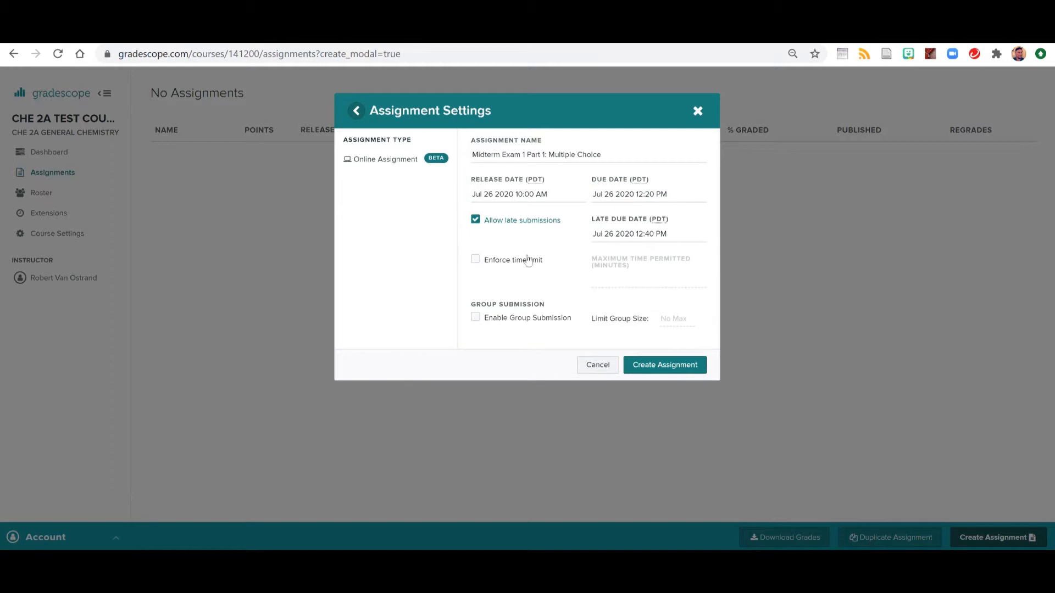
pyautogui.moveTo(518, 323)
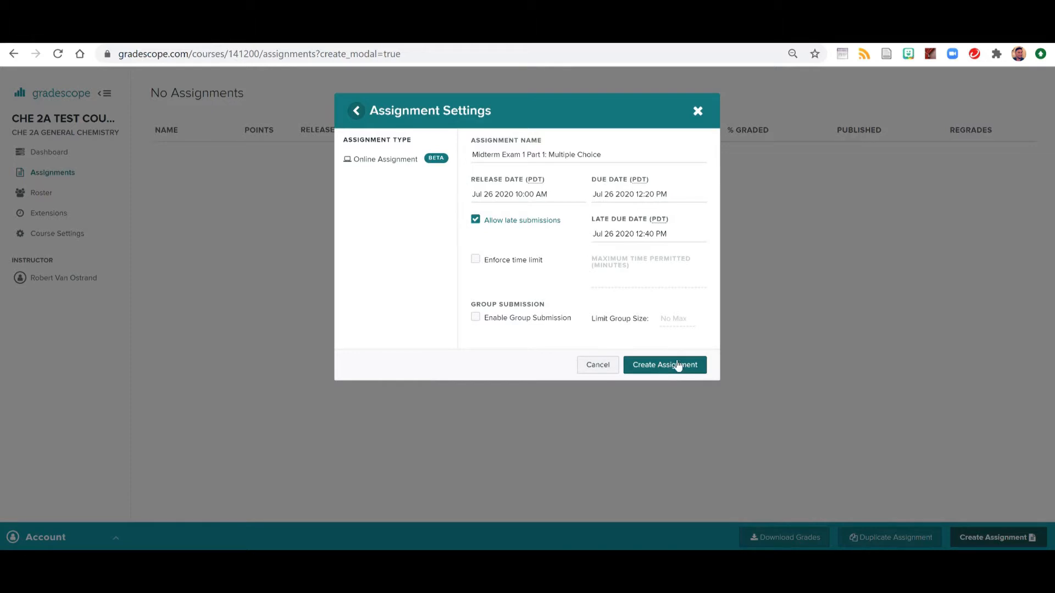
pyautogui.click(648, 234)
pyautogui.write('25')
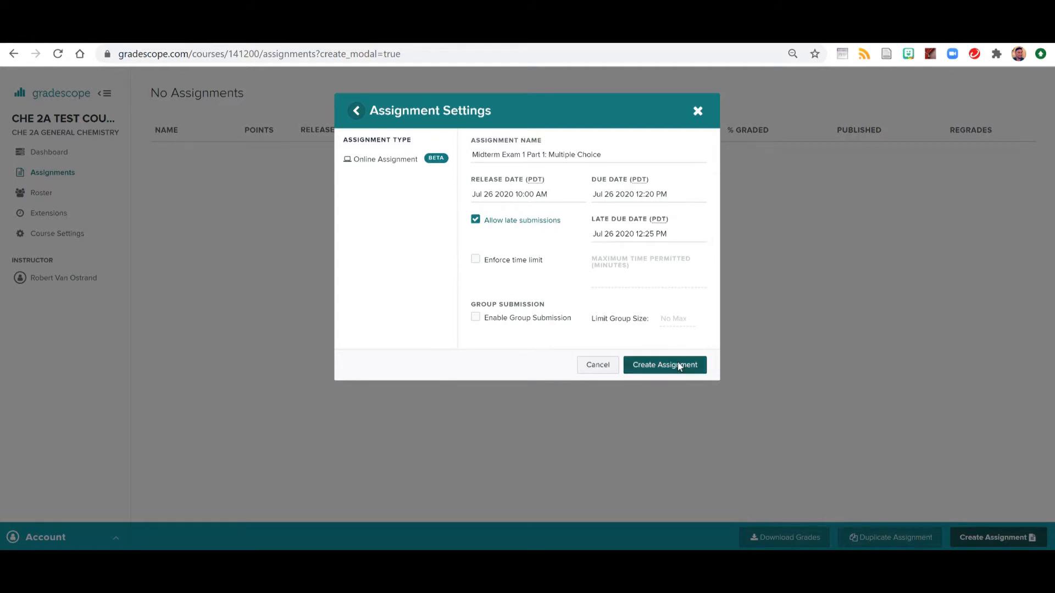
# Create the assignment and title Question 1 'Element Identity', 3 points, asking which element contains 8 protons.
pyautogui.click(665, 365)
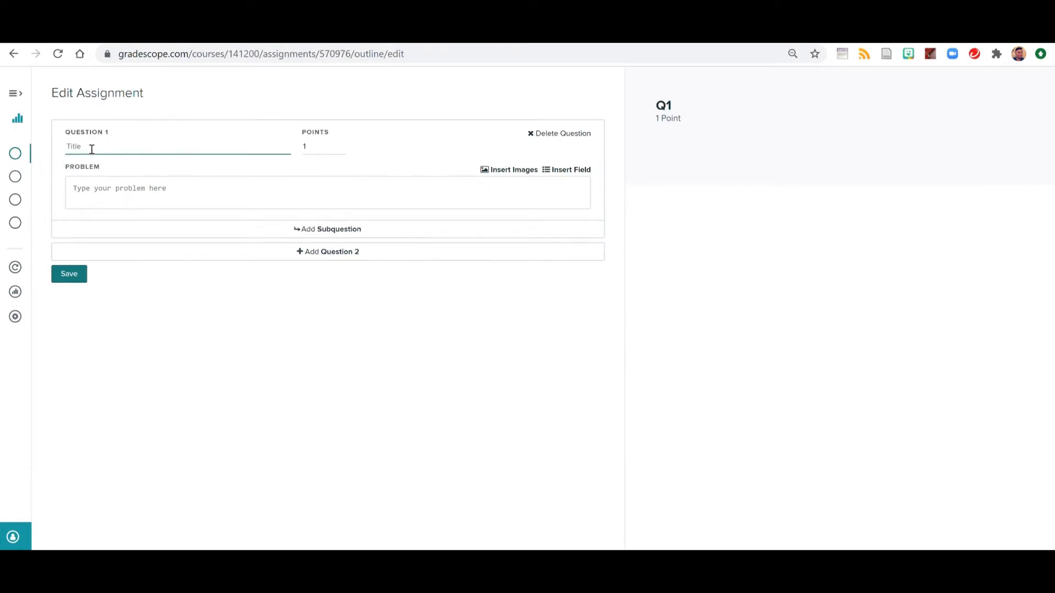
pyautogui.write('Element IDe')
pyautogui.click(323, 148)
pyautogui.write('3')
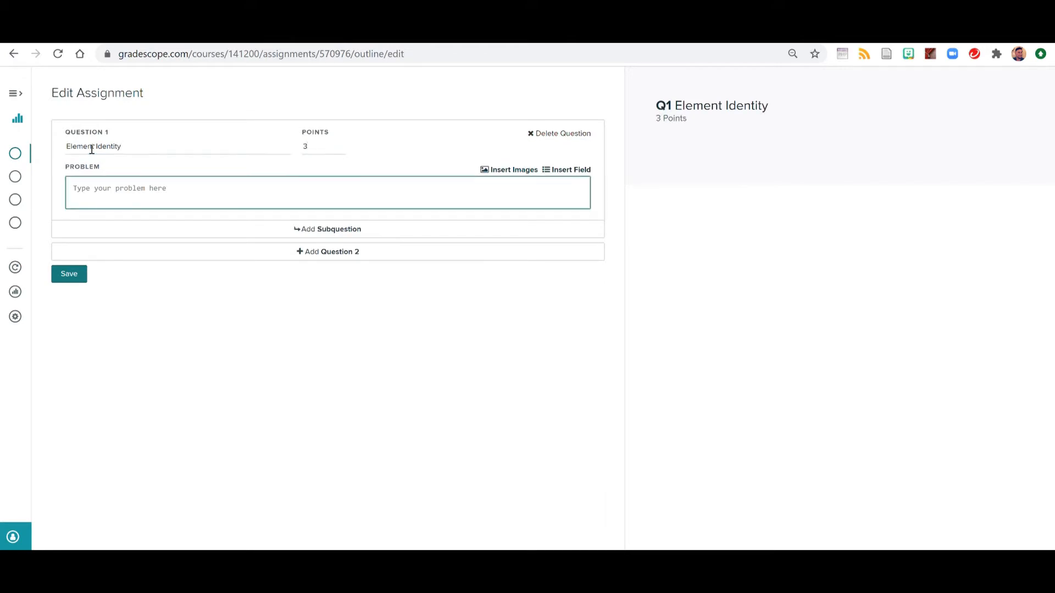
pyautogui.write('Which element contains 8 pr')
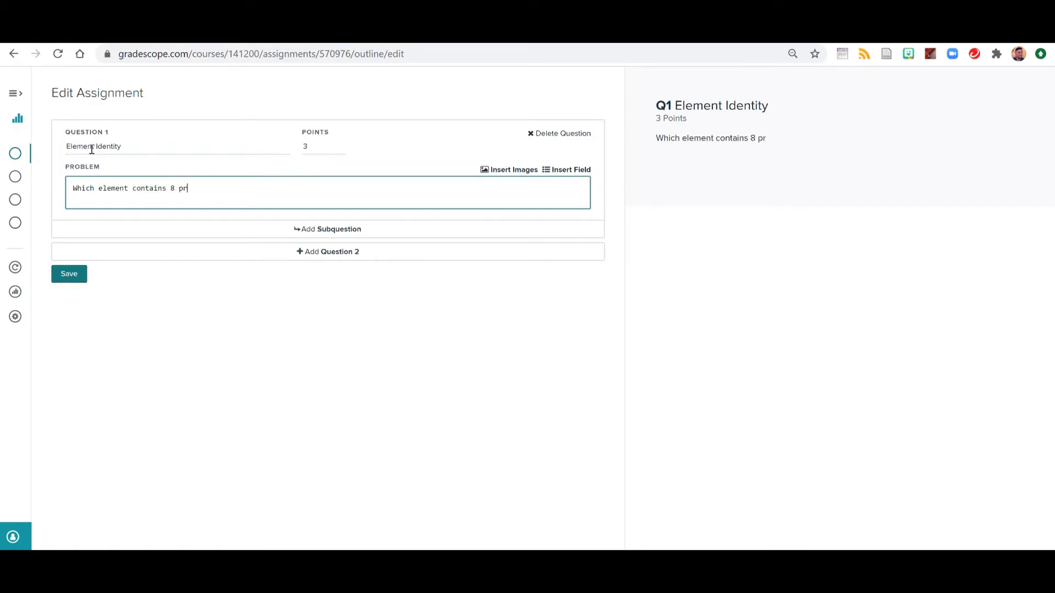
pyautogui.write('otons?')
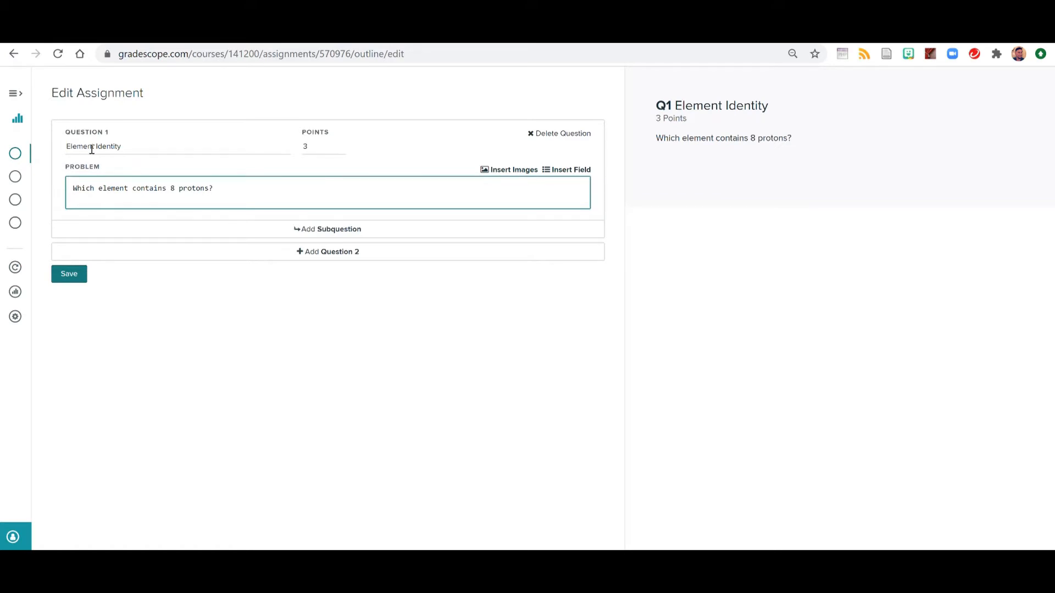
# Add five choices Boron, Carbon, Nitrogen, Oxygen, Sulfur, with Oxygen marked correct.
pyautogui.click(569, 169)
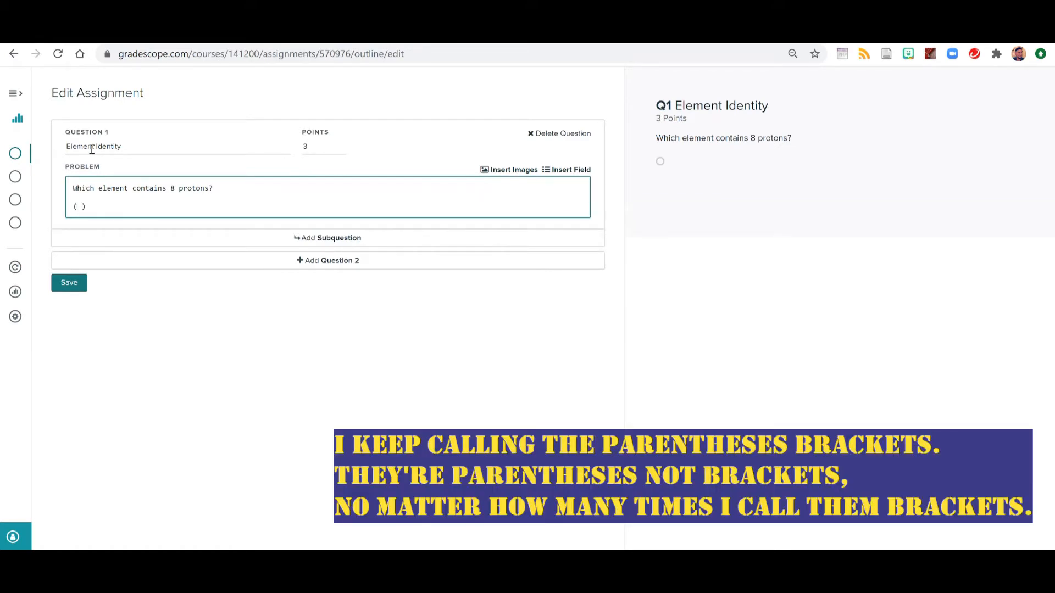
pyautogui.write('Boron')
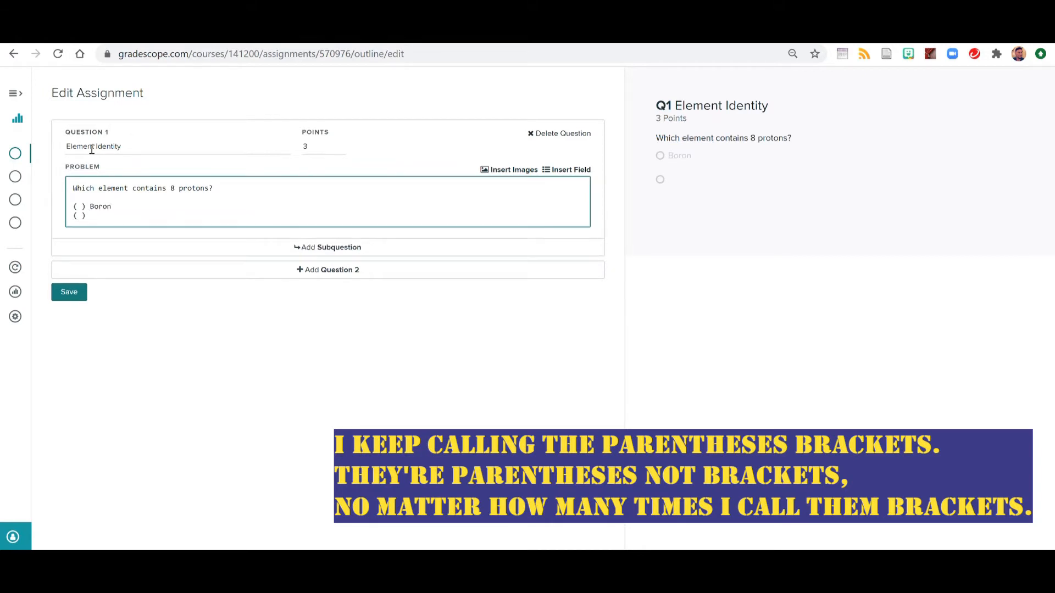
pyautogui.write('Carbon')
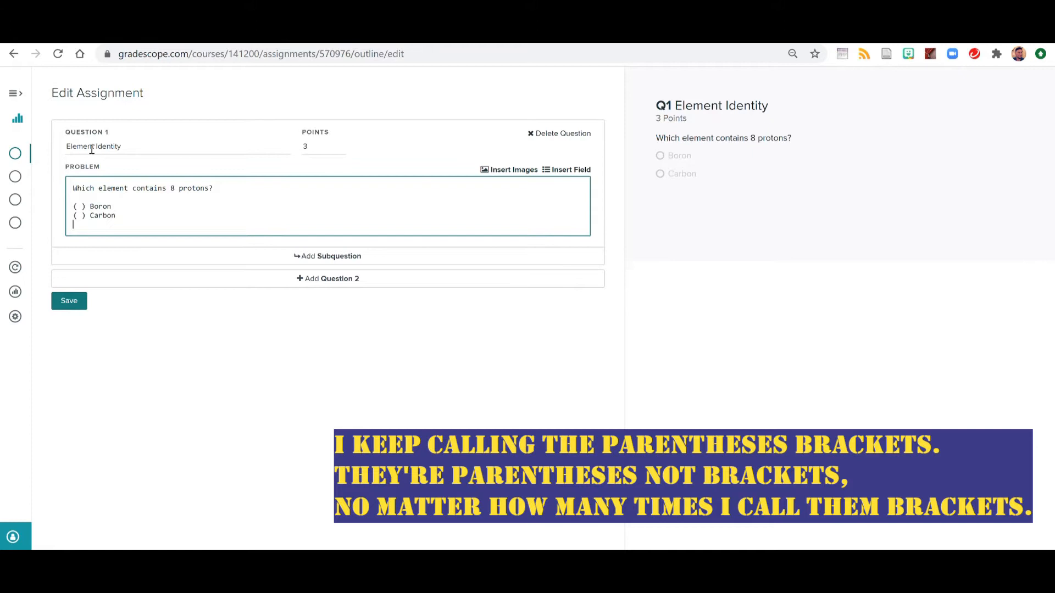
pyautogui.write('( ) N')
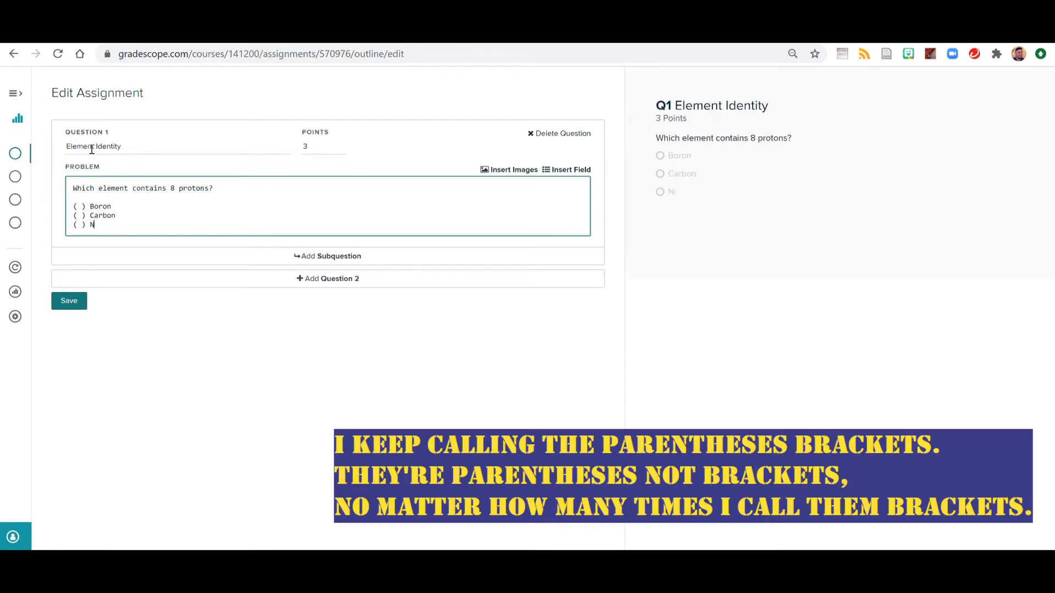
pyautogui.write('itrogen')
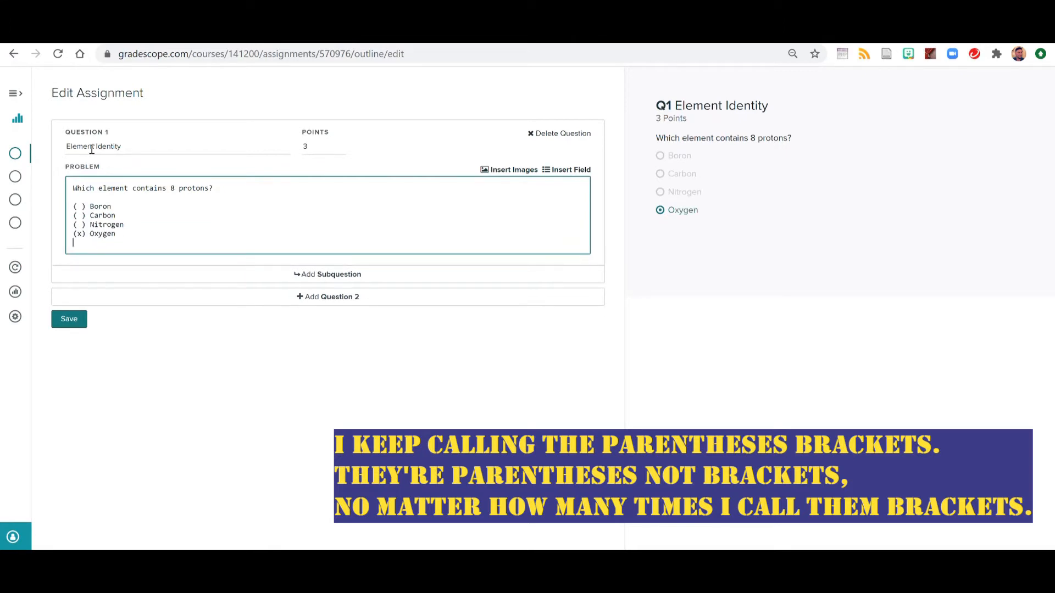
pyautogui.write('( )')
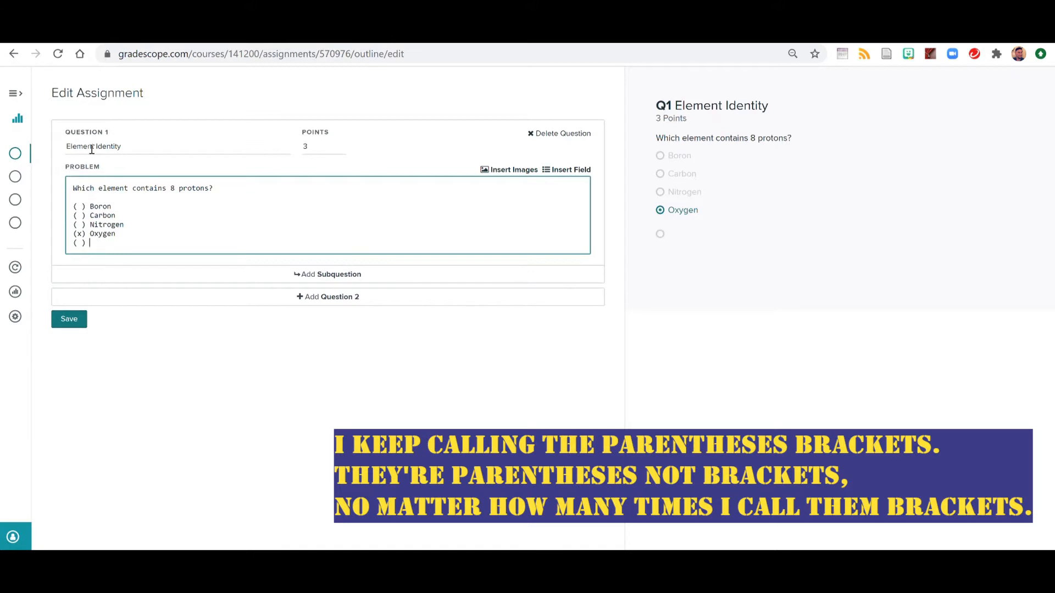
pyautogui.write('Sulfur')
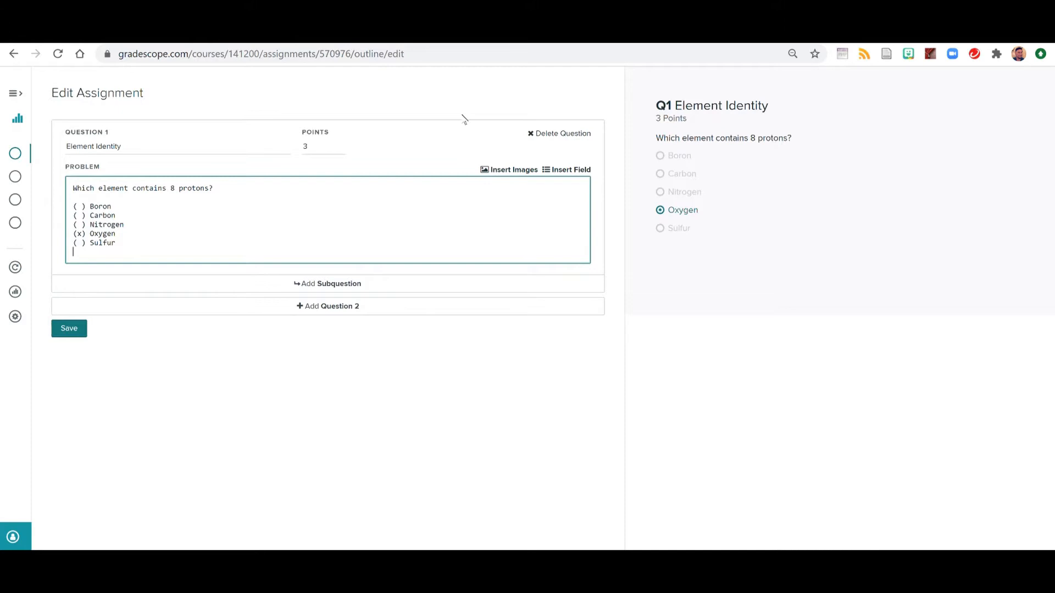
pyautogui.moveTo(209, 317)
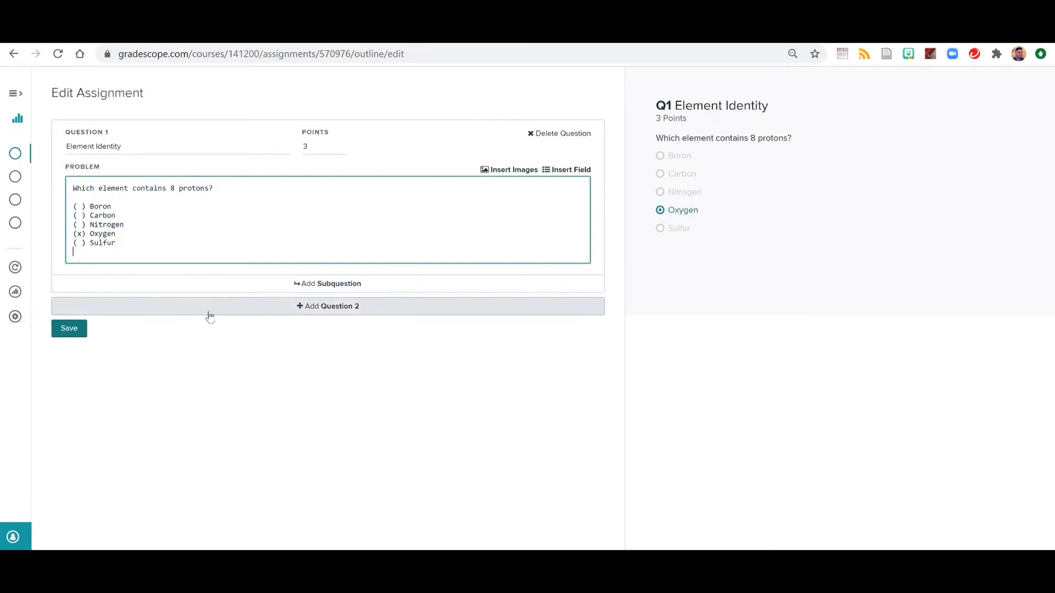
# Add Question 2 titled 'EN', 3 points, asking which element below has the highest electronegativity.
pyautogui.click(327, 305)
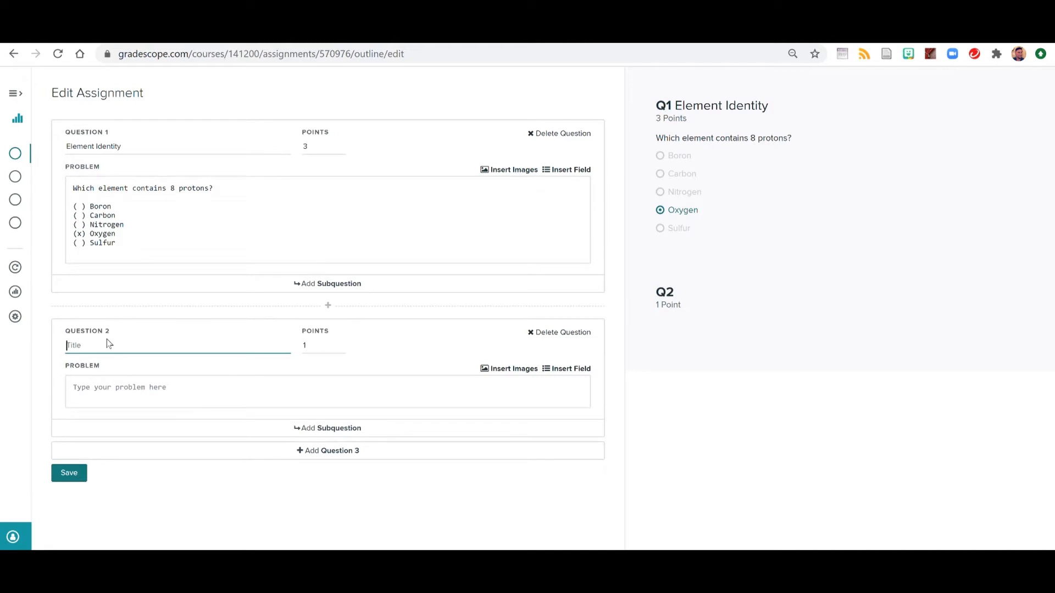
pyautogui.write('EN')
pyautogui.click(323, 345)
pyautogui.write('3')
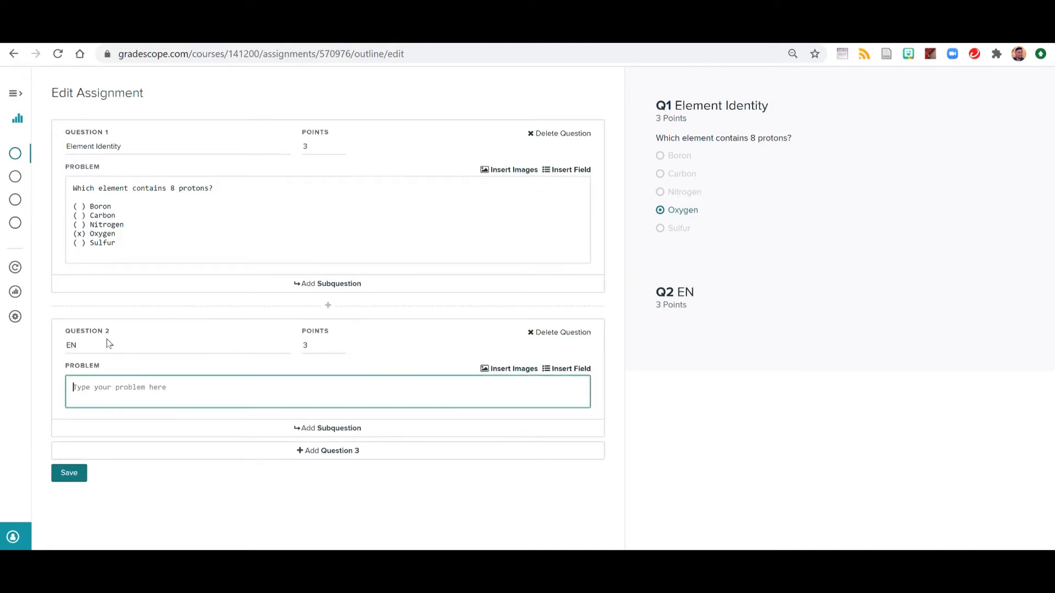
pyautogui.write('Which ele')
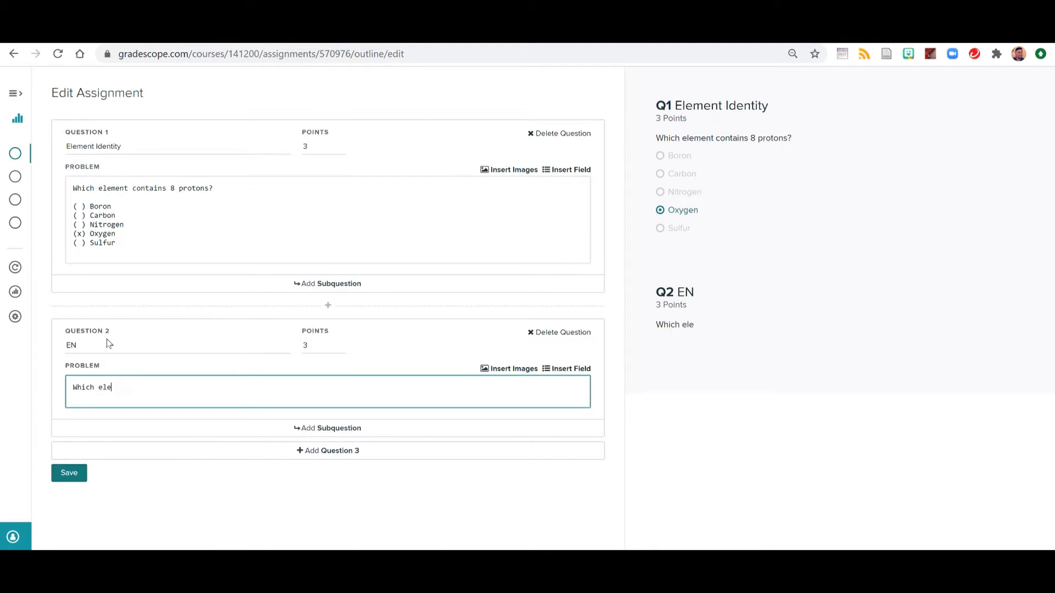
pyautogui.write('ment has the')
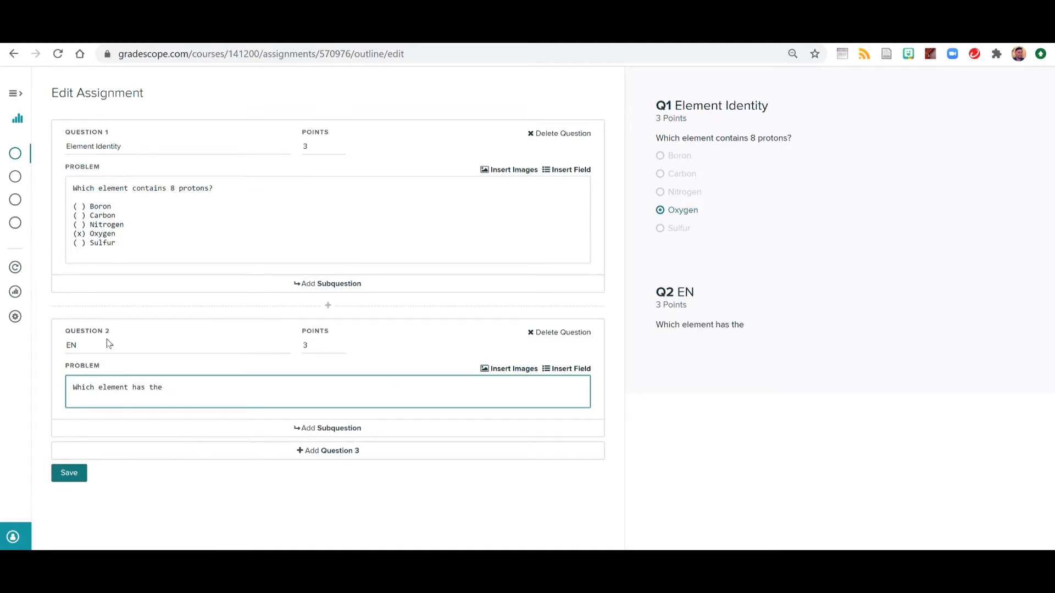
pyautogui.write('from bel')
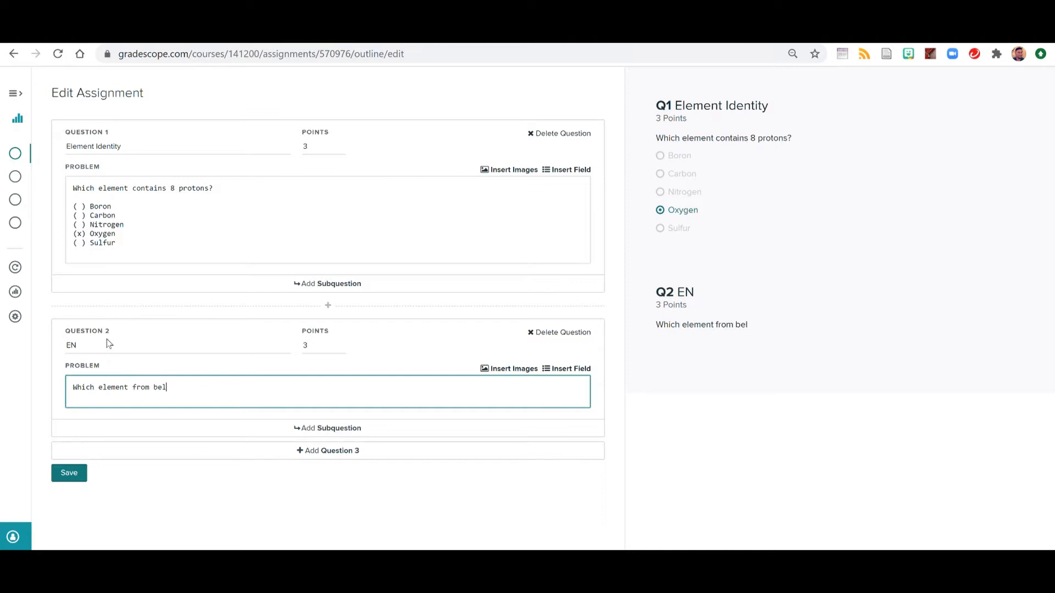
pyautogui.write('ow has the highest')
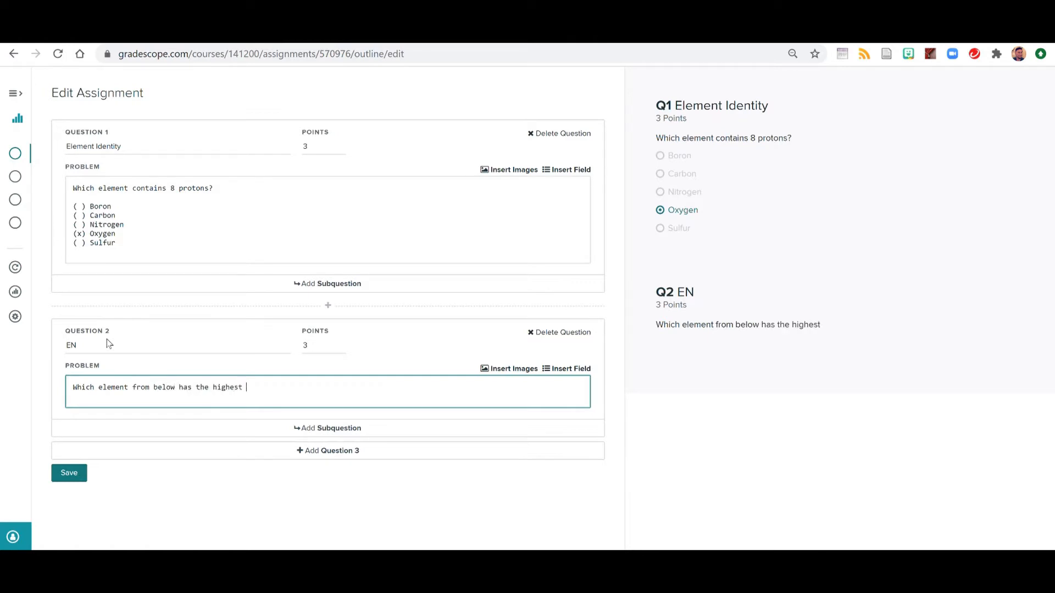
pyautogui.write('electrone')
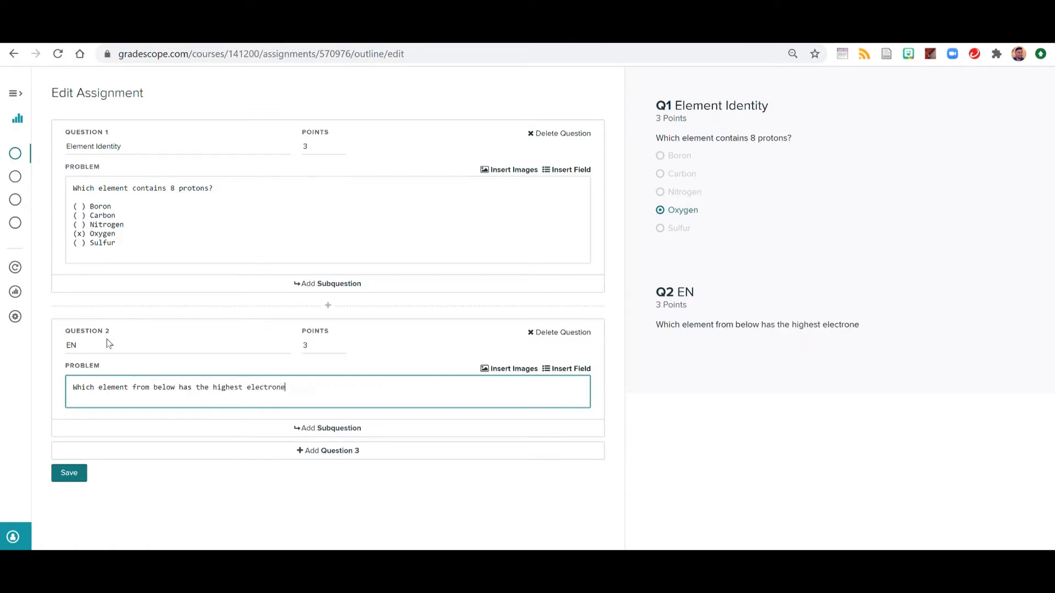
pyautogui.write('gativity?')
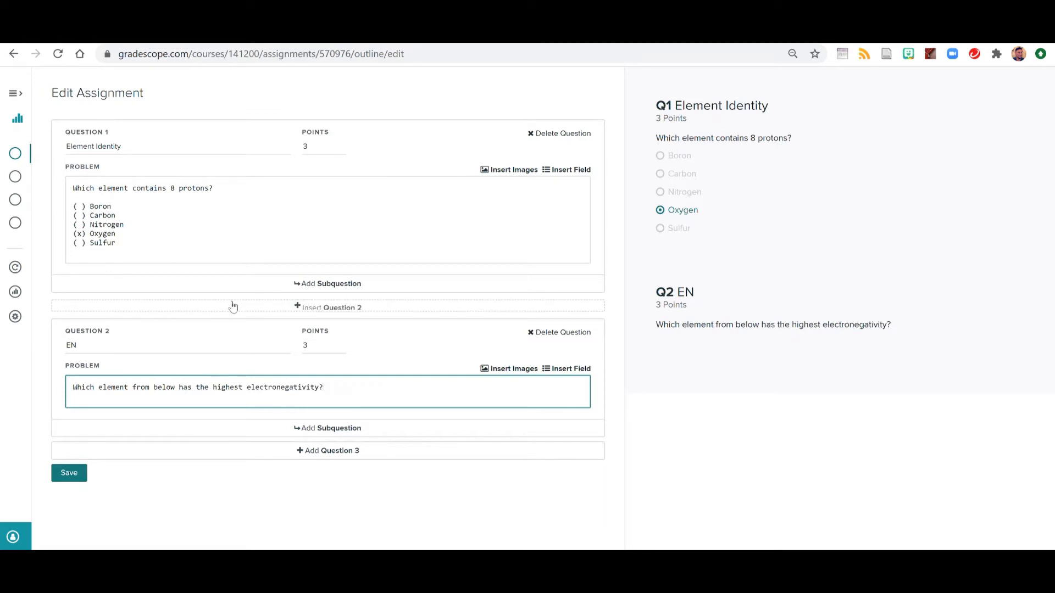
pyautogui.press('Enter')
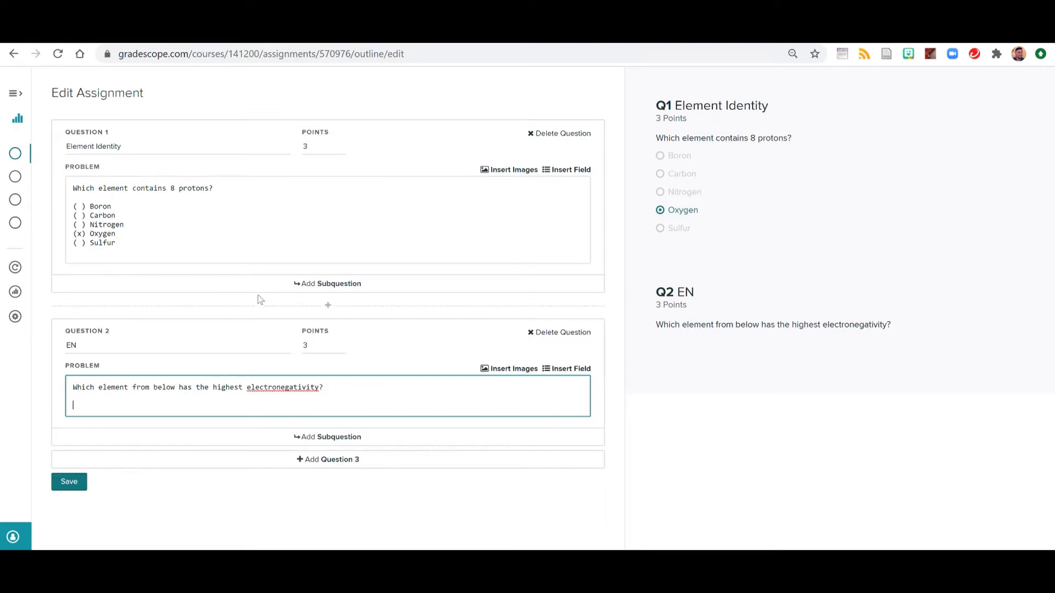
# List choices A–E: Sulfur, Selenium, Oxygen (correct, marked X), Sodium, Lithium.
pyautogui.write('( ) B')
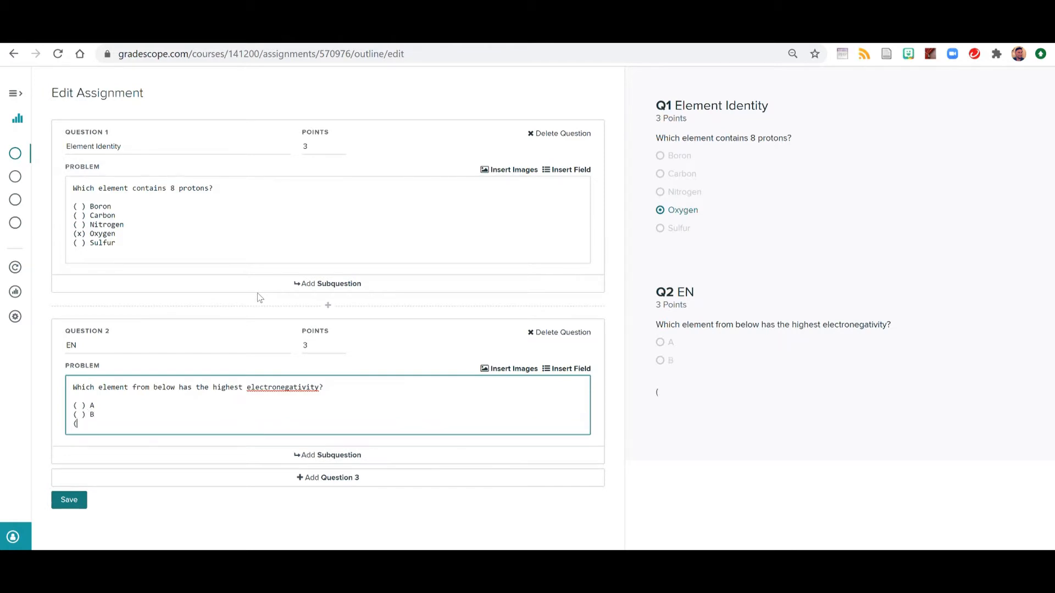
pyautogui.write('X) C')
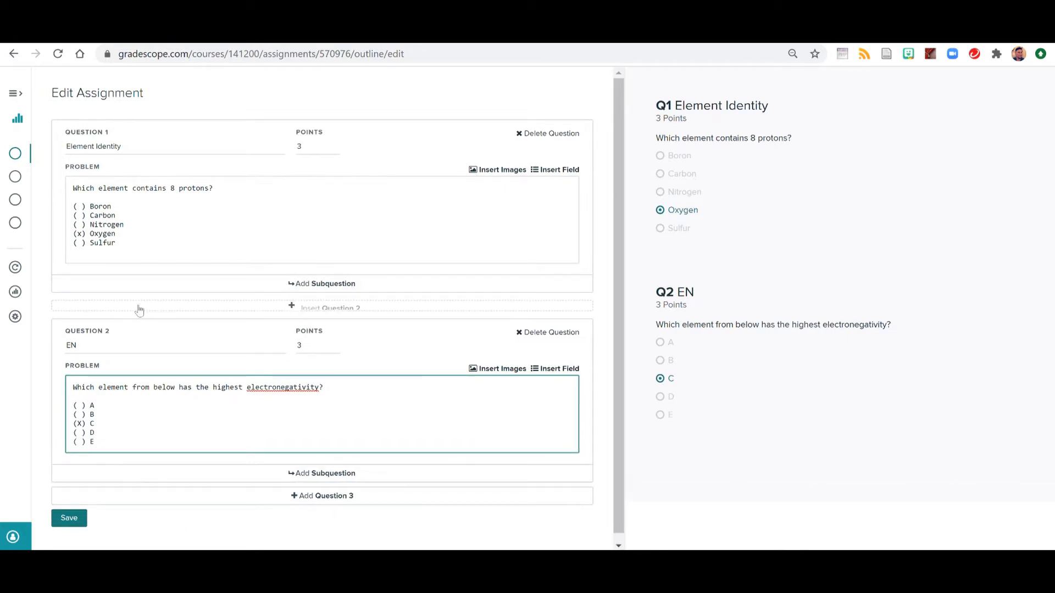
pyautogui.scroll(-3)
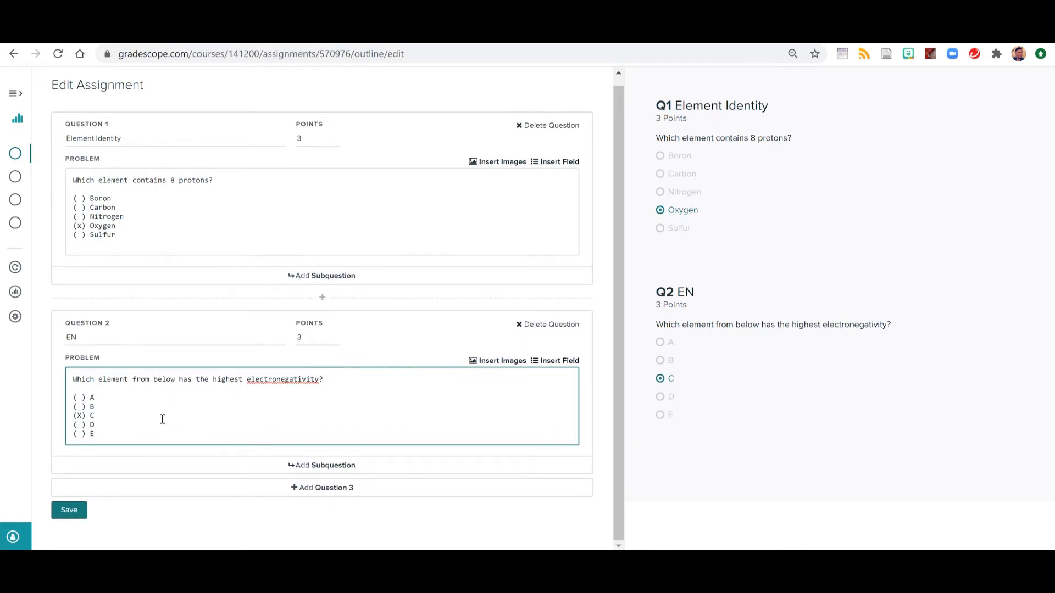
pyautogui.moveTo(156, 421)
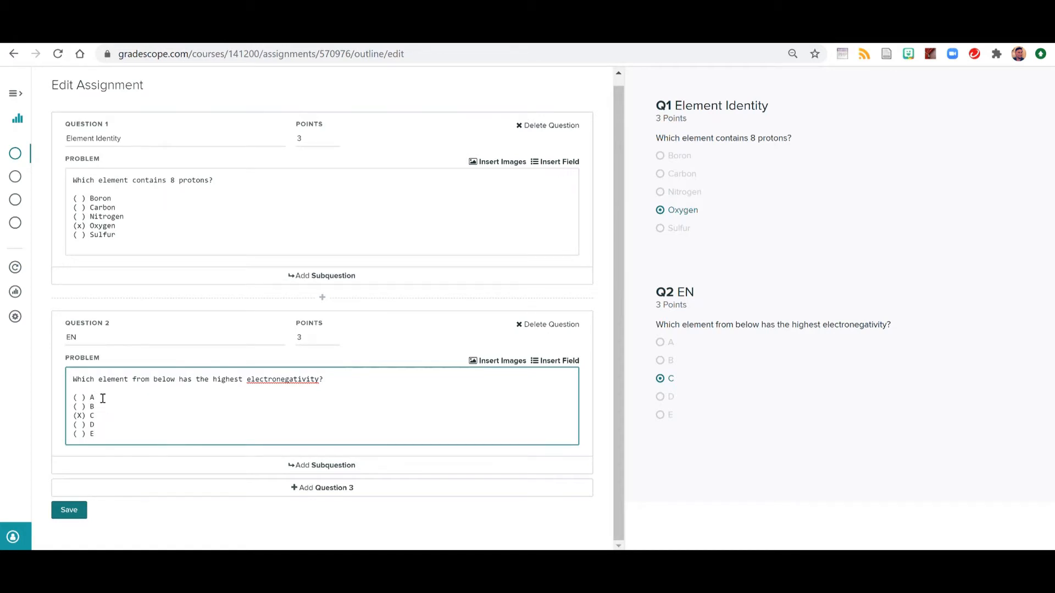
pyautogui.moveTo(112, 403)
pyautogui.write(':')
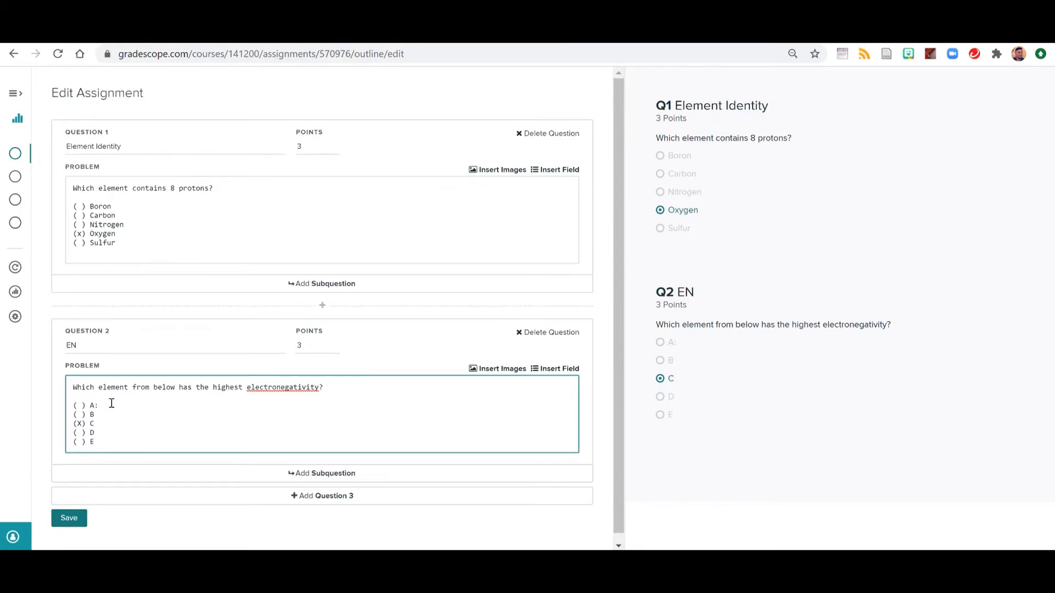
pyautogui.write('Sulfur')
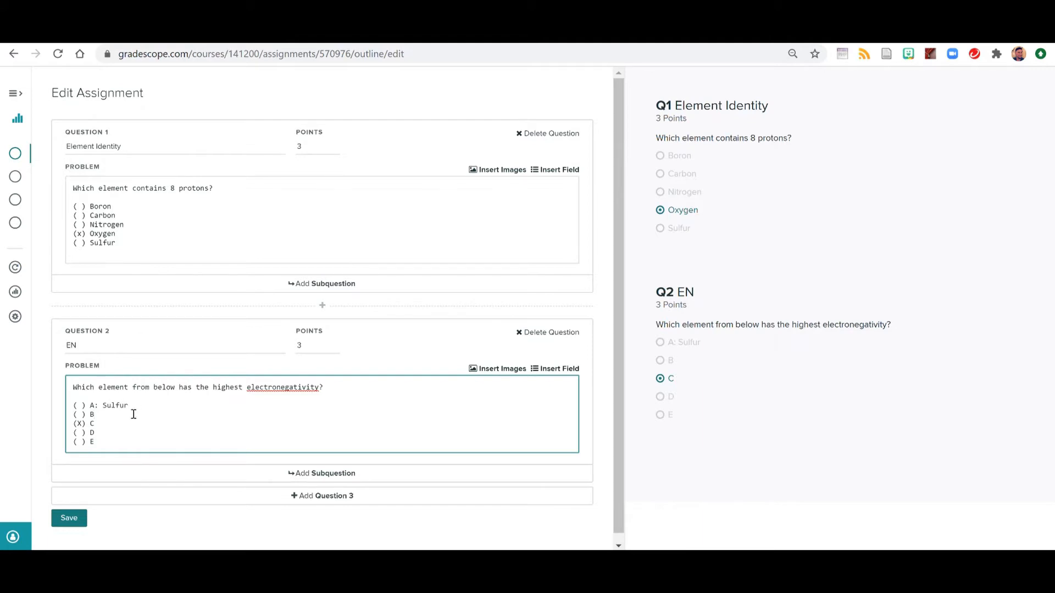
pyautogui.write(':')
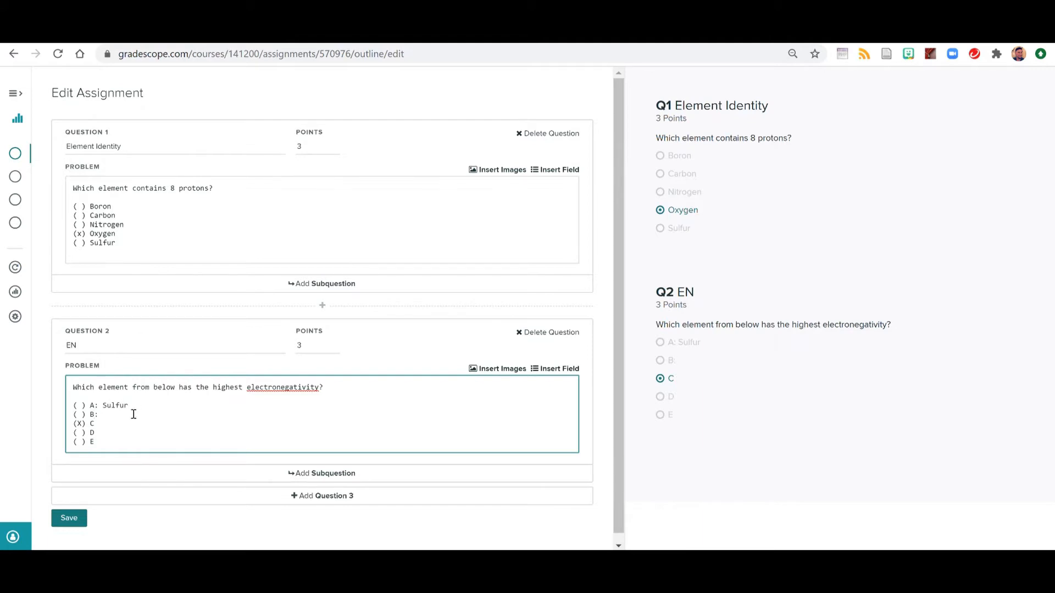
pyautogui.write('Selenium')
pyautogui.write(': O')
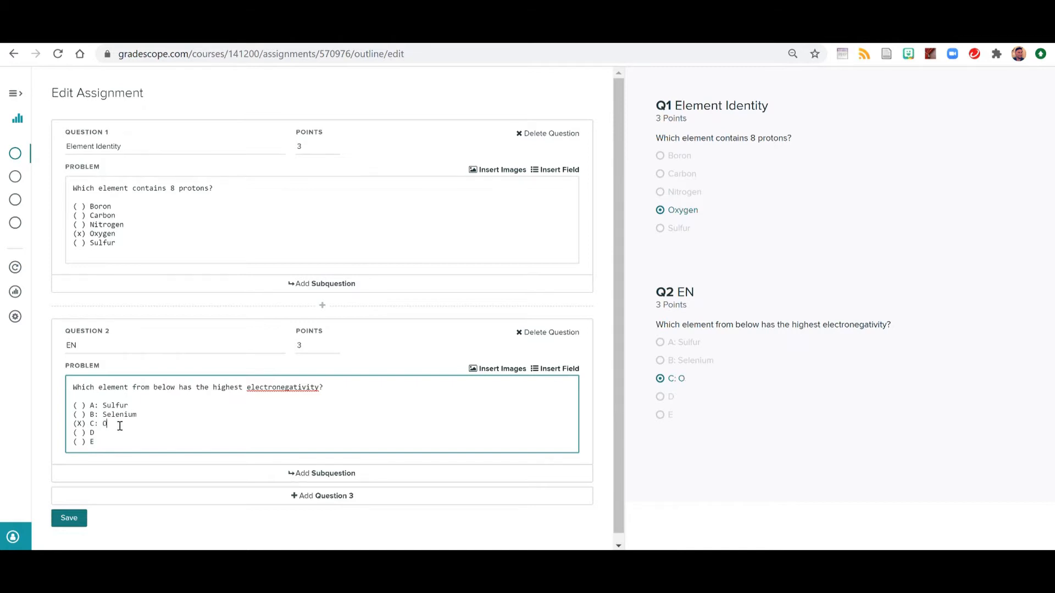
pyautogui.write('xygen')
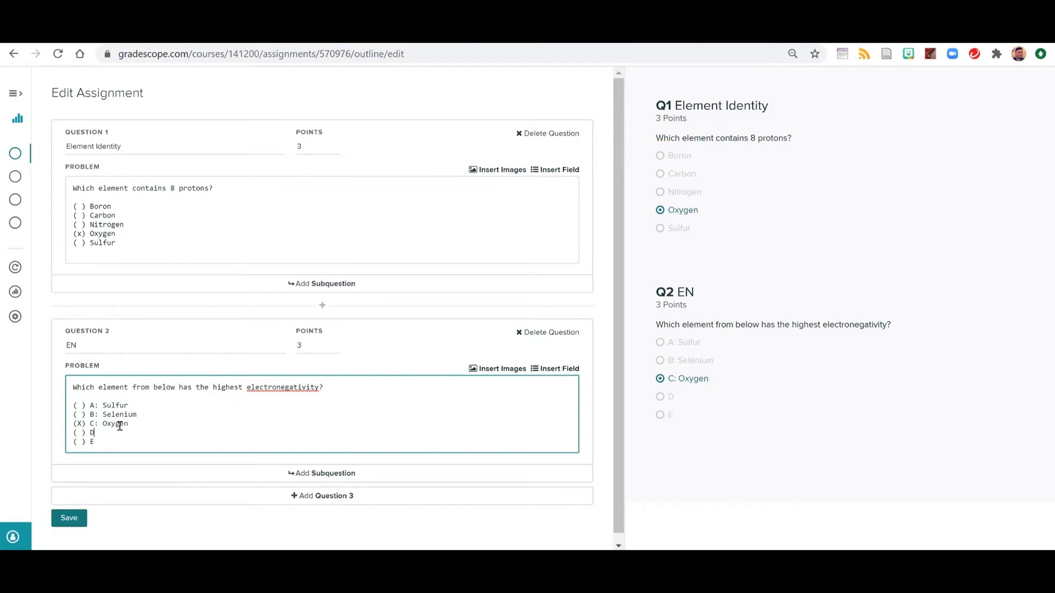
pyautogui.write(':')
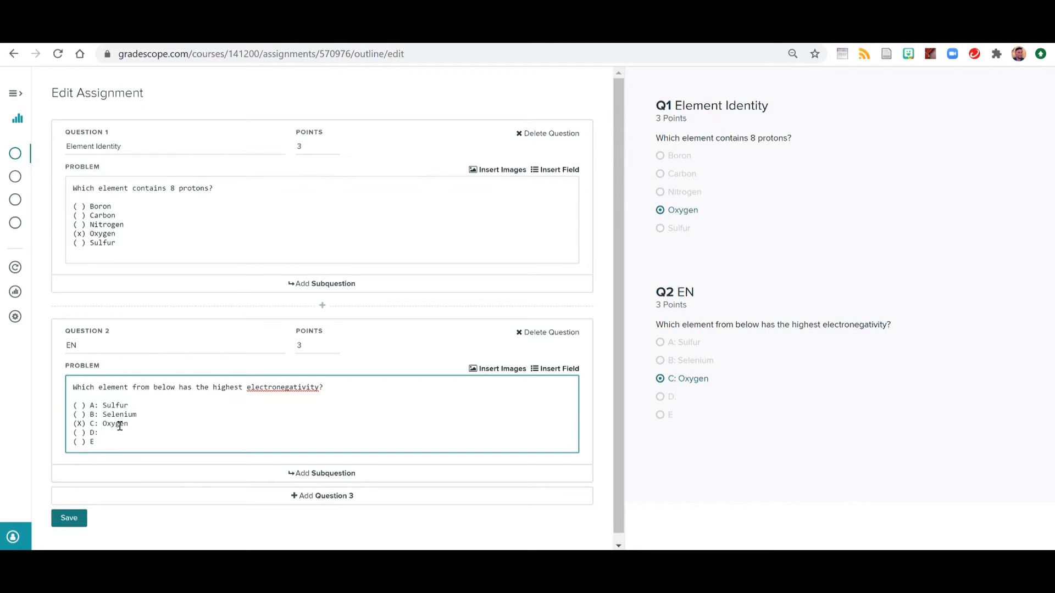
pyautogui.write('Sodium')
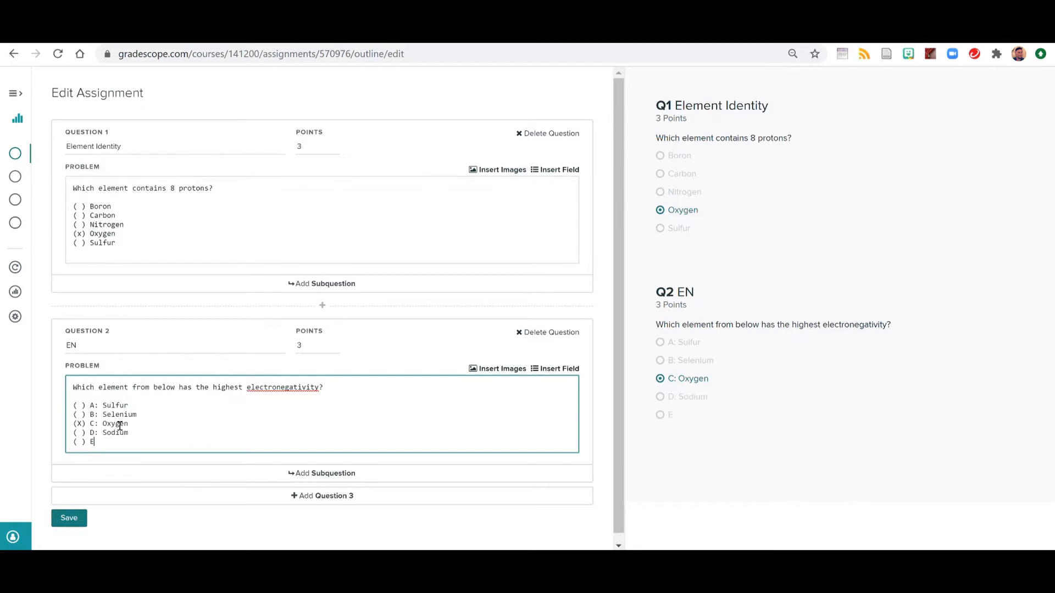
pyautogui.write('": "')
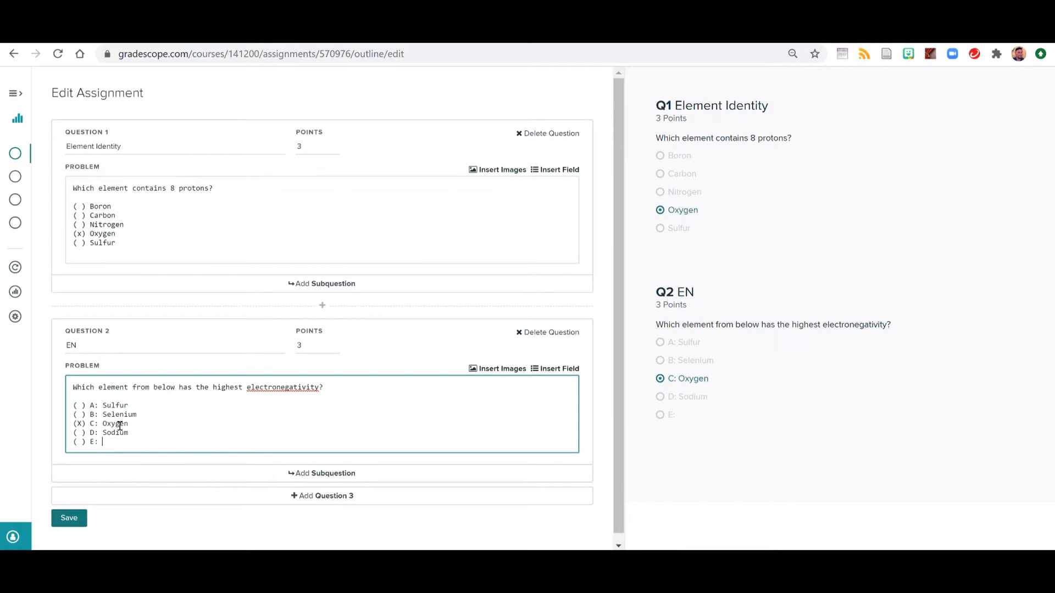
pyautogui.write('Lithium')
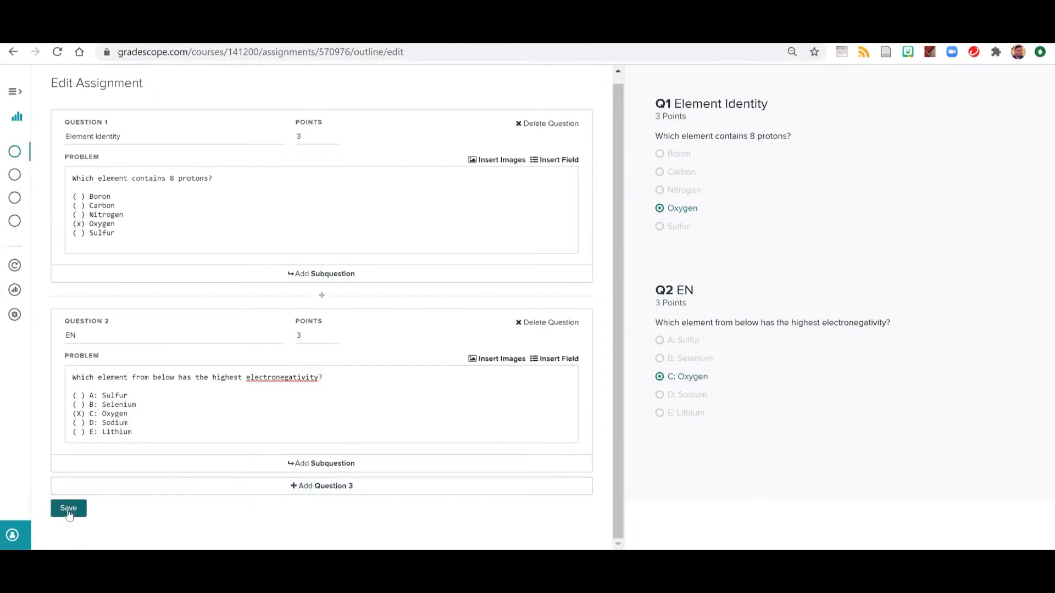
# Save the two-question outline and return to the course's Assignments list.
pyautogui.click(68, 508)
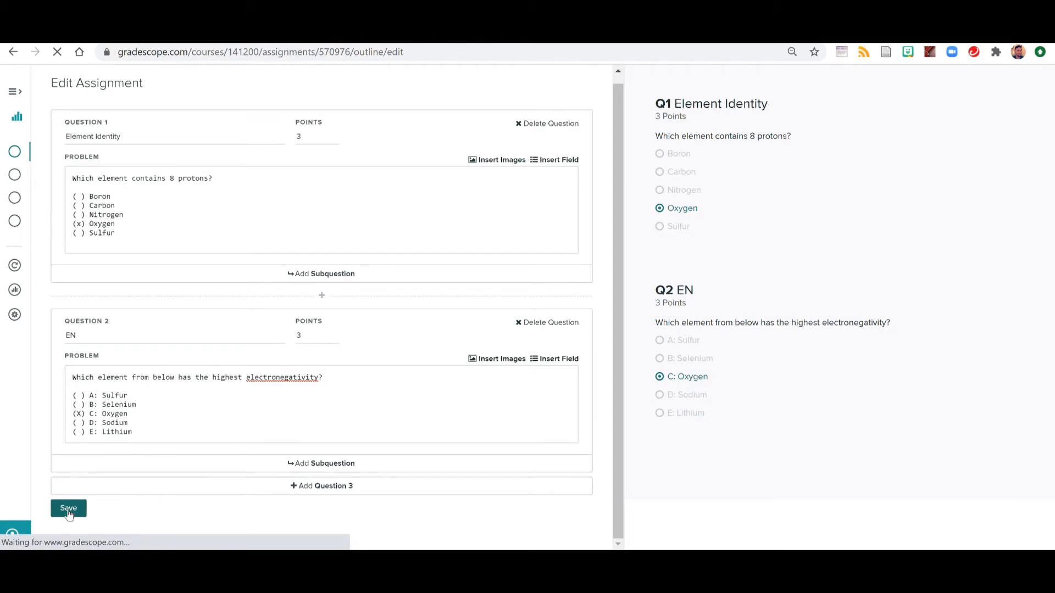
pyautogui.click(68, 508)
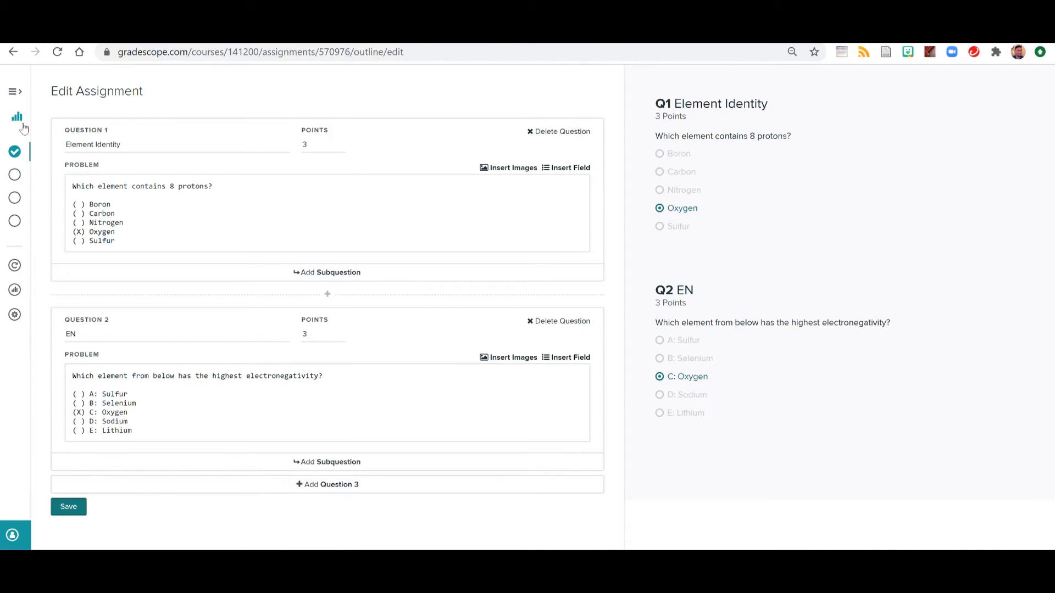
pyautogui.moveTo(16, 117)
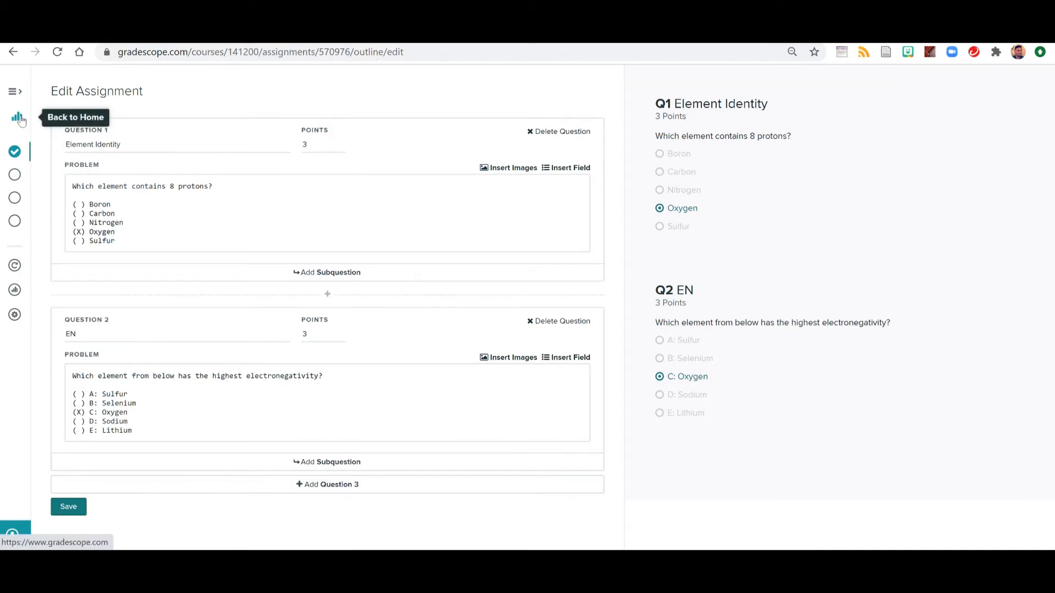
pyautogui.click(15, 116)
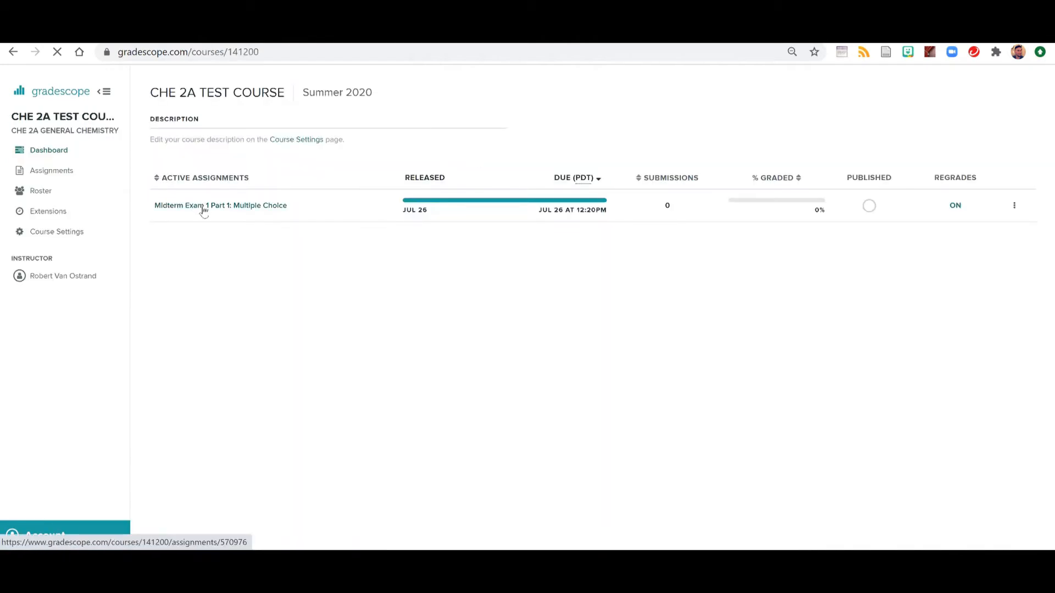
pyautogui.click(50, 171)
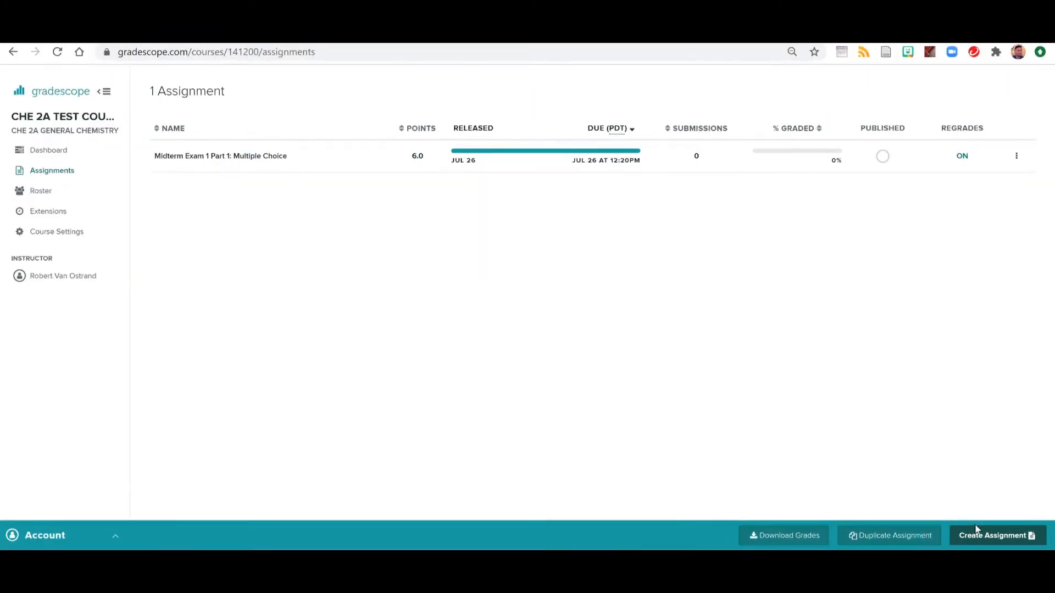
# Start a new Exam / Quiz assignment and continue to its settings.
pyautogui.click(995, 535)
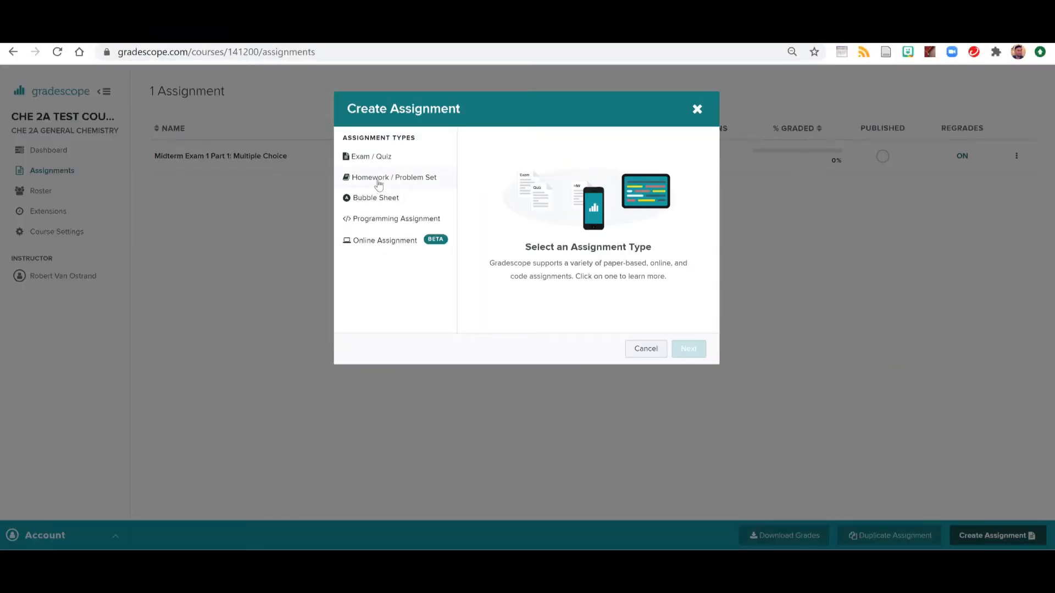
pyautogui.click(372, 156)
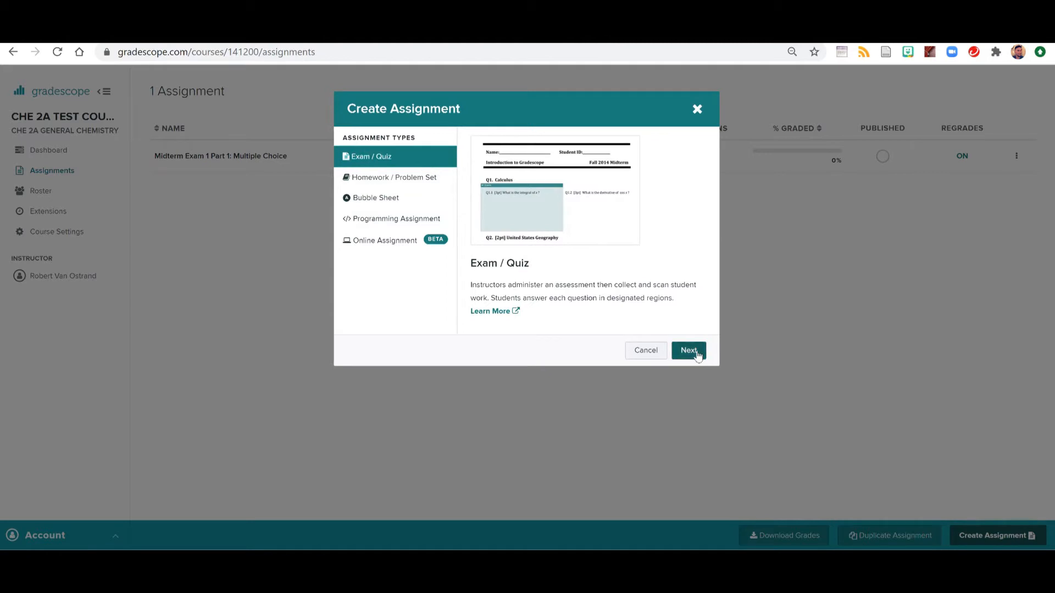
pyautogui.click(688, 351)
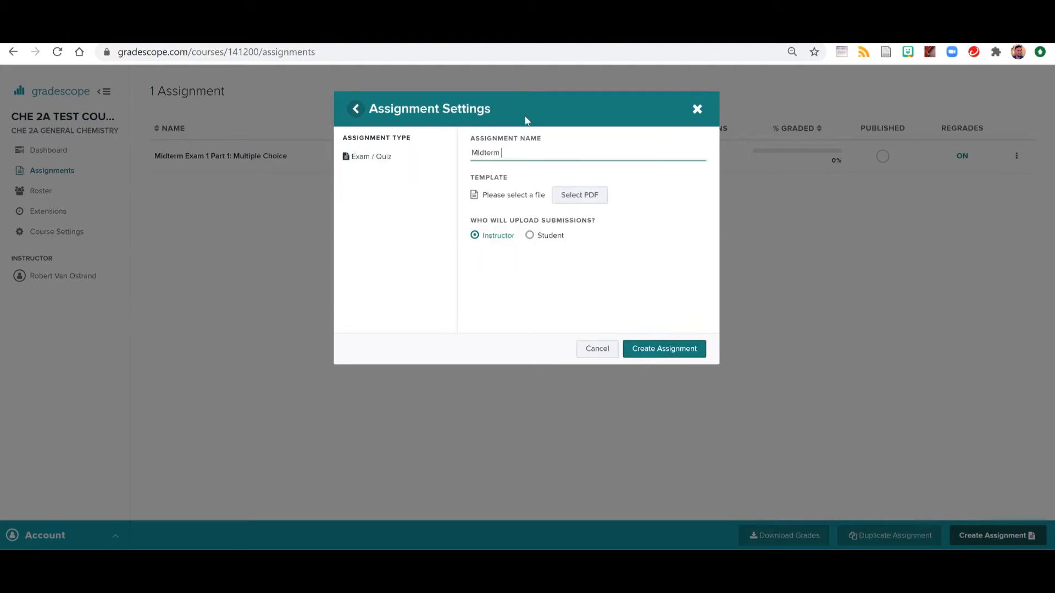
# Name it 'Midterm Exam 1 Part 2: Free Response' and begin choosing a template PDF.
pyautogui.write('Exam P')
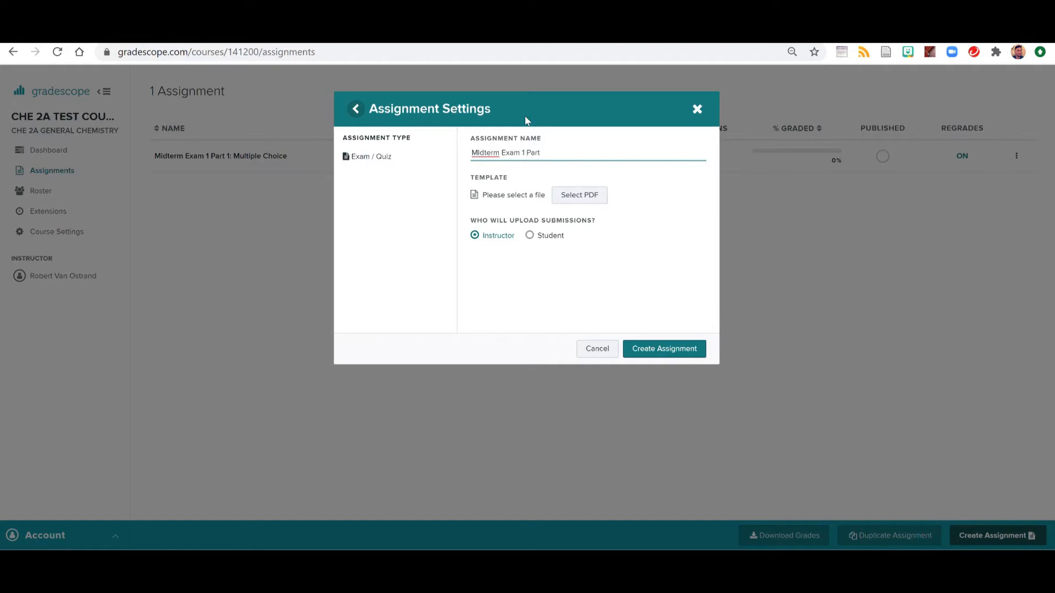
pyautogui.write('2: Free')
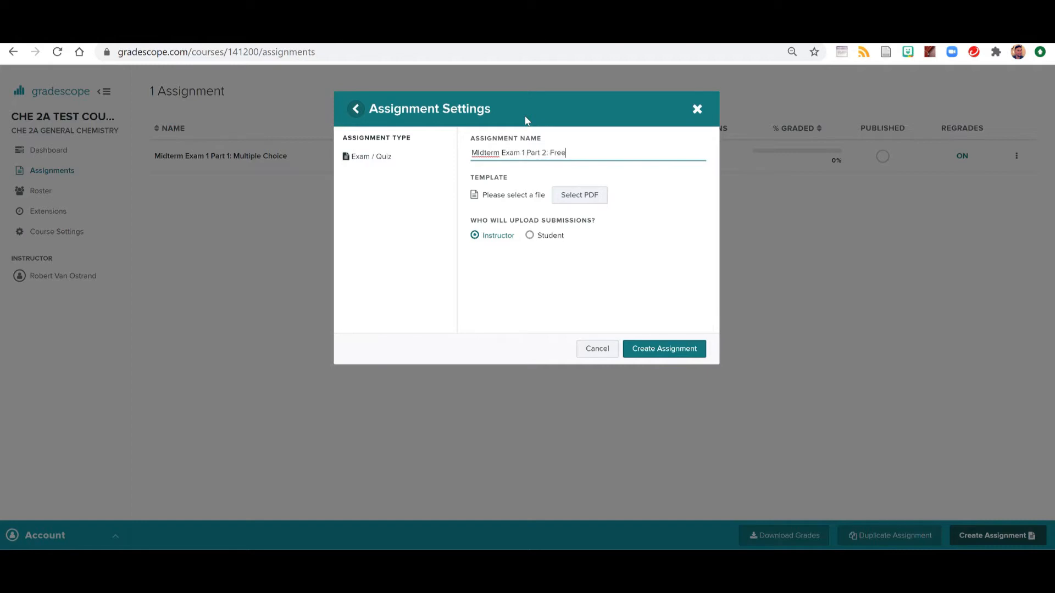
pyautogui.write('Response')
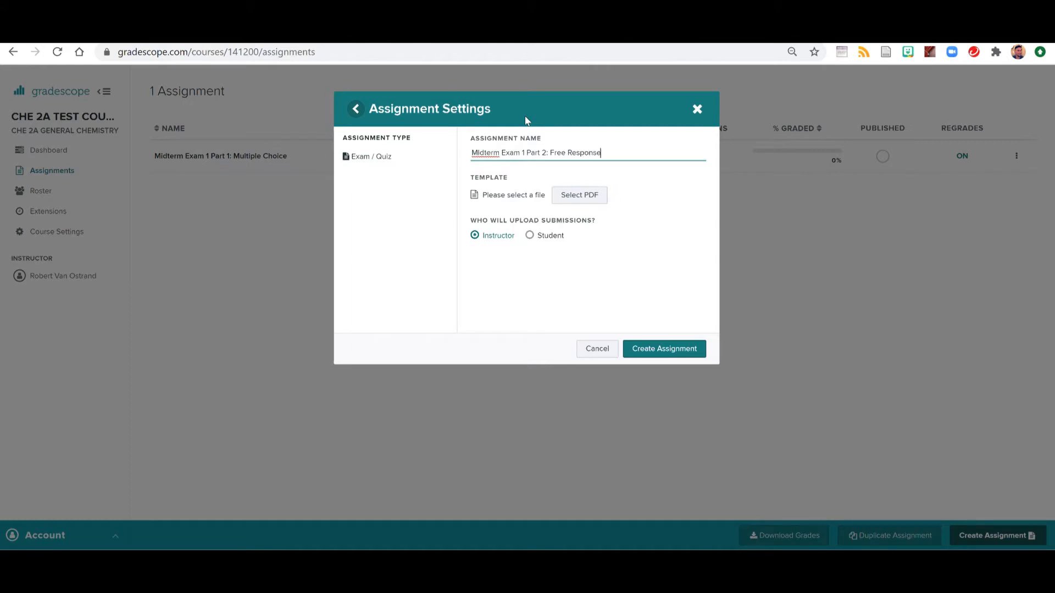
pyautogui.click(579, 196)
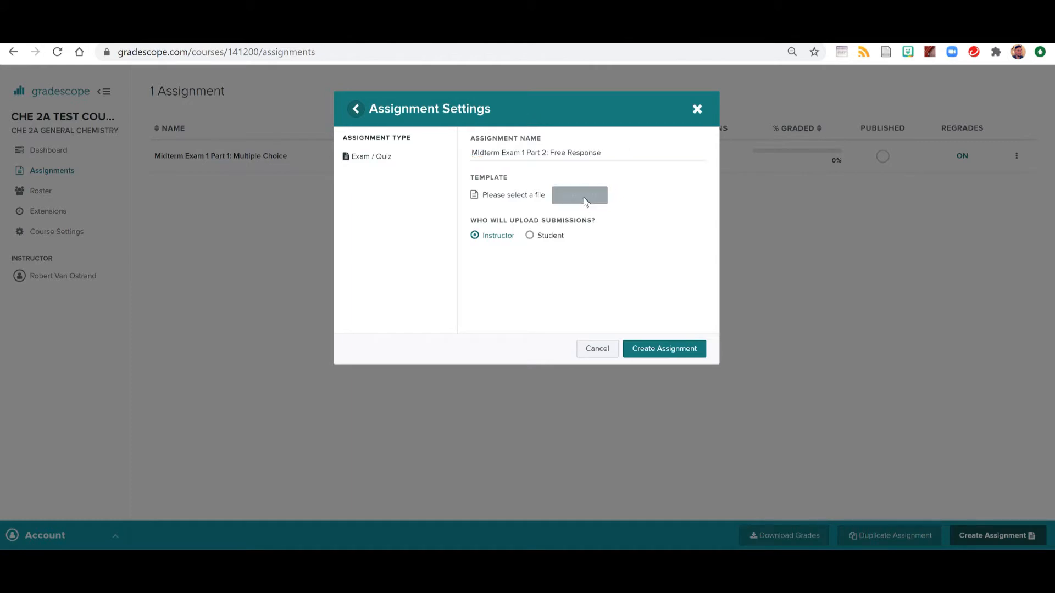
# Attach MIDTERM EXAM PART II.pdf from File Explorer as the exam template.
pyautogui.click(579, 196)
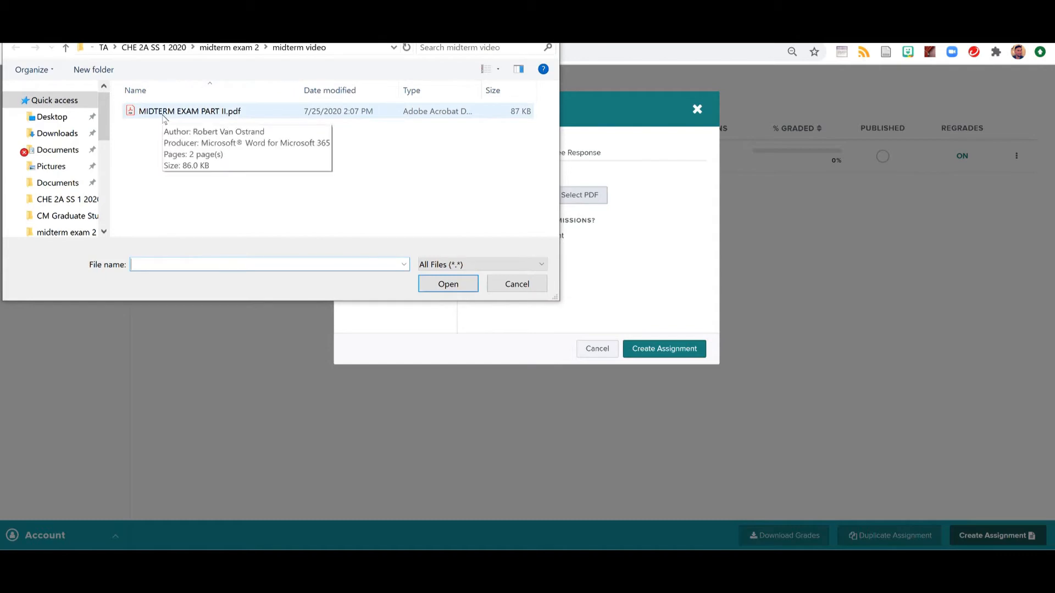
pyautogui.click(448, 283)
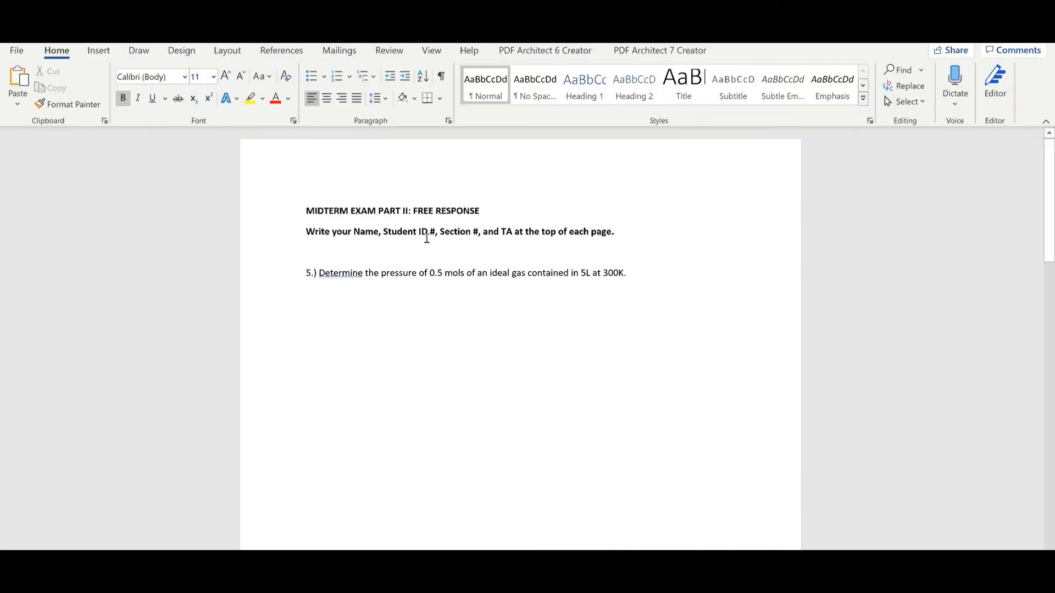
pyautogui.scroll(-3)
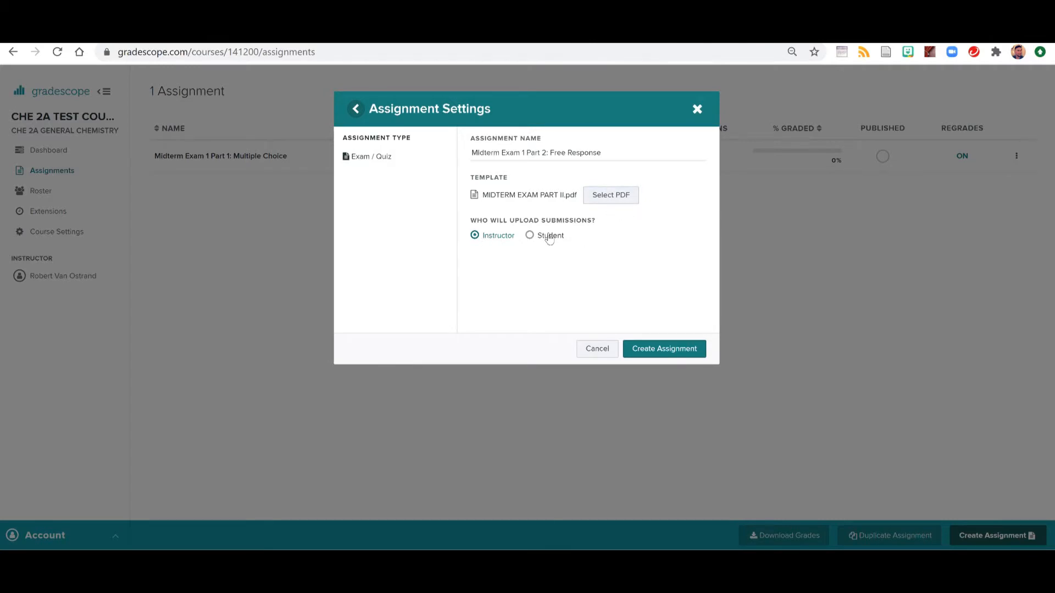
# Choose student upload, with release Jul 26 10:00 AM and due 12:20 PM.
pyautogui.click(529, 235)
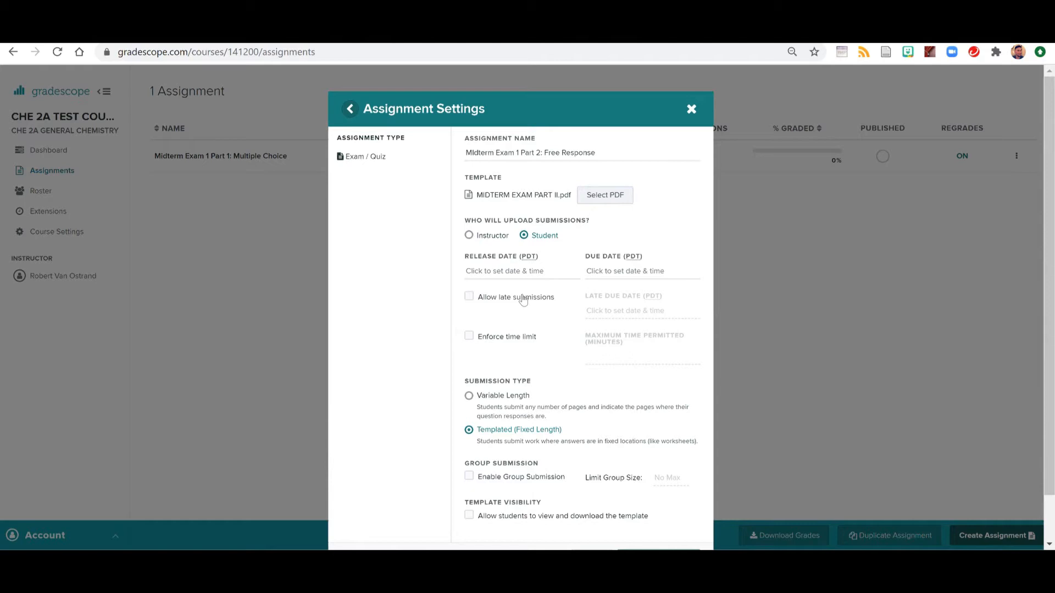
pyautogui.moveTo(530, 301)
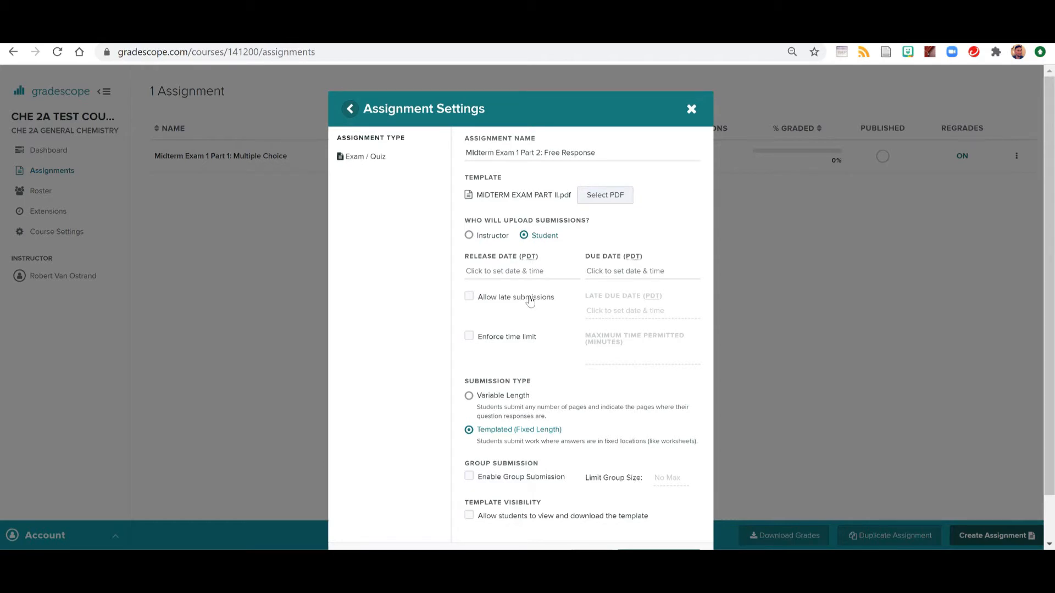
pyautogui.click(522, 270)
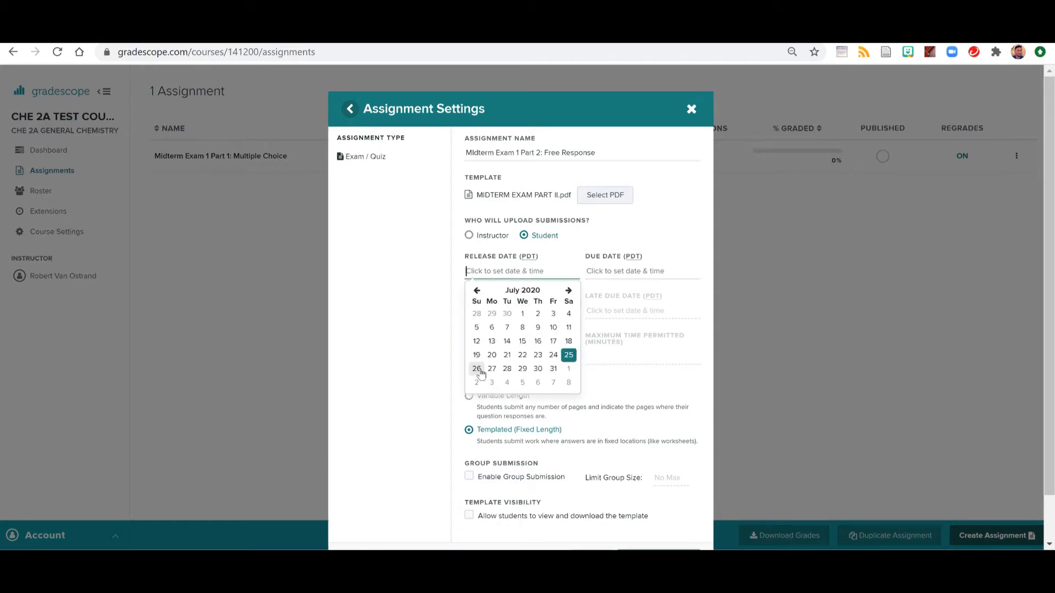
pyautogui.click(476, 369)
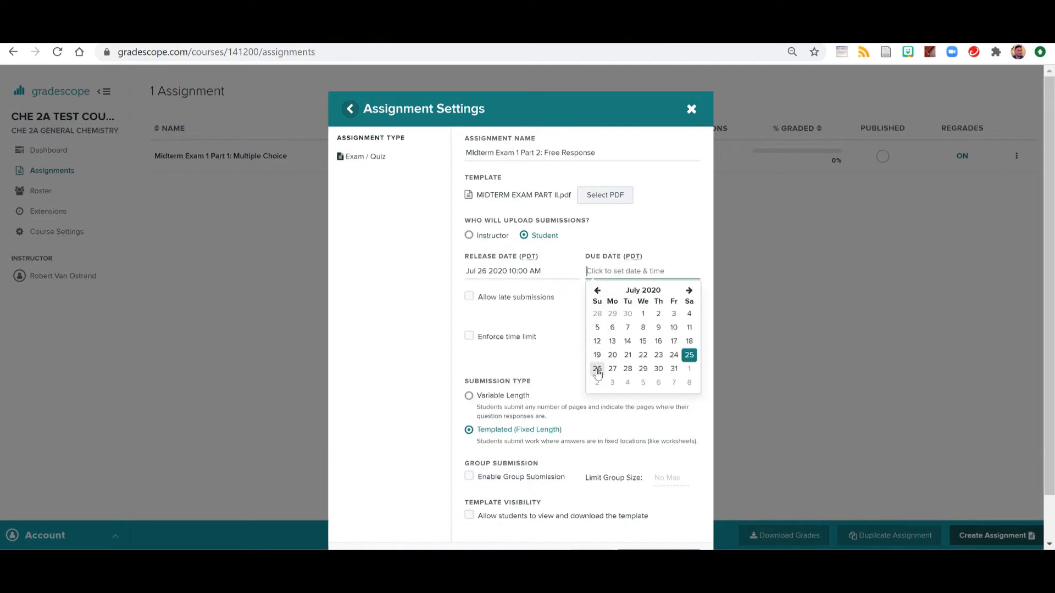
pyautogui.click(597, 369)
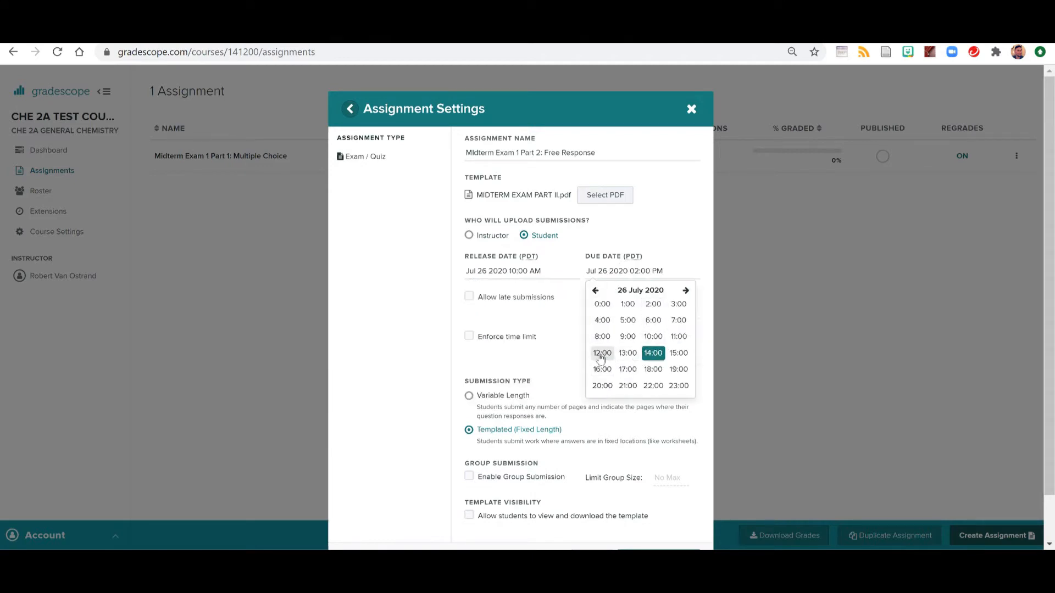
pyautogui.click(602, 353)
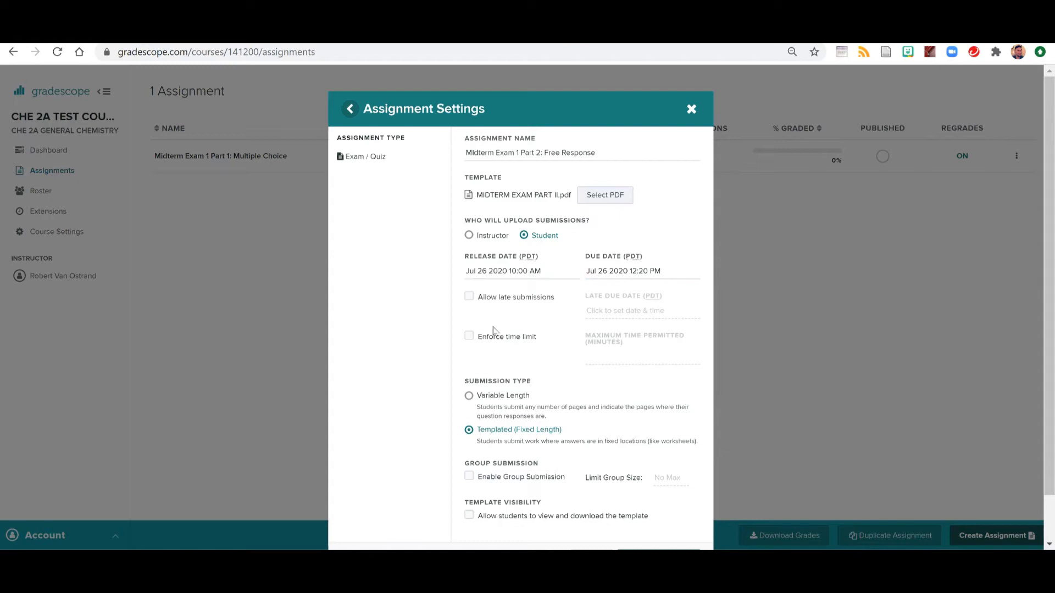
# Allow late submissions with a late due time of 3:20 PM.
pyautogui.click(468, 297)
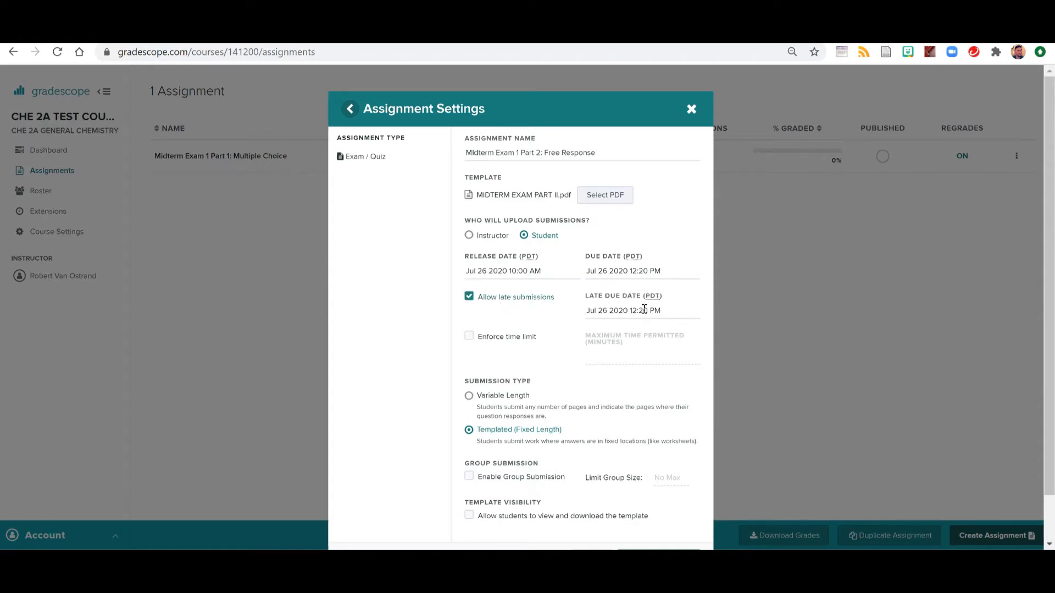
pyautogui.click(623, 309)
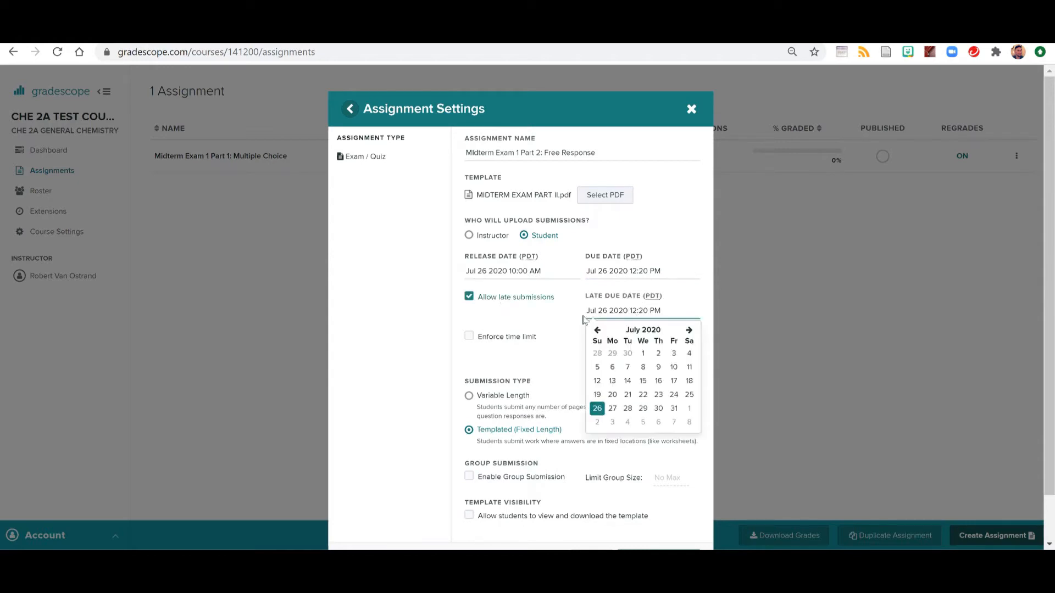
pyautogui.click(612, 407)
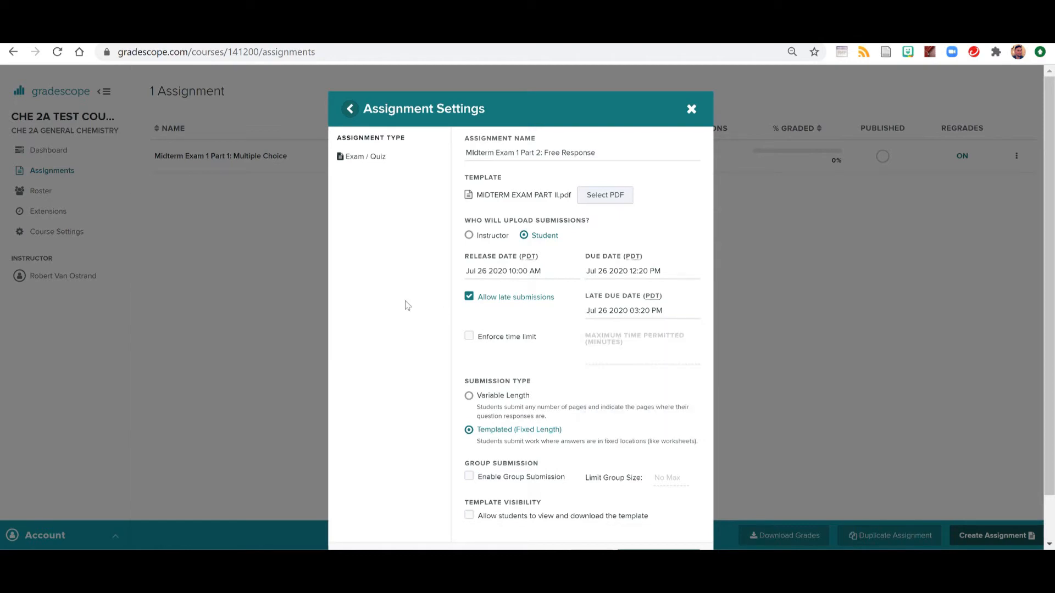
pyautogui.scroll(-3)
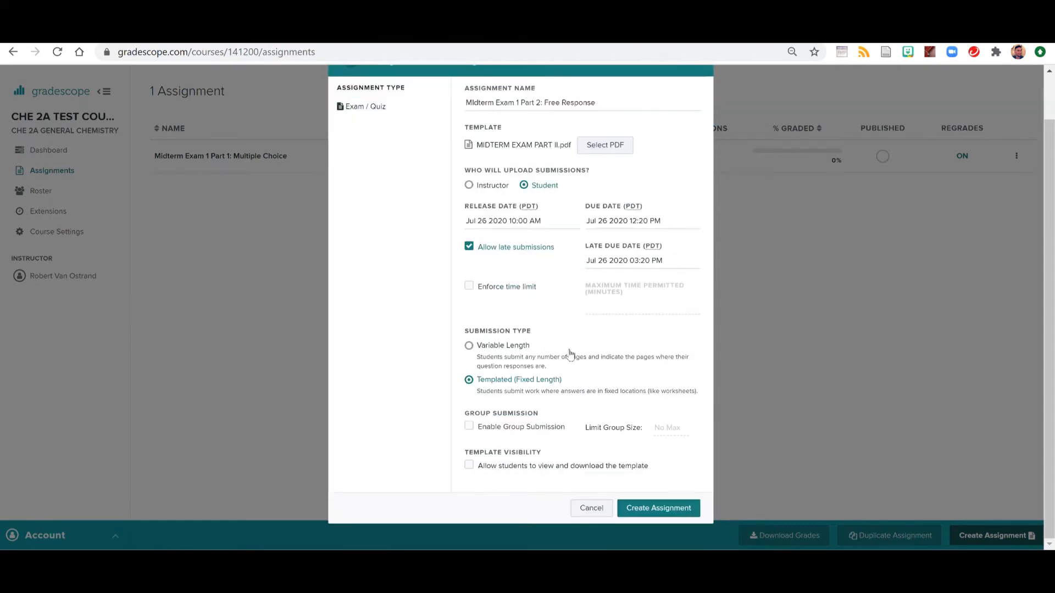
pyautogui.moveTo(499, 362)
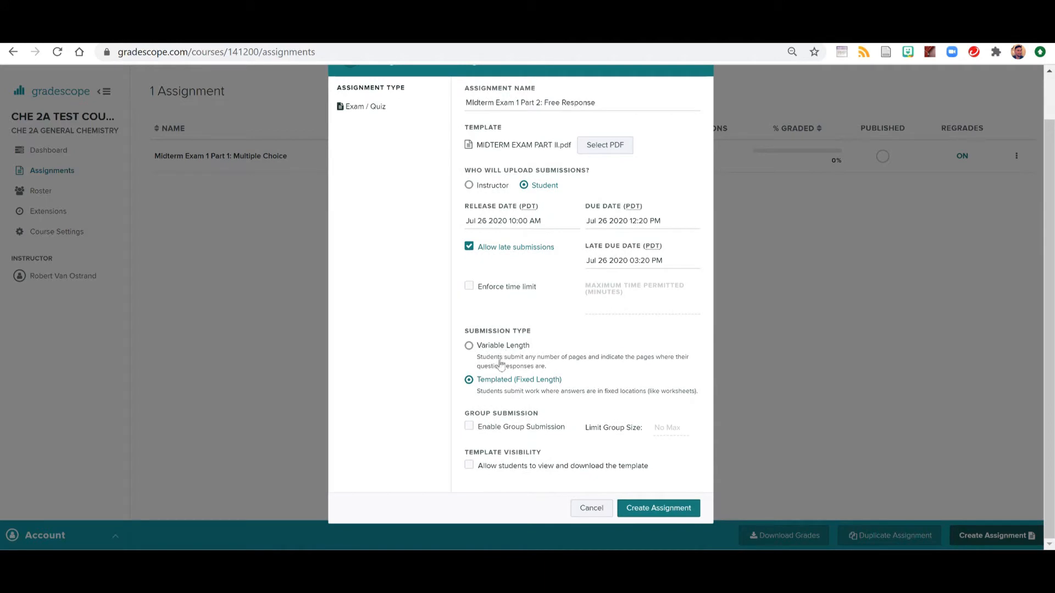
# Set variable-length submissions, let students view the template, and create the assignment.
pyautogui.click(468, 345)
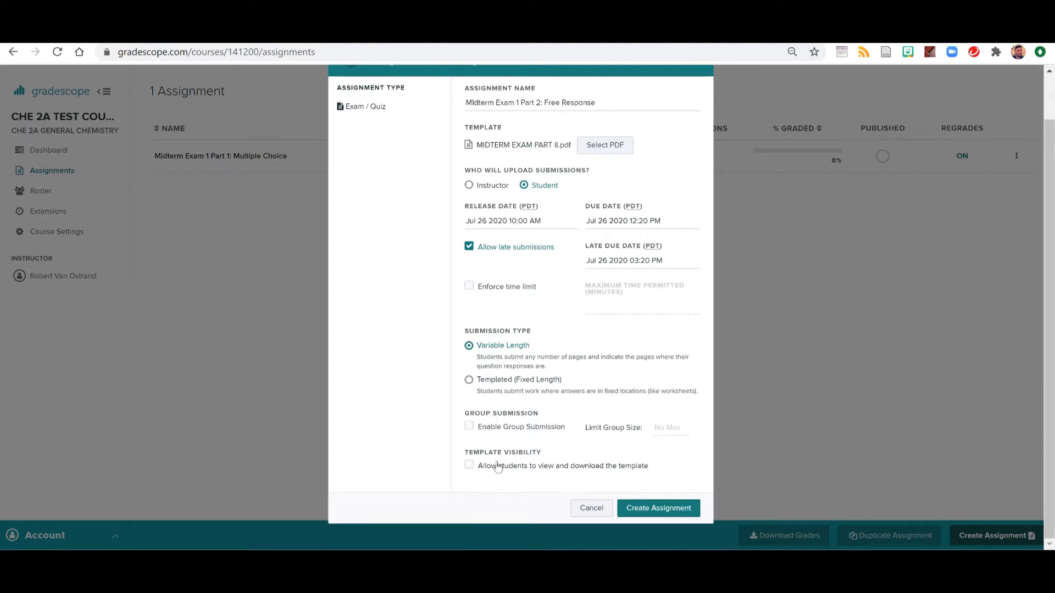
pyautogui.click(469, 465)
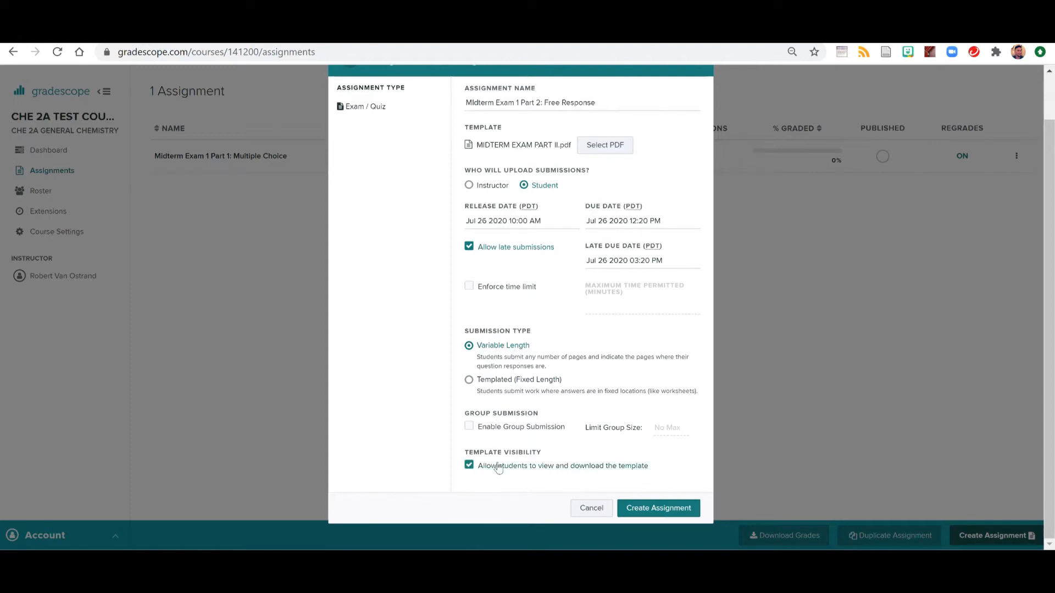
pyautogui.click(658, 507)
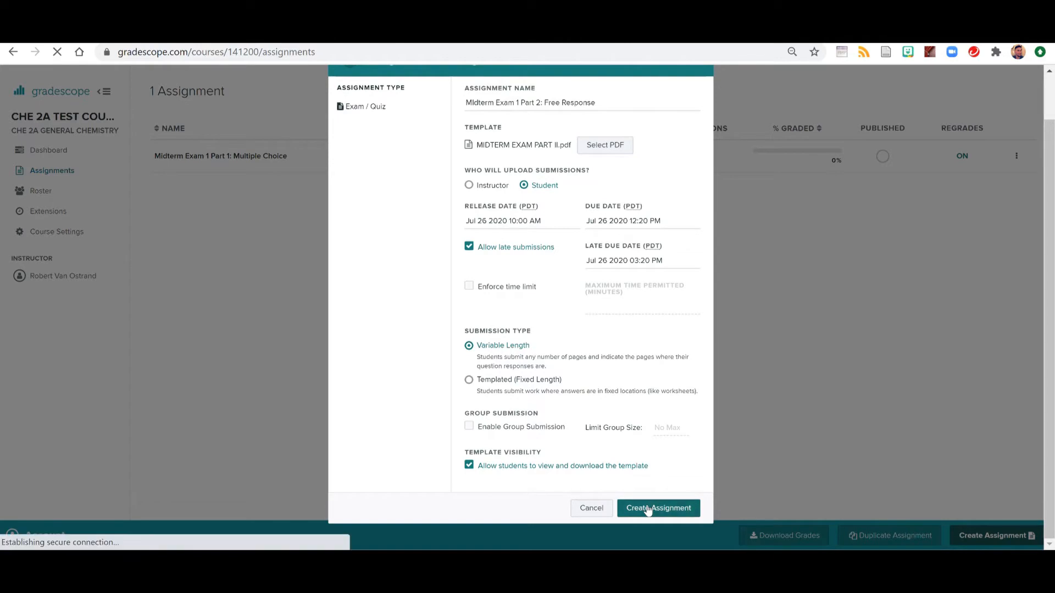
pyautogui.click(658, 507)
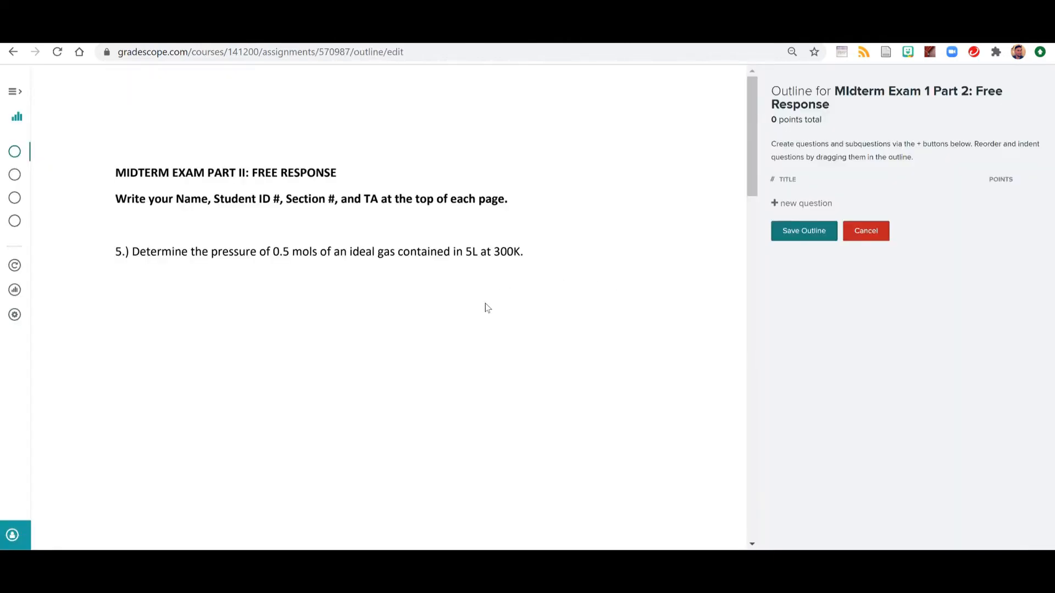
pyautogui.moveTo(804, 204)
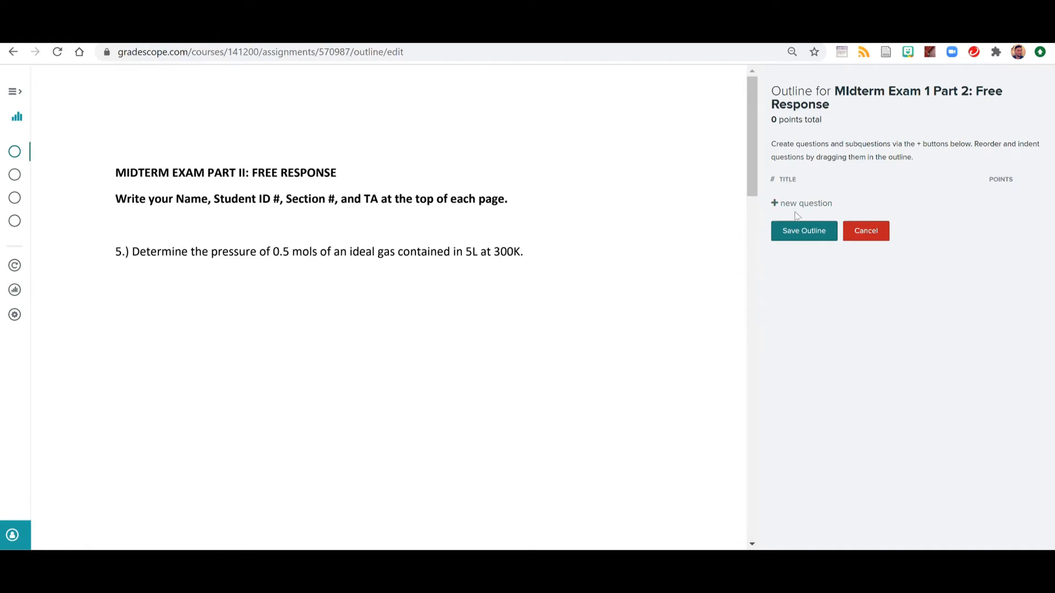
# Add Question 1 'Pressure of an ideal gas' worth 10 points.
pyautogui.click(801, 204)
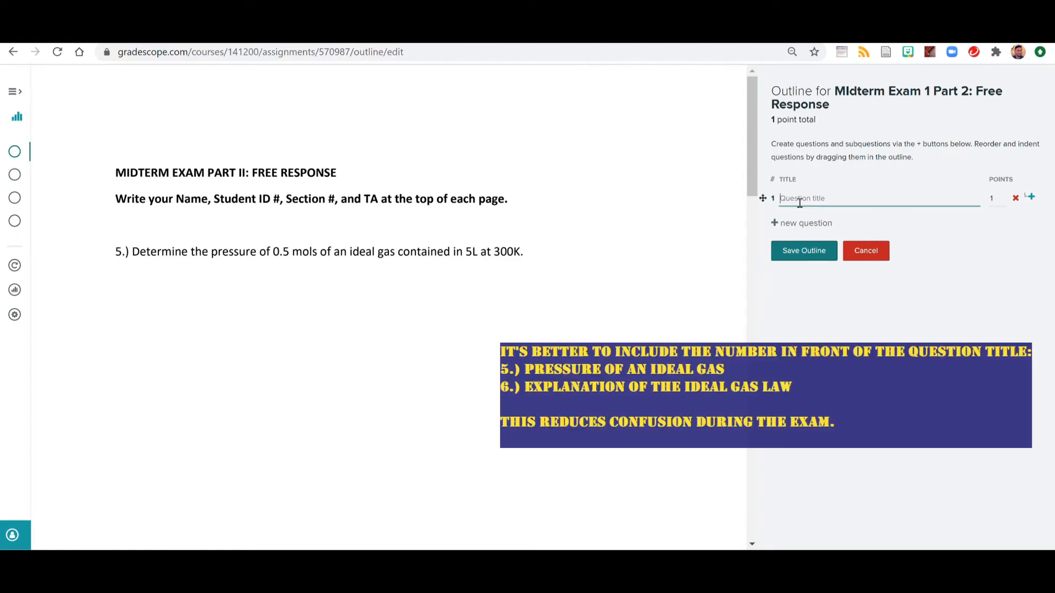
pyautogui.write('Pressure of')
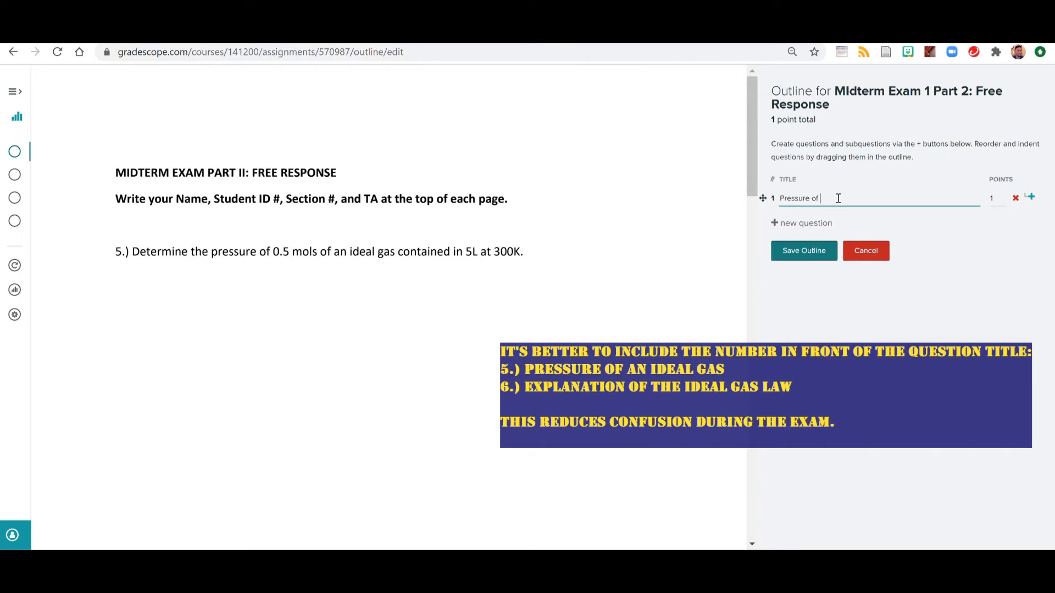
pyautogui.write('an ideal gas')
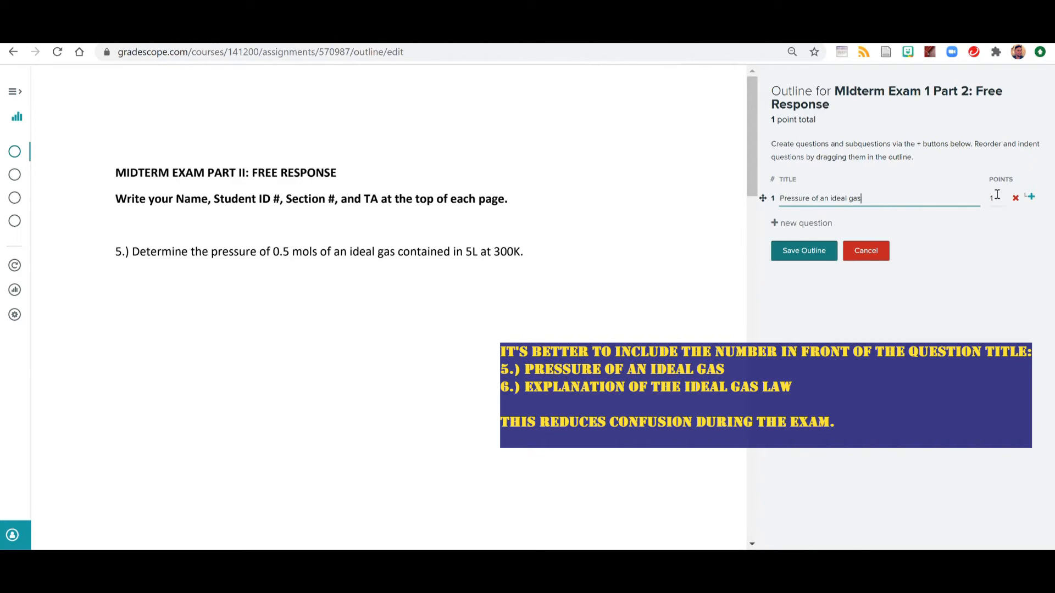
pyautogui.write('10')
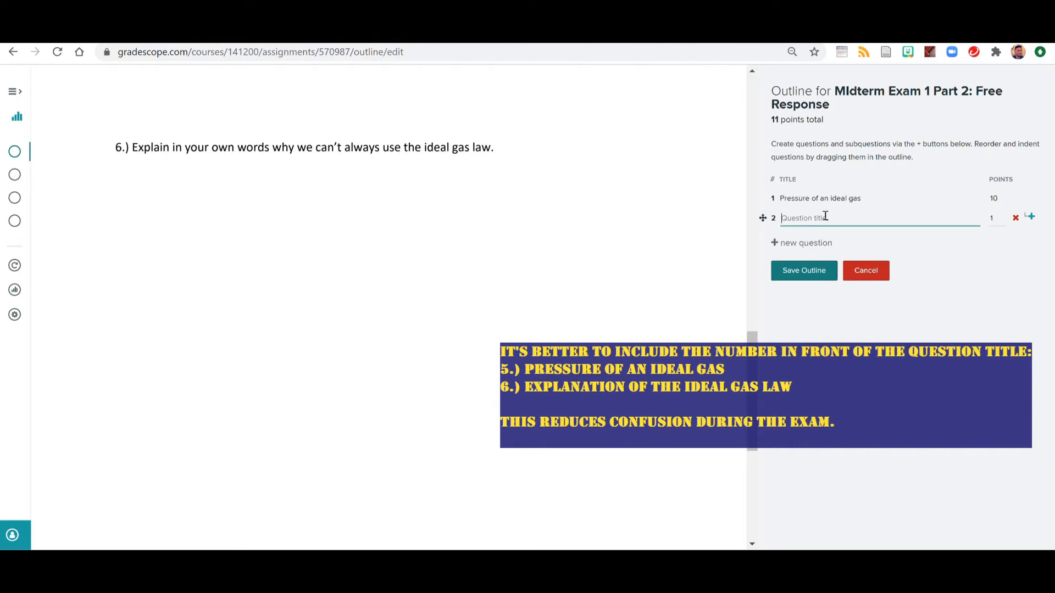
# Add Question 2 'Explanation of Ideal Gas Law' worth 10 points and save the outline.
pyautogui.write('Explainatio')
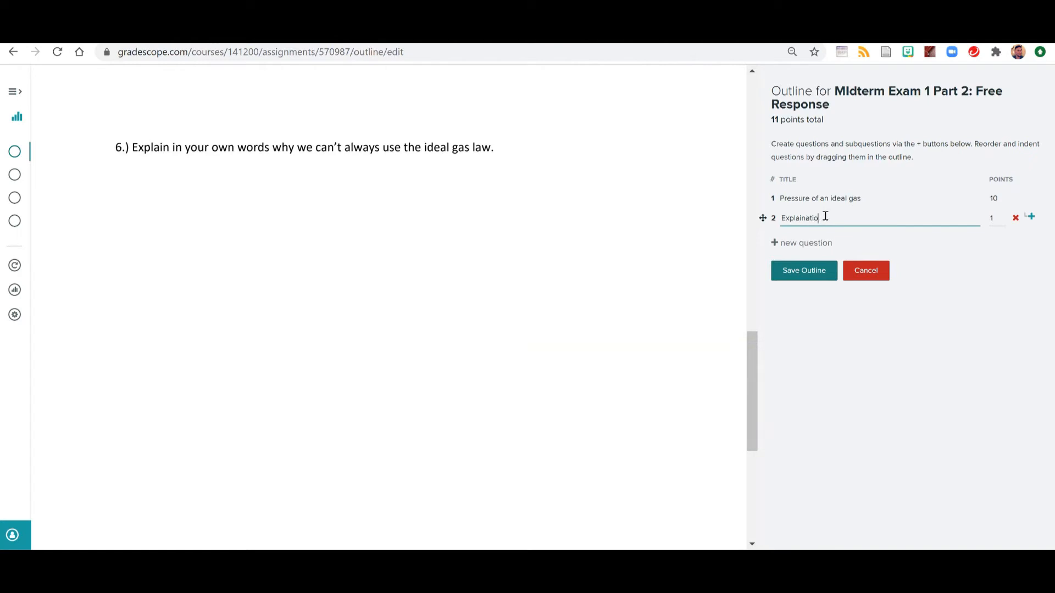
pyautogui.write('Explanation')
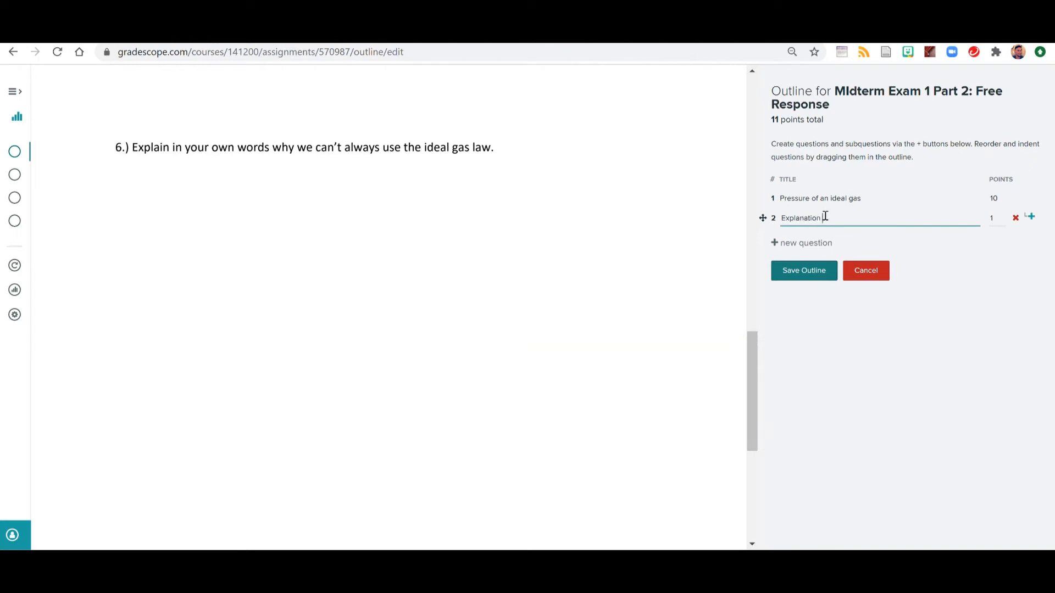
pyautogui.write('of Ideal Gas')
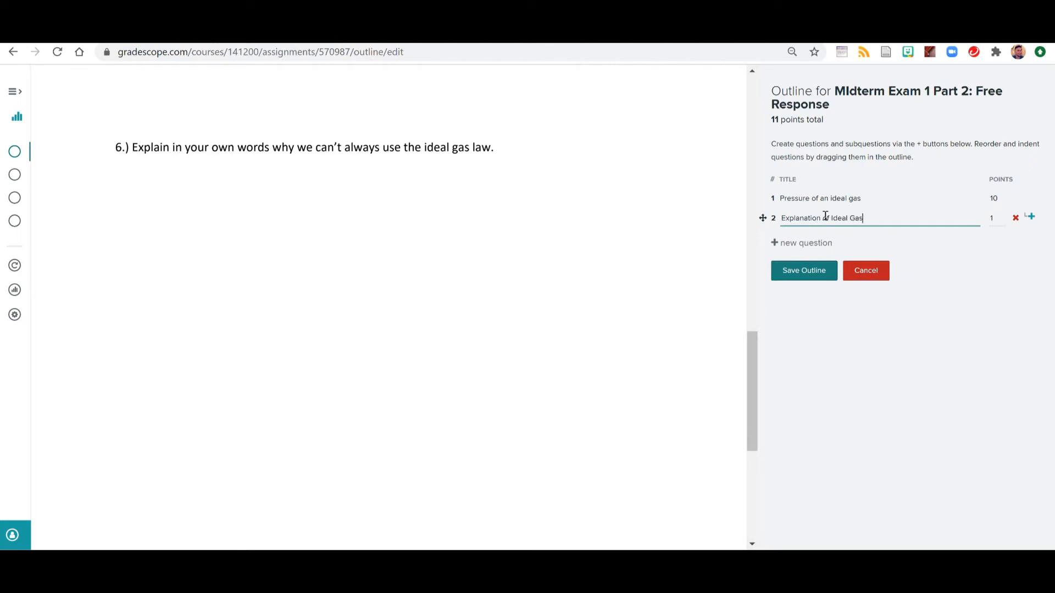
pyautogui.write('Law')
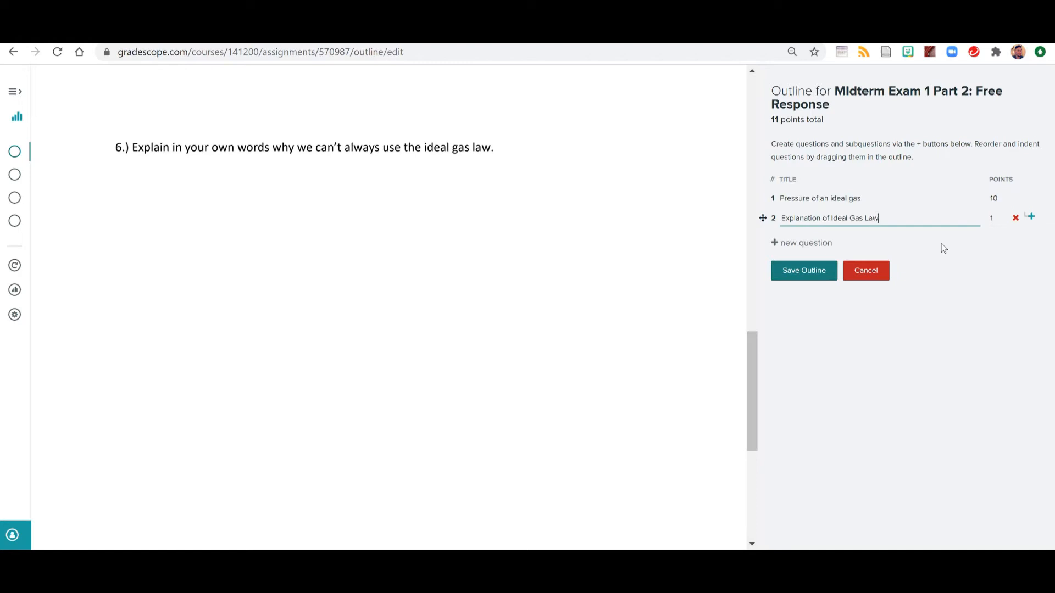
pyautogui.click(992, 217)
pyautogui.write('0')
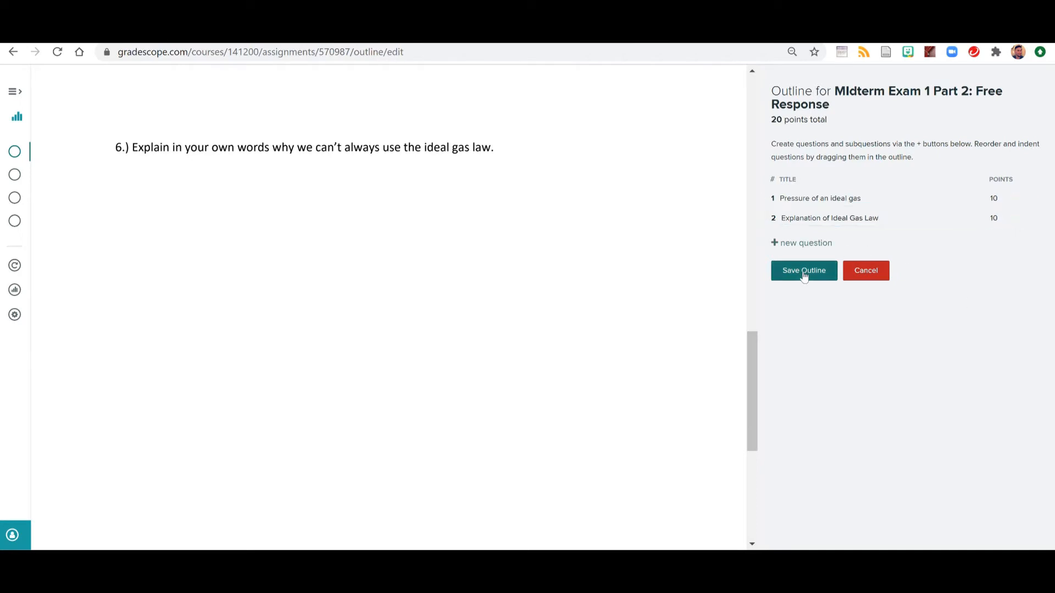
pyautogui.click(804, 270)
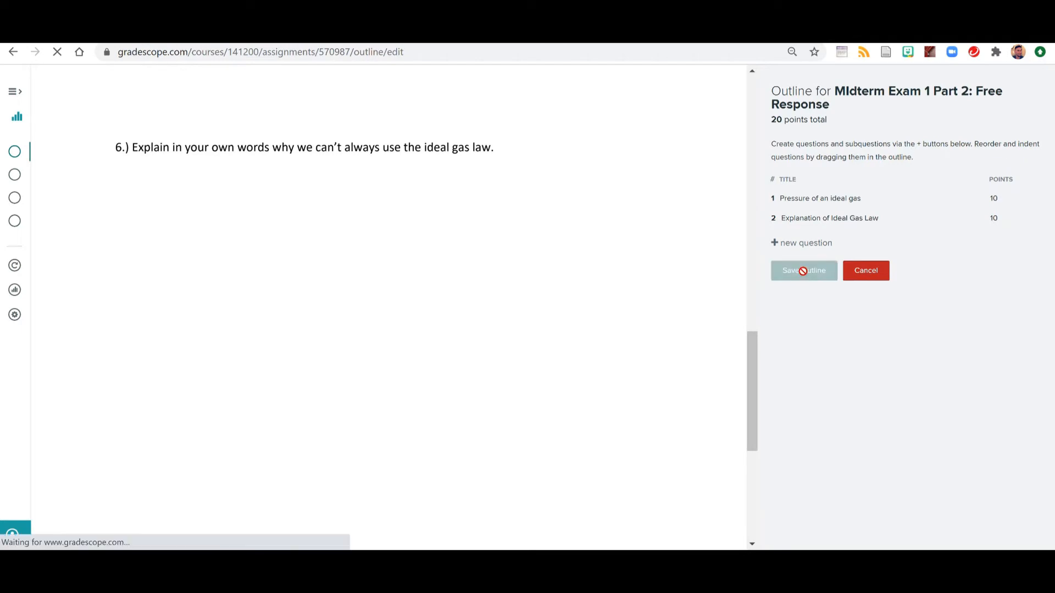
# Review the outline, then check the grading dashboard and Question 1's empty submissions list.
pyautogui.click(804, 270)
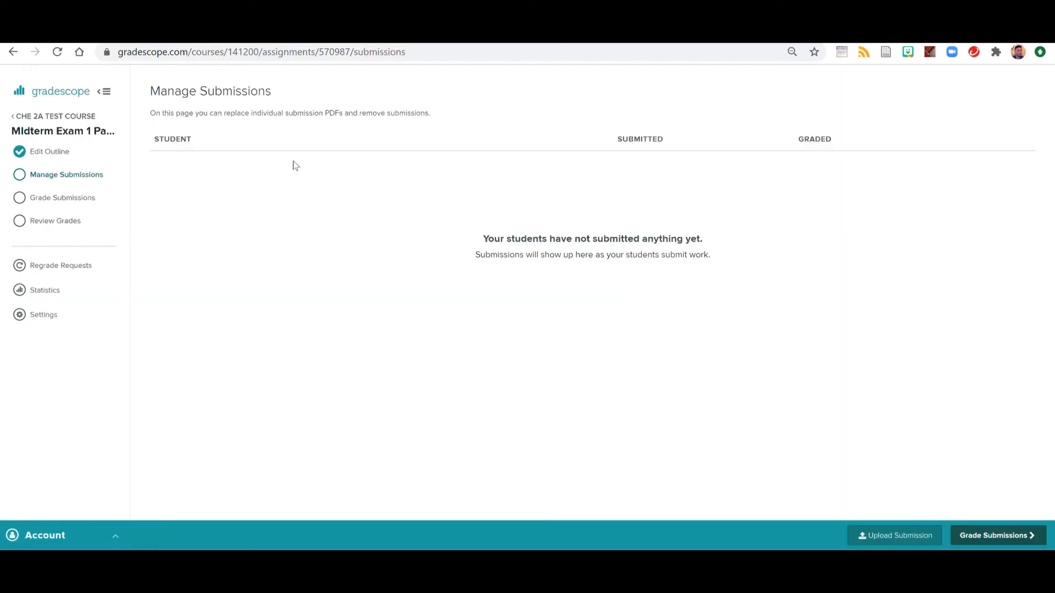
pyautogui.moveTo(45, 151)
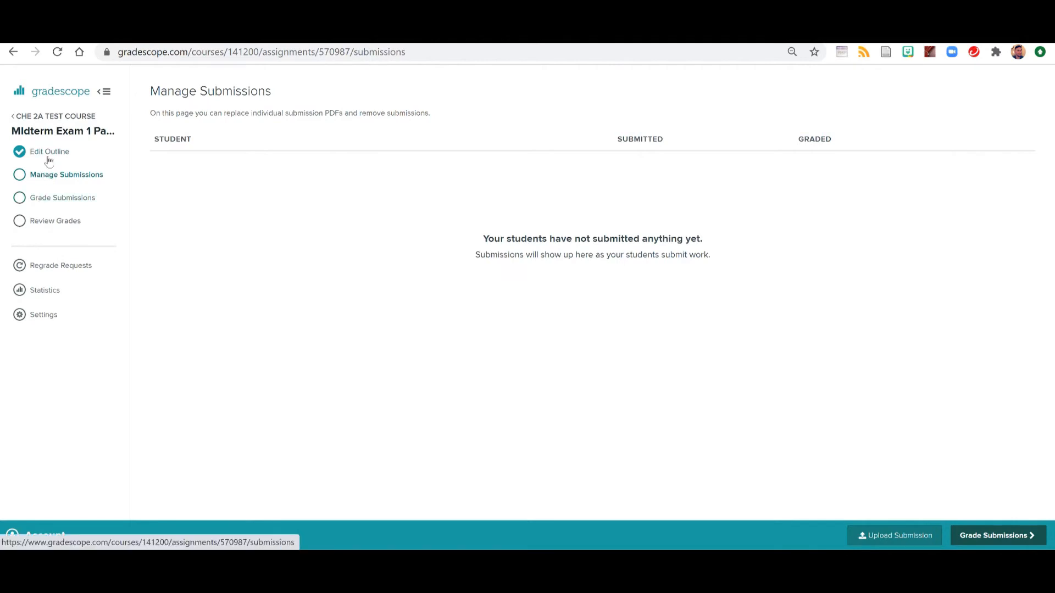
pyautogui.click(48, 152)
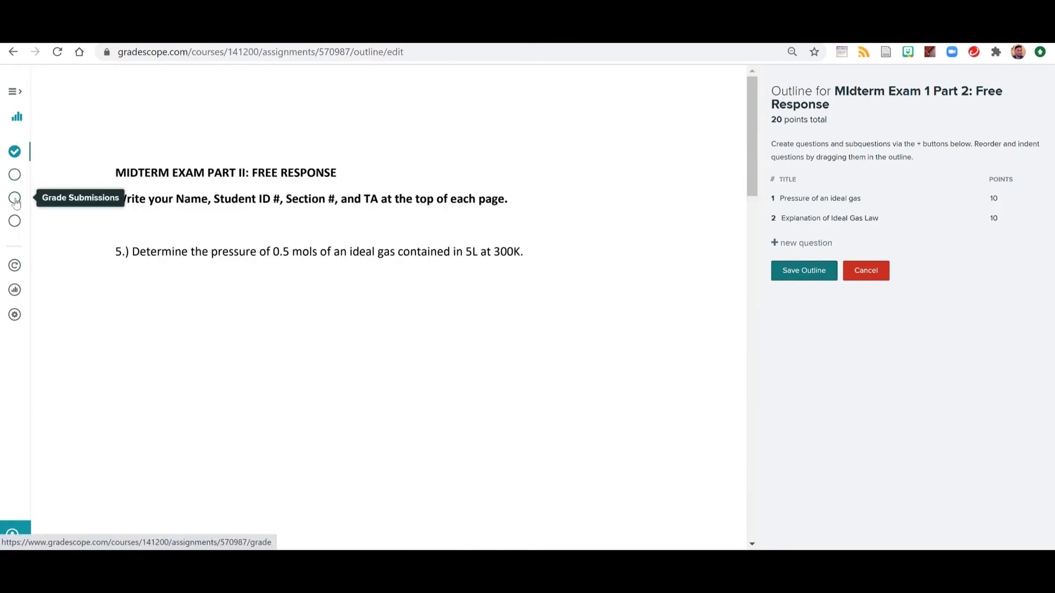
pyautogui.click(14, 198)
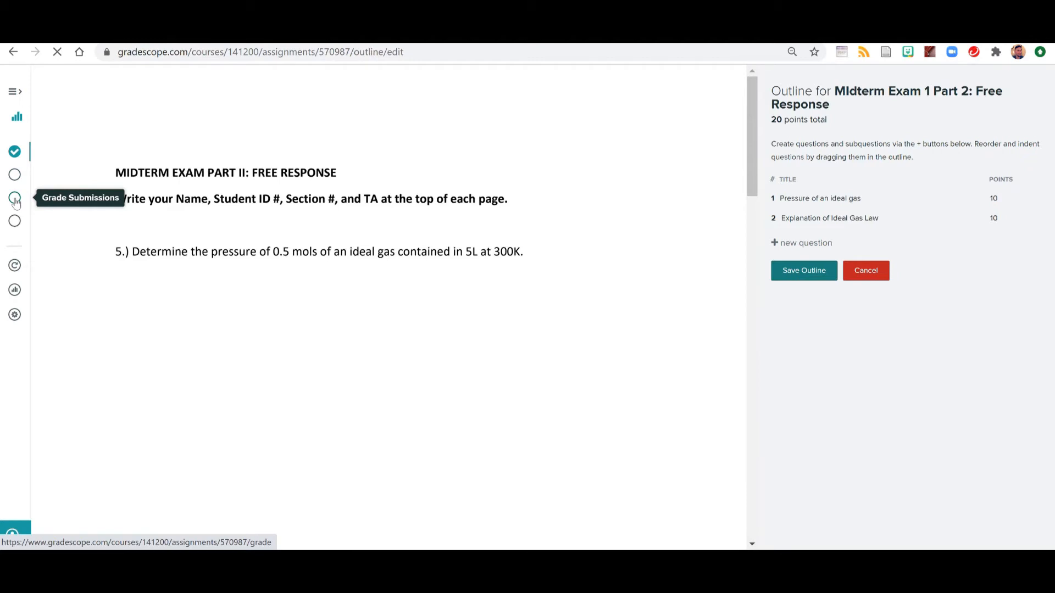
pyautogui.click(15, 198)
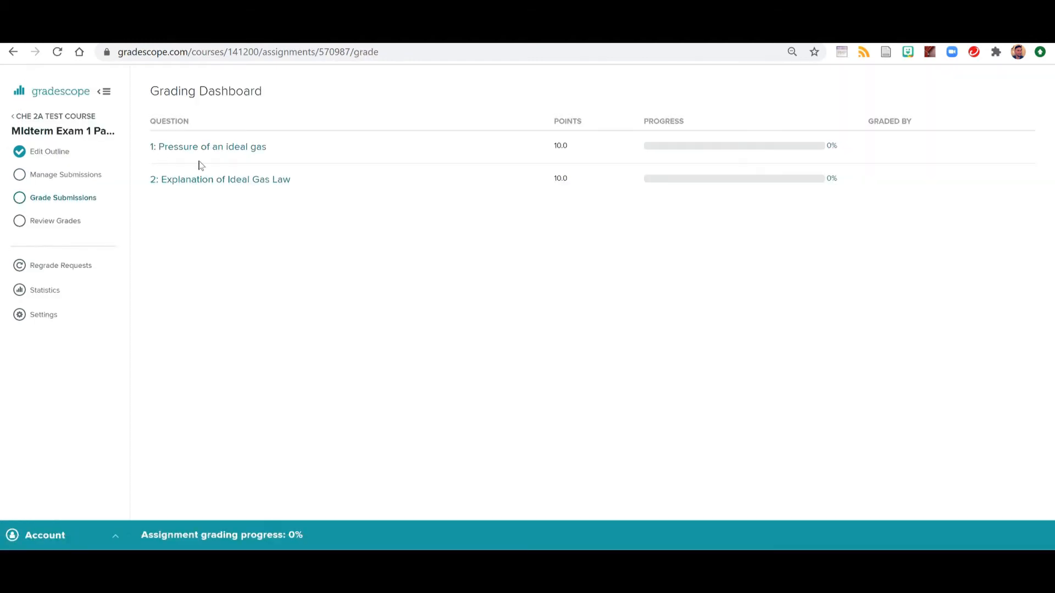
pyautogui.click(209, 147)
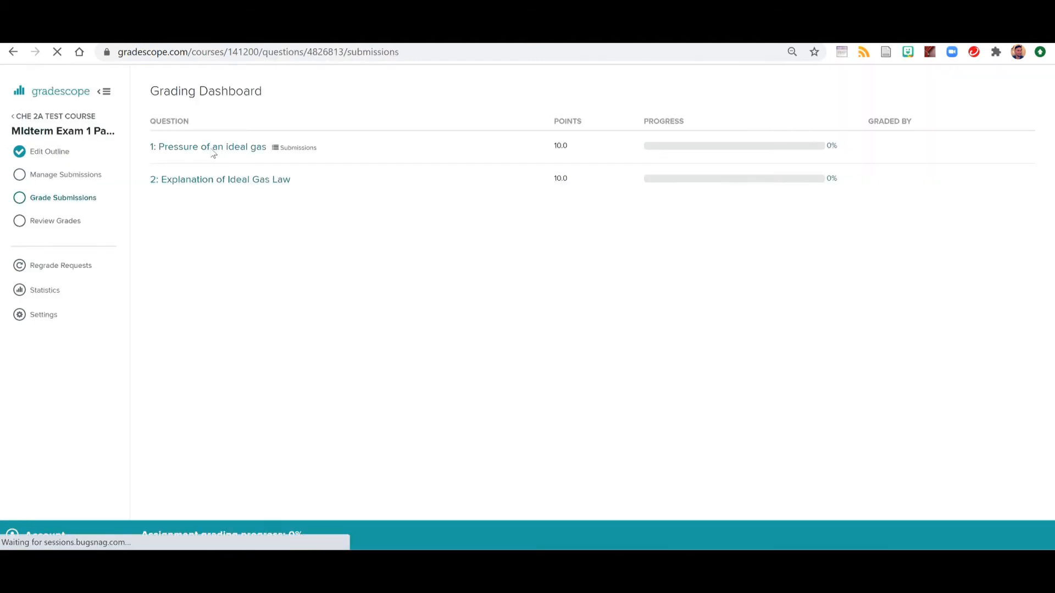
pyautogui.click(208, 147)
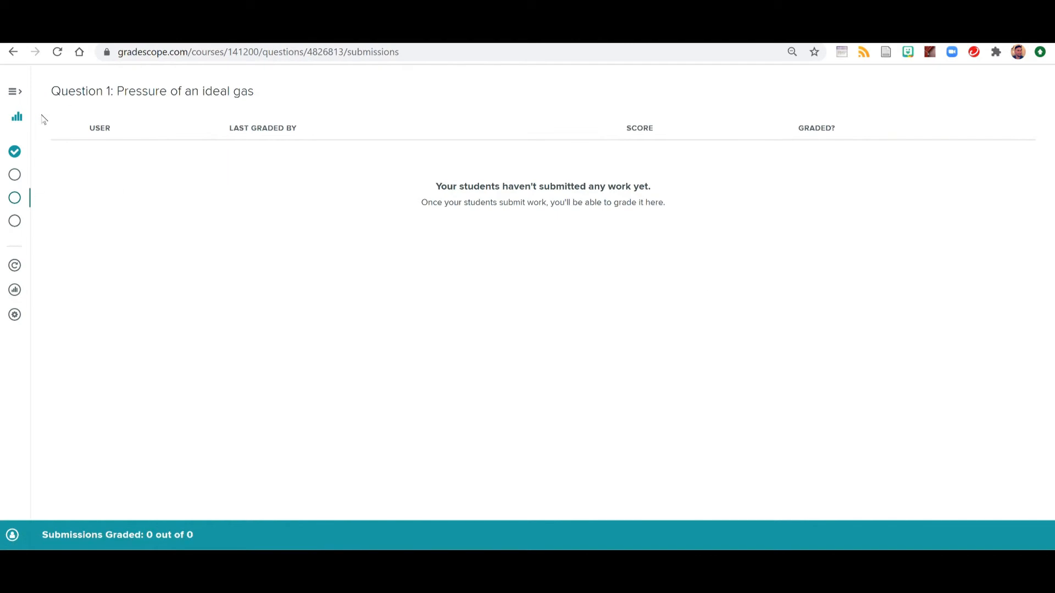
pyautogui.moveTo(16, 150)
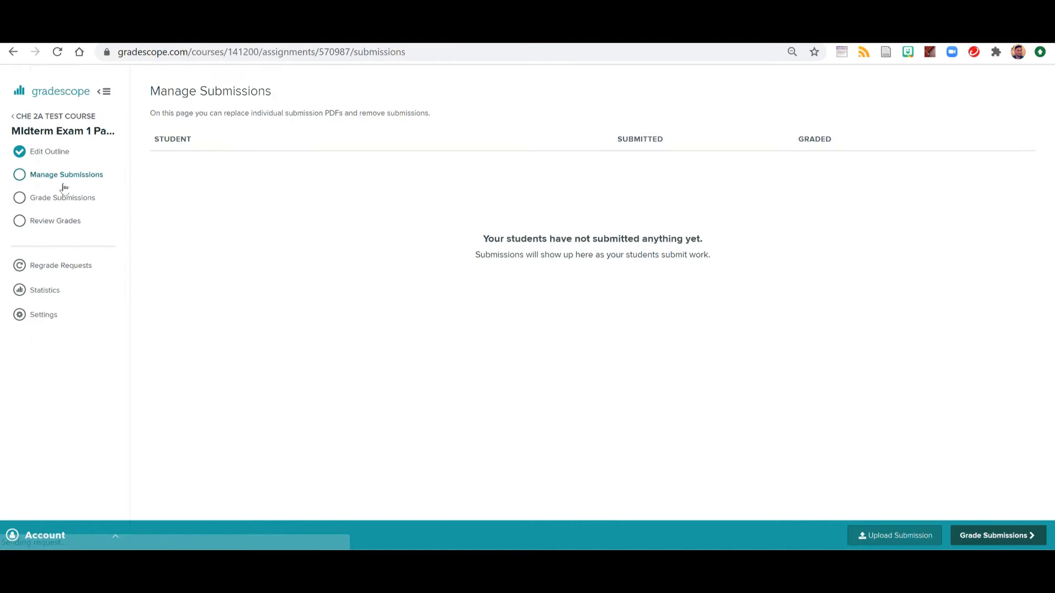
# Upload MIDTERM EXAM PART II.pdf as the only student's submission, reaching the page-assignment screen.
pyautogui.click(895, 535)
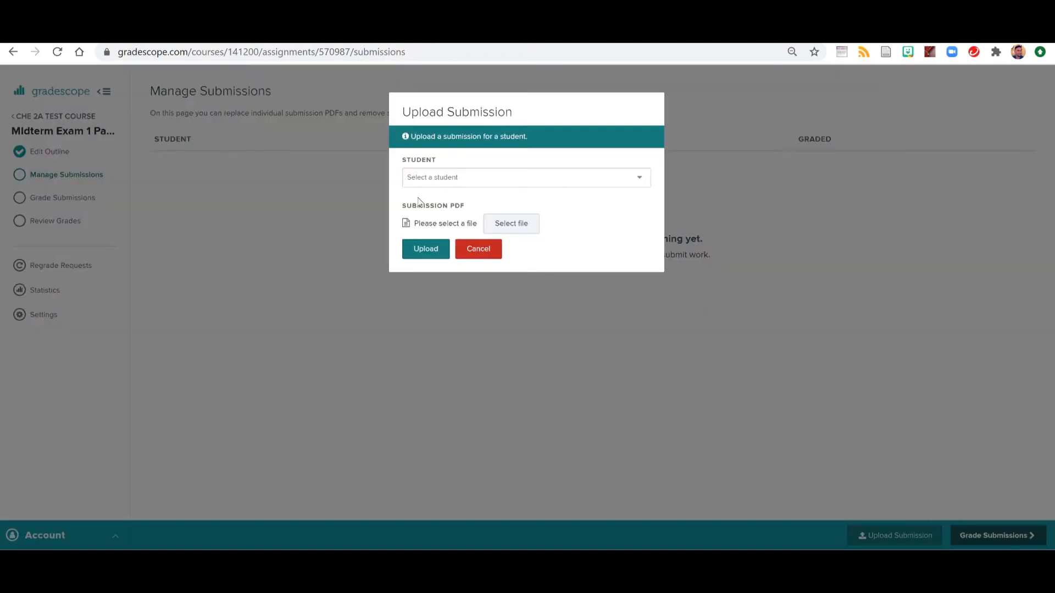
pyautogui.click(525, 177)
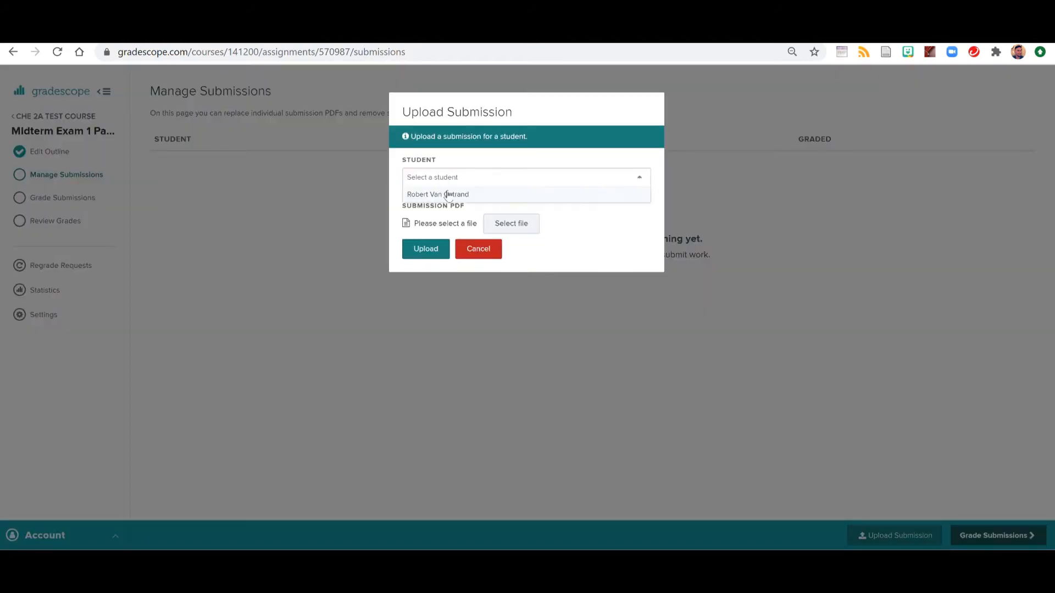
pyautogui.click(448, 193)
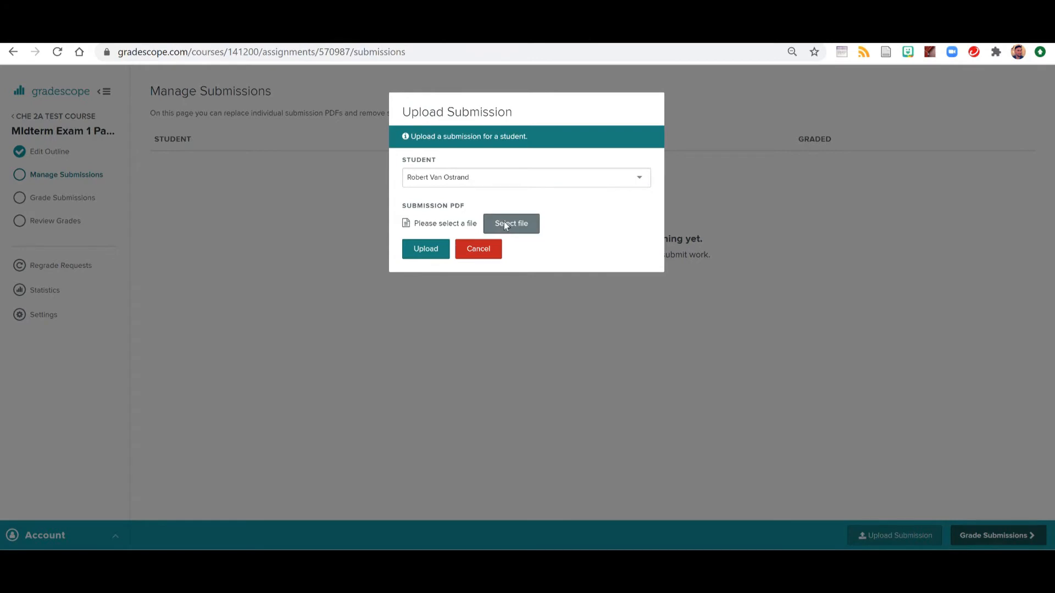
pyautogui.click(511, 224)
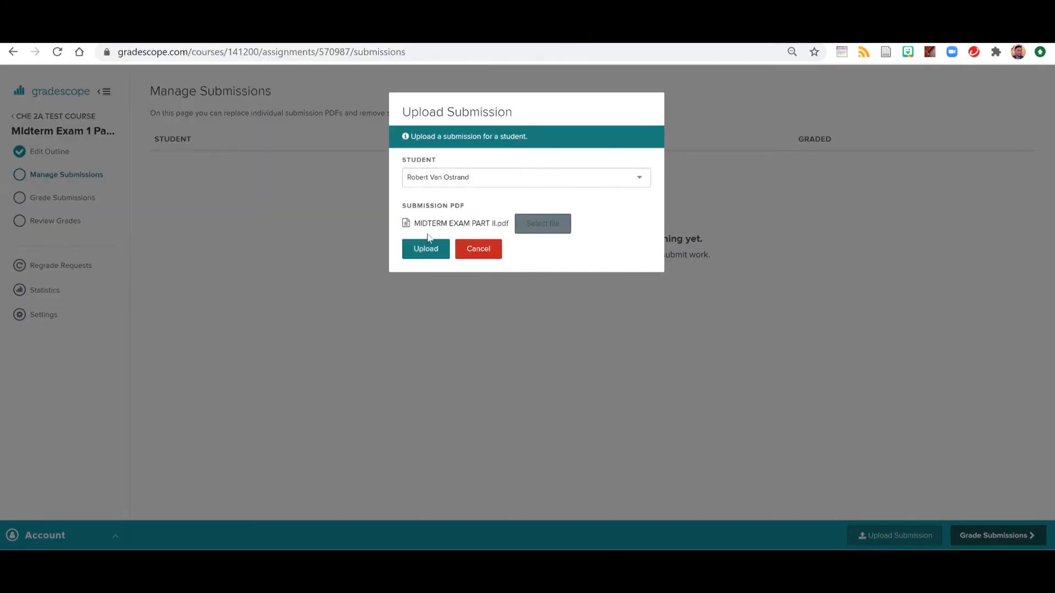
pyautogui.click(425, 249)
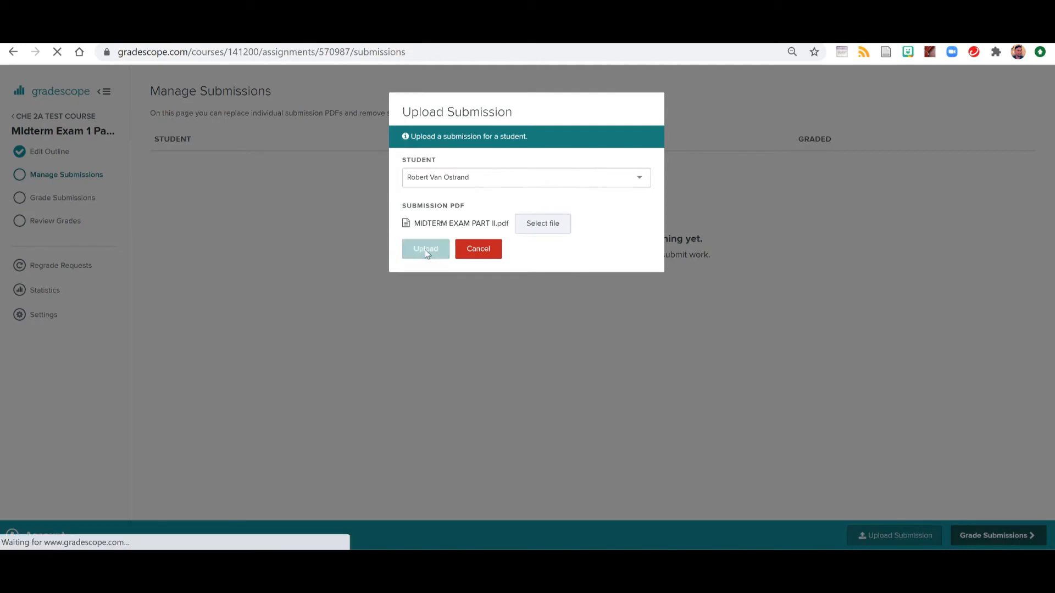
pyautogui.click(425, 248)
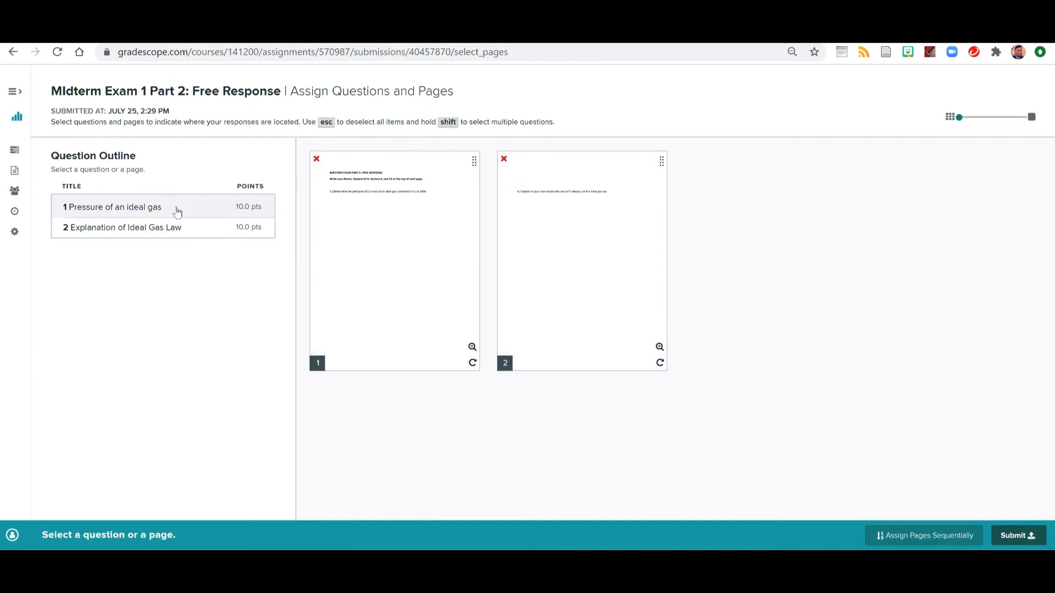
# Assign page 1 to question 1 and page 2 to question 2, then submit the exam.
pyautogui.click(114, 207)
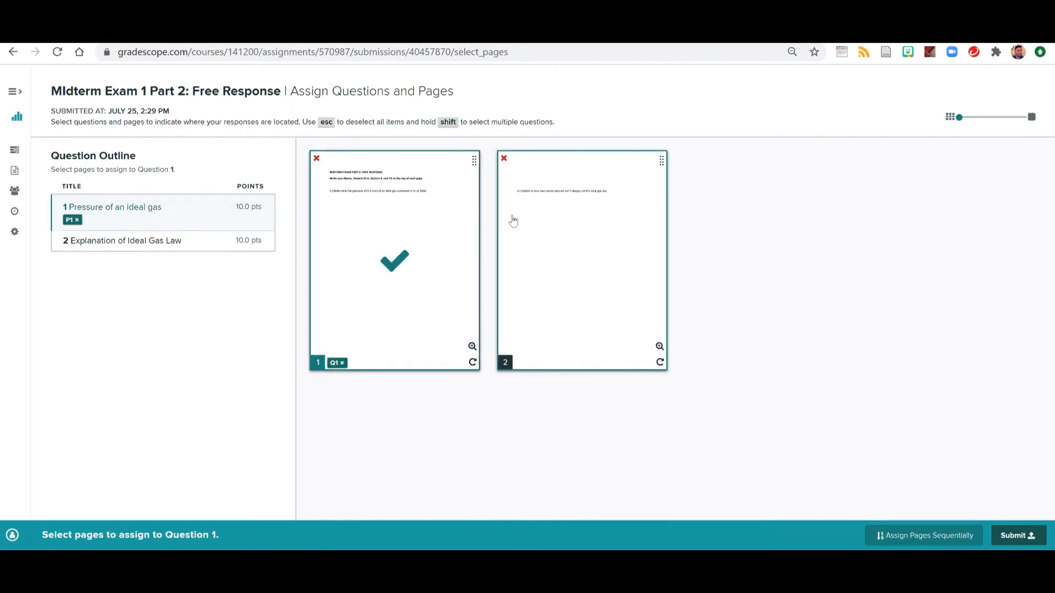
pyautogui.click(125, 241)
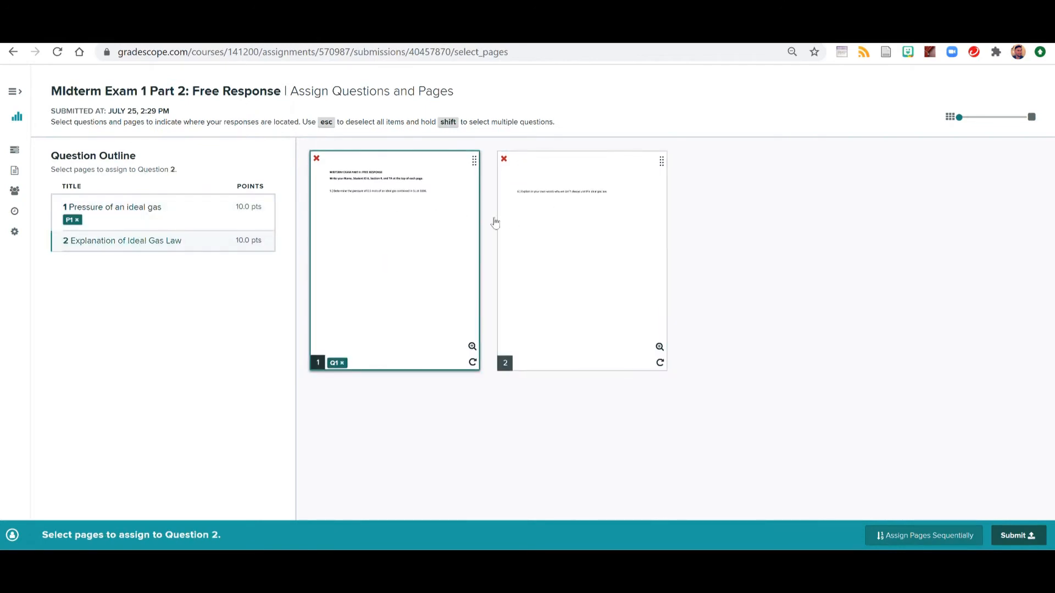
pyautogui.click(582, 259)
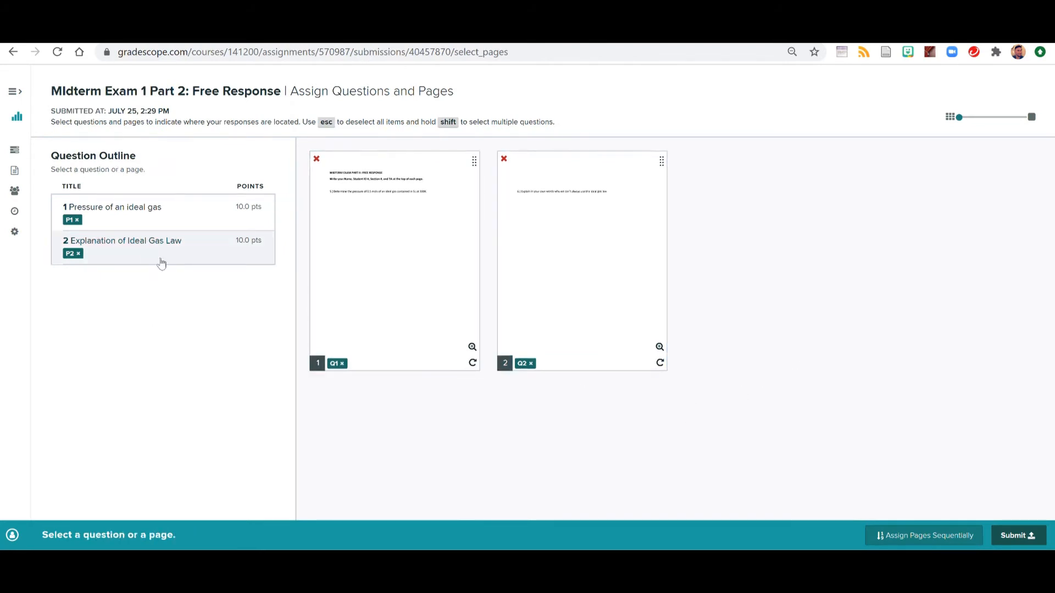
pyautogui.moveTo(1015, 526)
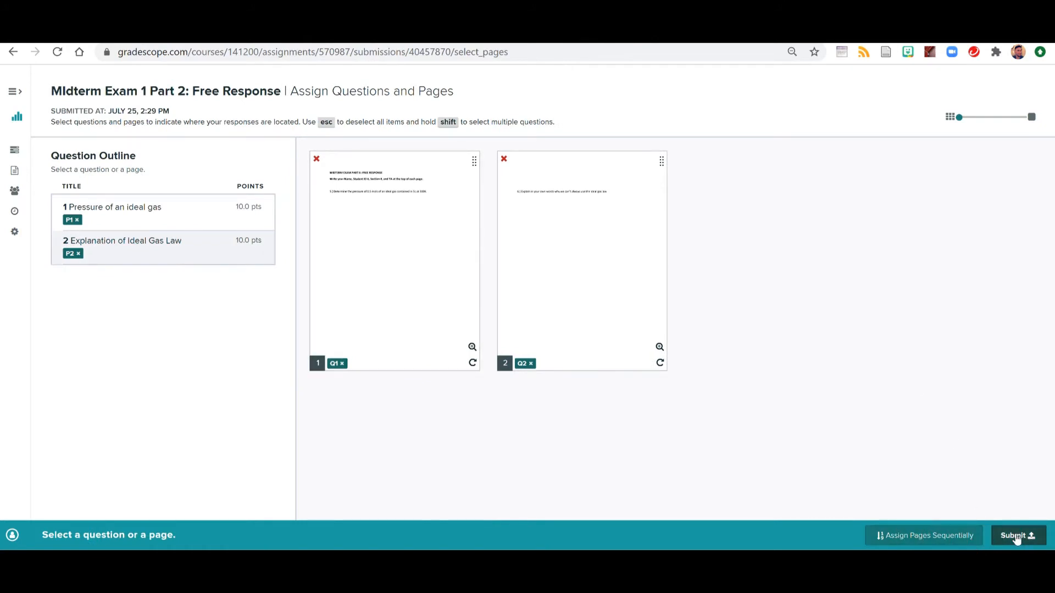
pyautogui.click(1017, 536)
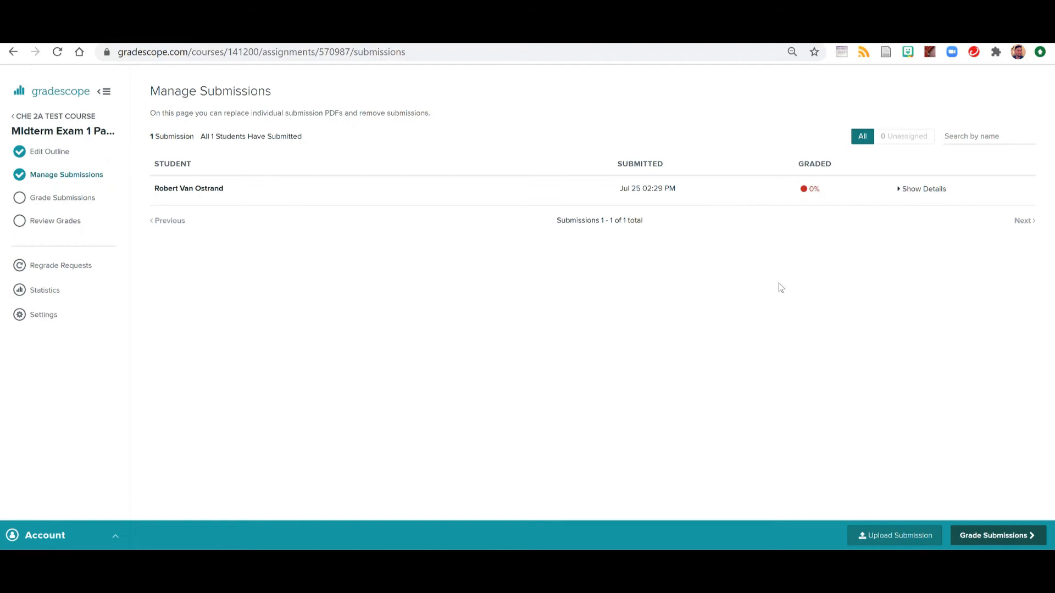
pyautogui.moveTo(327, 184)
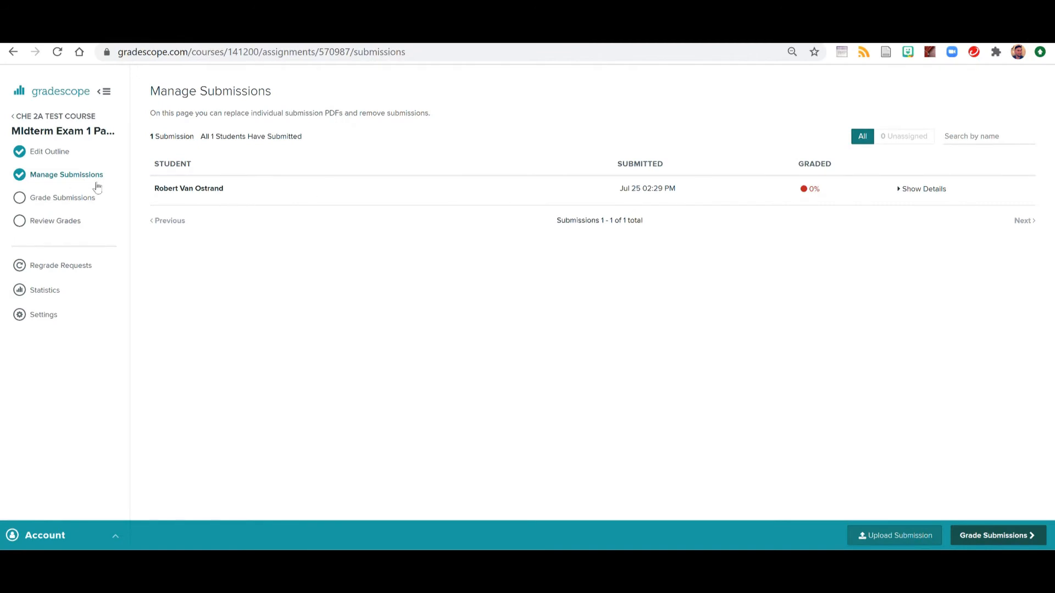
# From Grade Submissions, enter question 1 (Pressure of an ideal gas) and show its Rubric Settings.
pyautogui.click(62, 198)
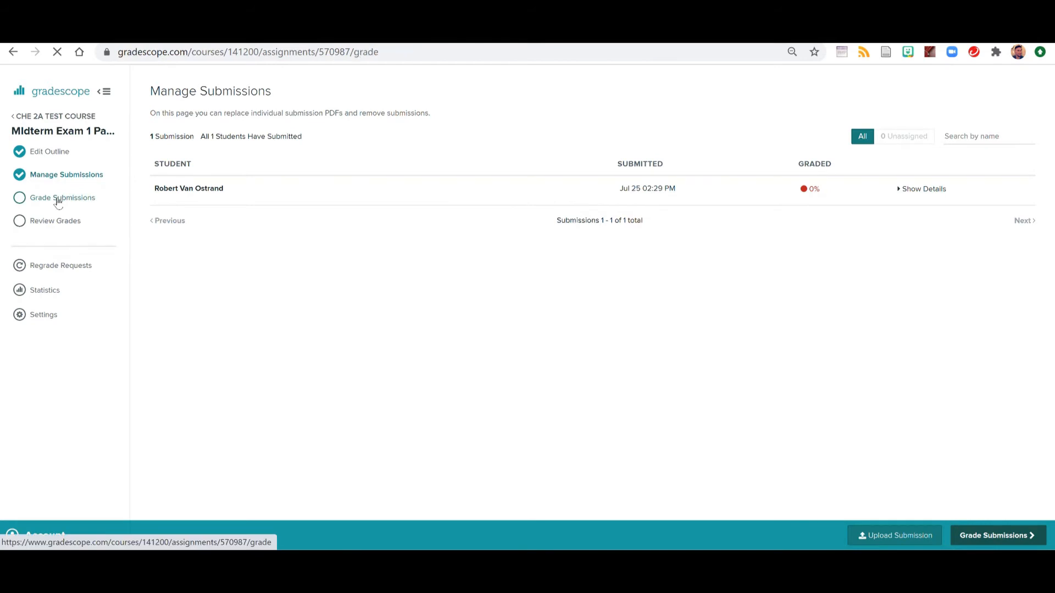
pyautogui.click(63, 197)
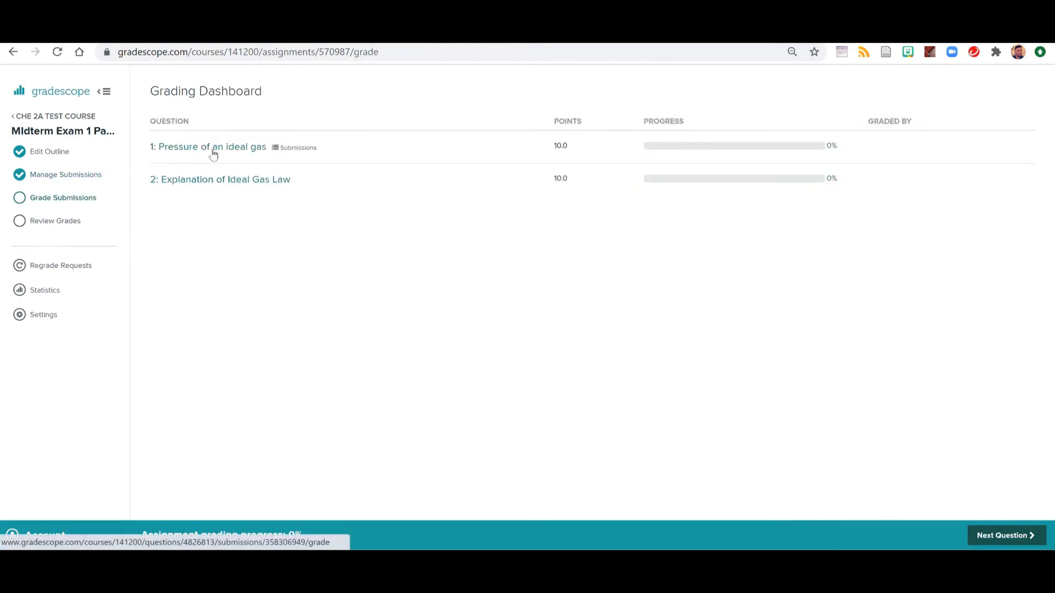
pyautogui.click(207, 147)
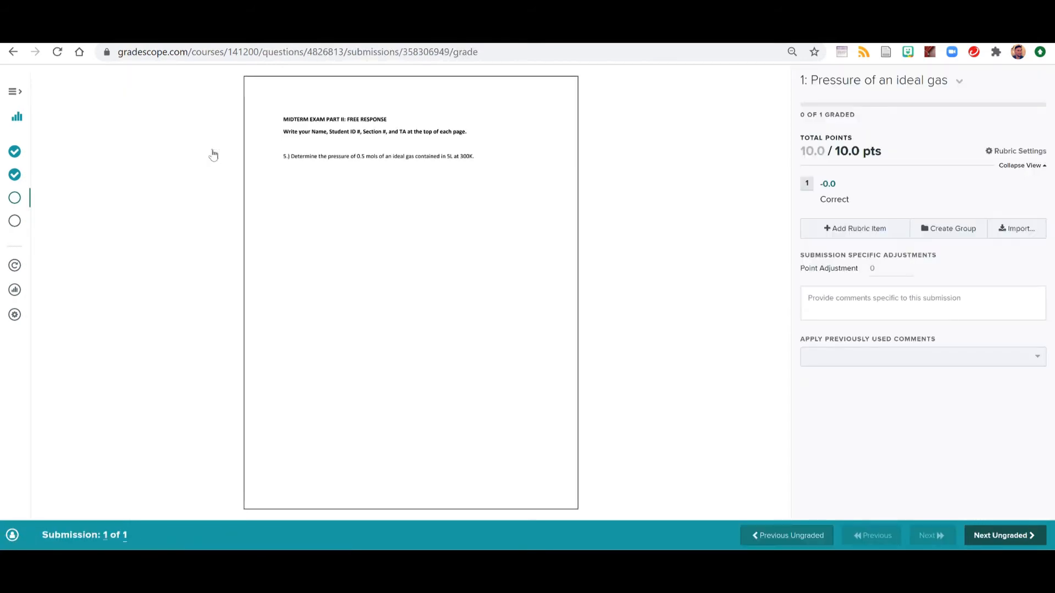
pyautogui.moveTo(1024, 170)
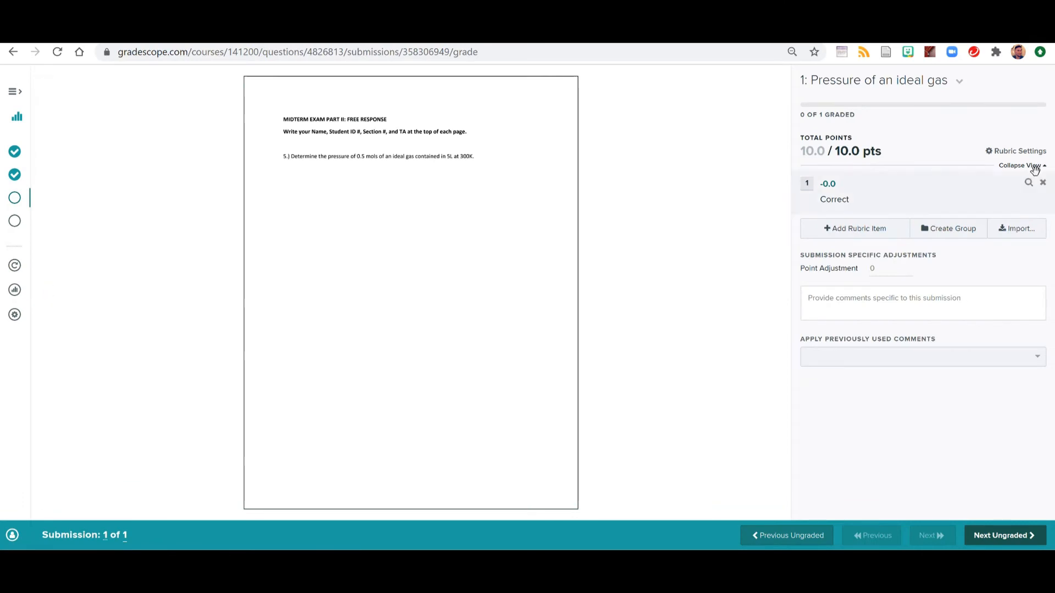
pyautogui.click(1017, 151)
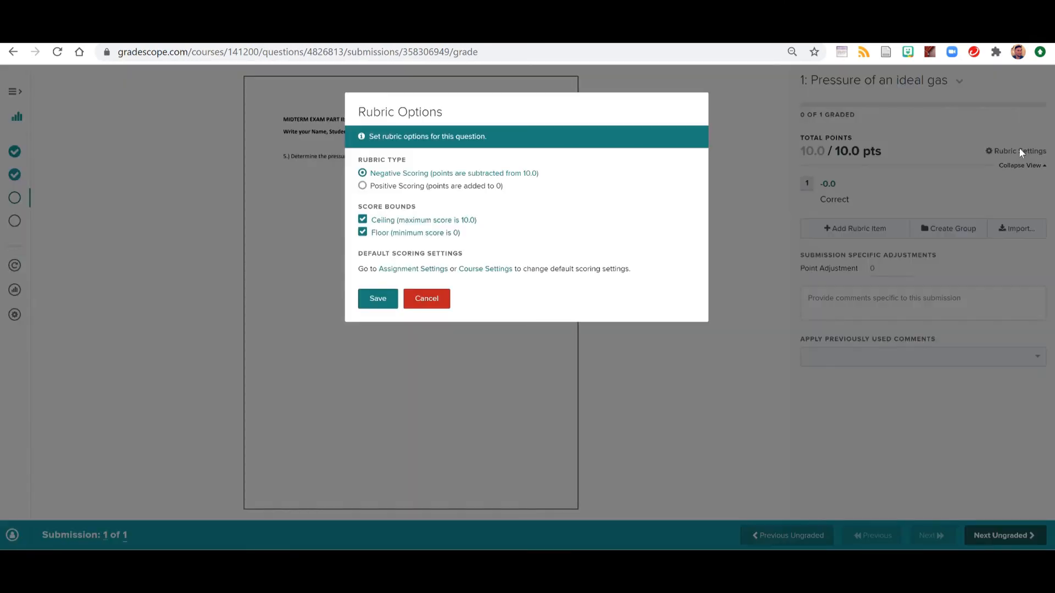
# Set question 1's rubric to Positive Scoring, then follow the Assignment Settings link.
pyautogui.click(363, 186)
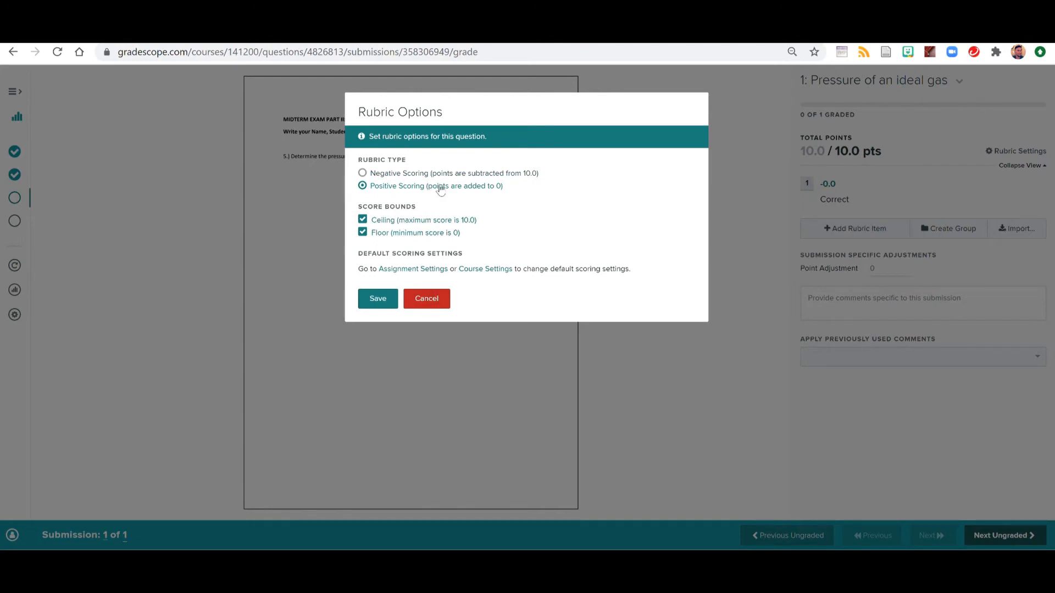
pyautogui.moveTo(430, 263)
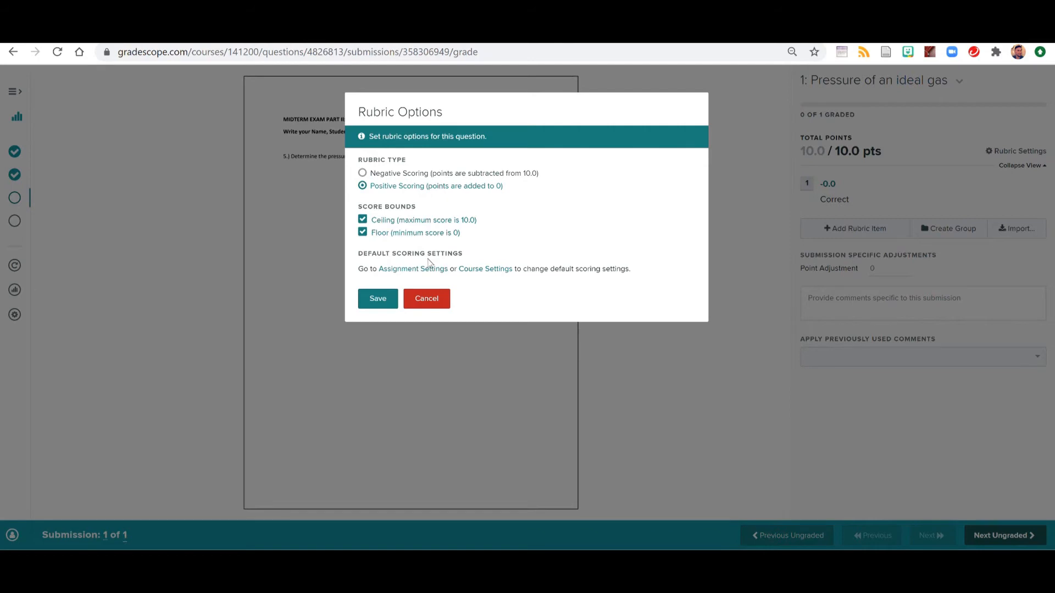
pyautogui.moveTo(422, 275)
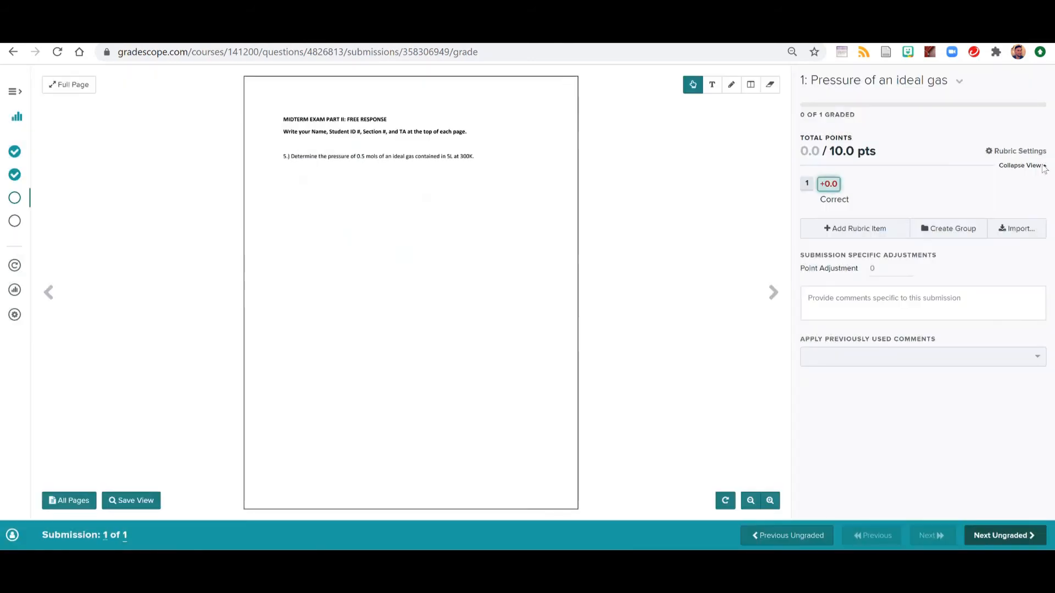
pyautogui.click(1018, 150)
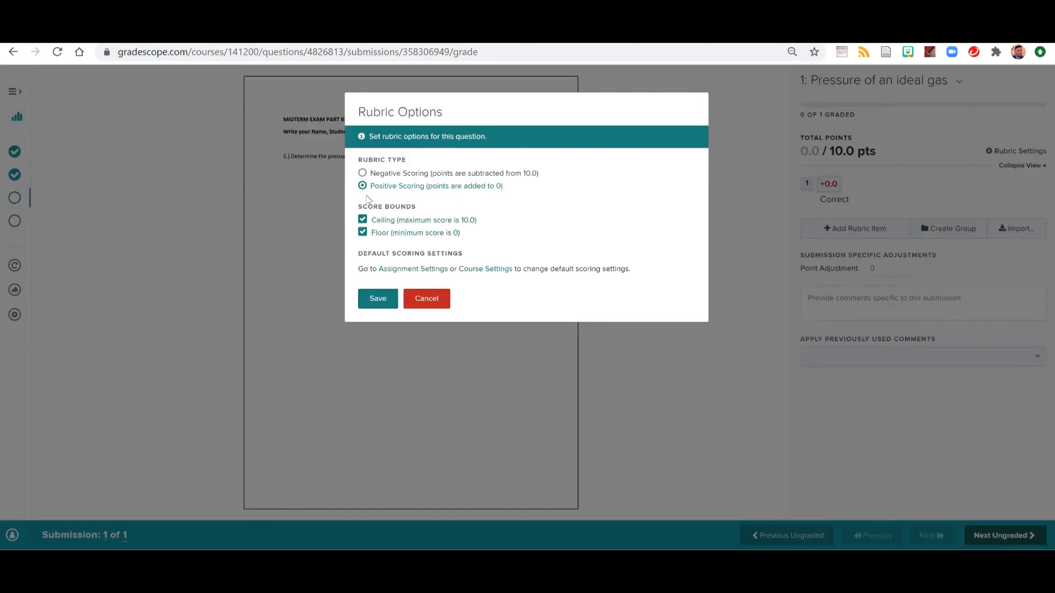
pyautogui.click(413, 268)
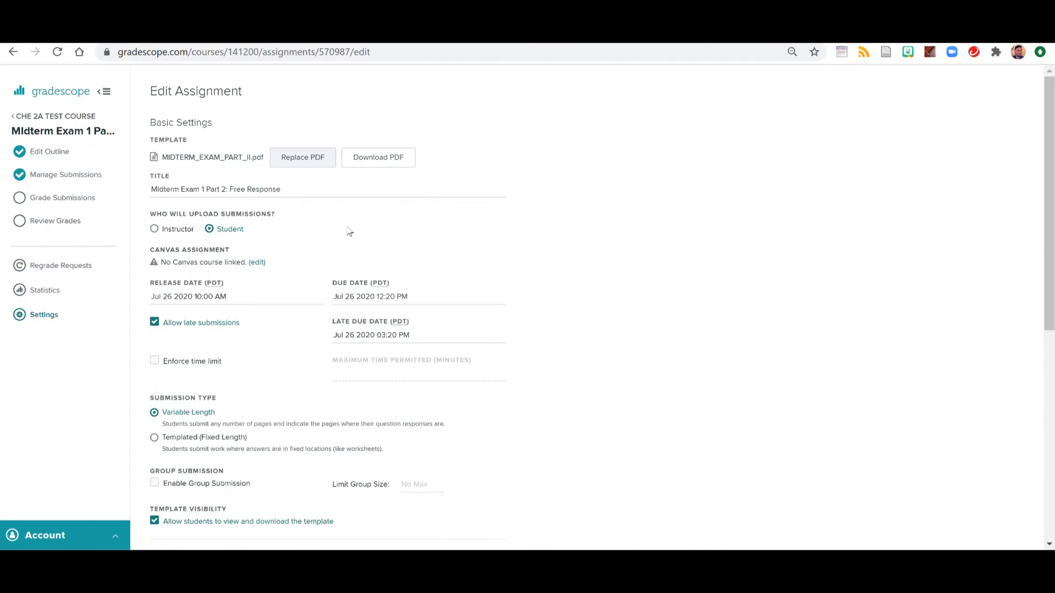
# Under Grading Defaults choose Positive Scoring, save, and return to grading question 1.
pyautogui.scroll(-3)
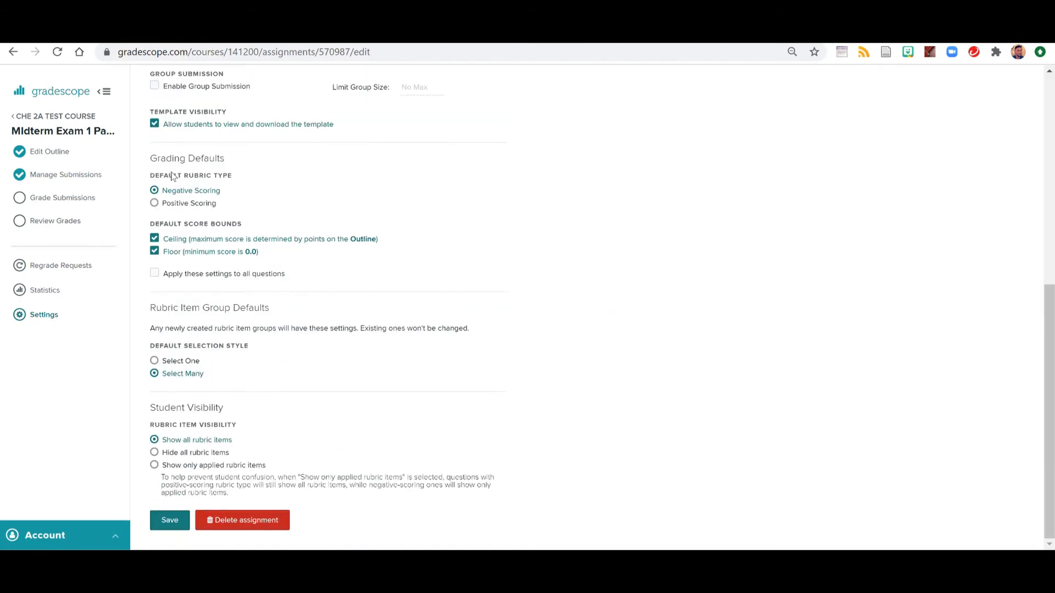
pyautogui.click(154, 203)
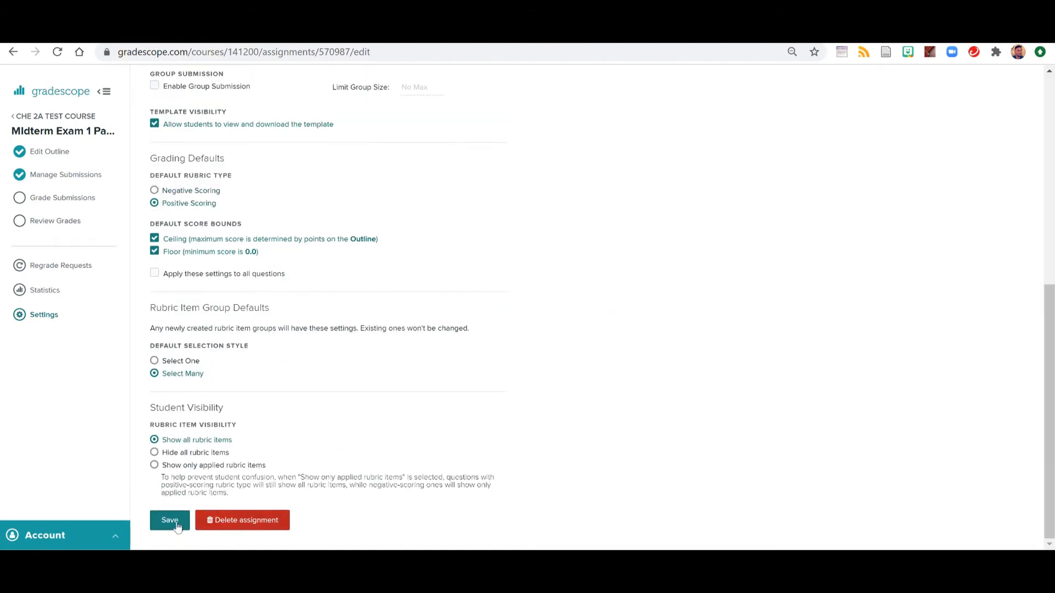
pyautogui.click(169, 520)
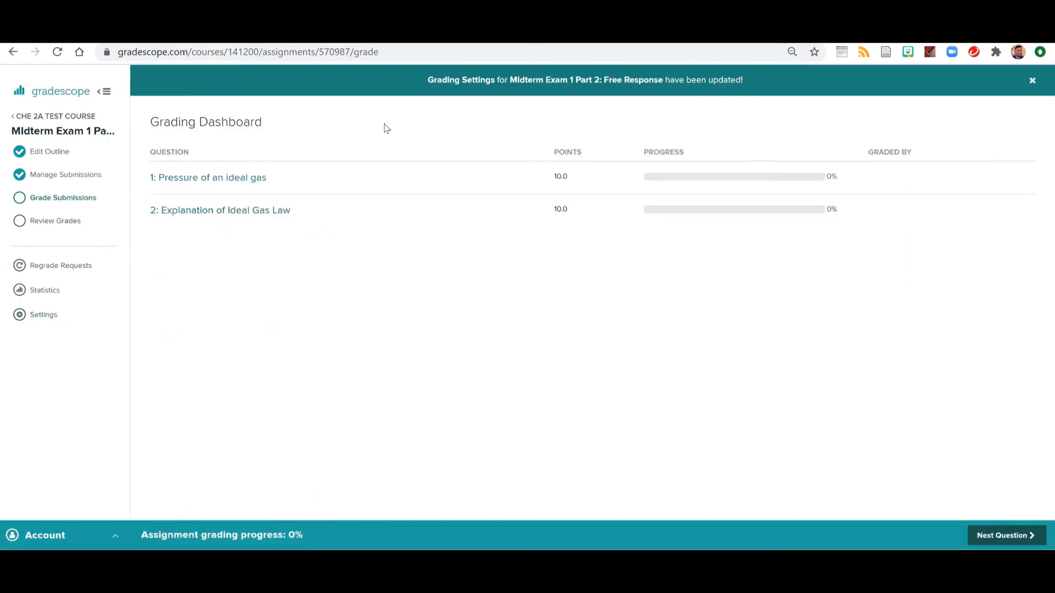
pyautogui.click(209, 178)
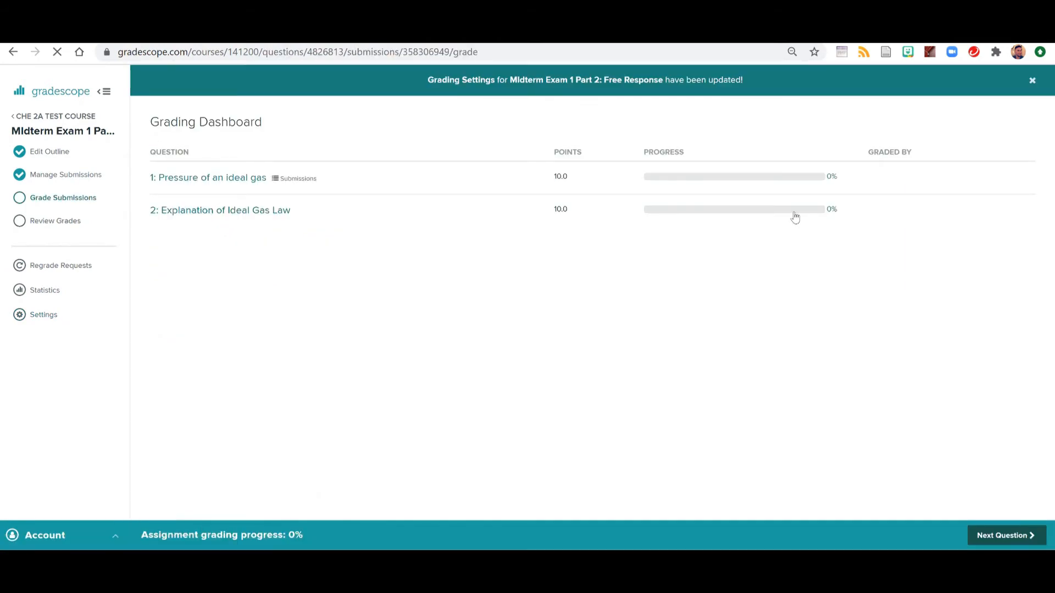
# Make rubric item 1 +2 'Correct Equation, PV = nRT' and add item 2 +2 'Correct Use of Equation / Work'.
pyautogui.click(208, 177)
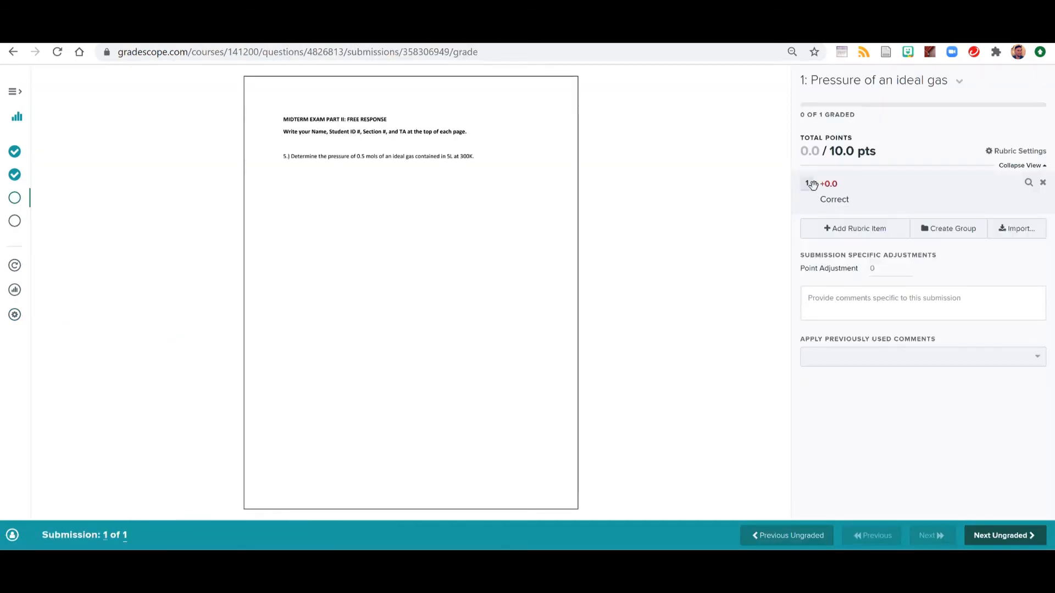
pyautogui.click(828, 184)
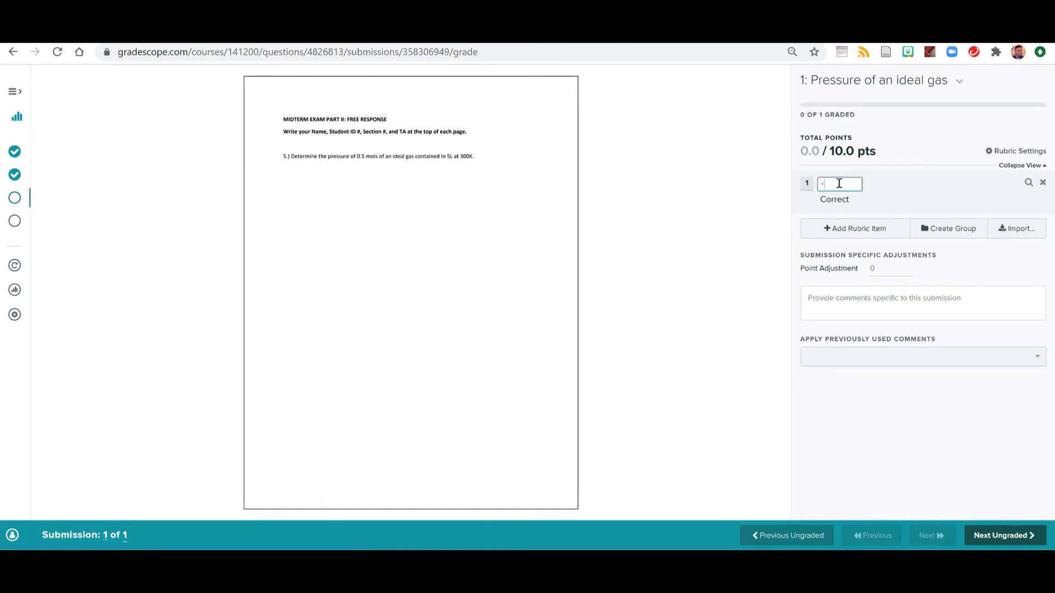
pyautogui.write('2.0')
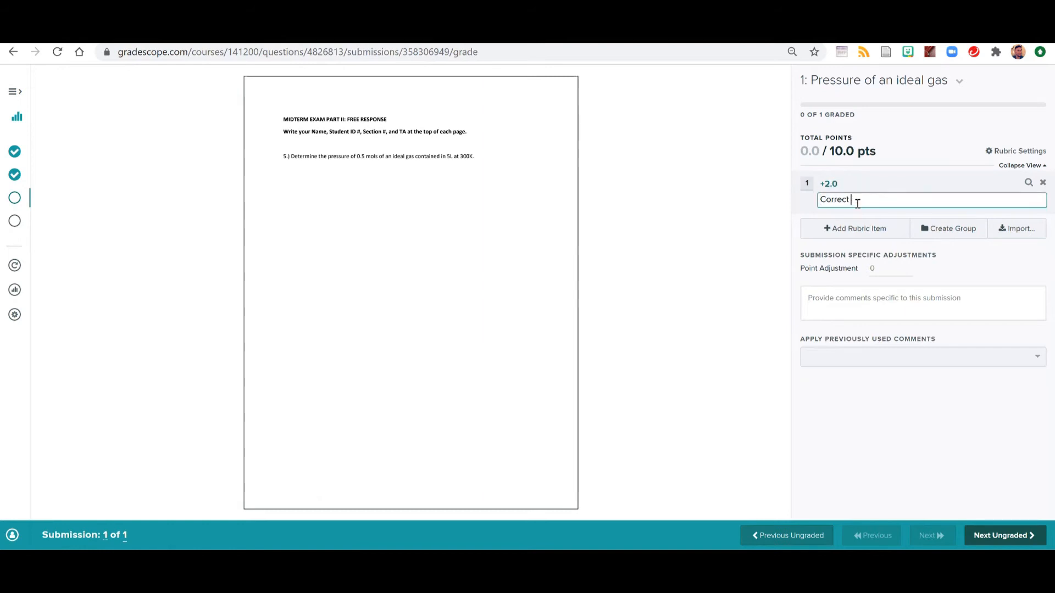
pyautogui.write('Equation, PV')
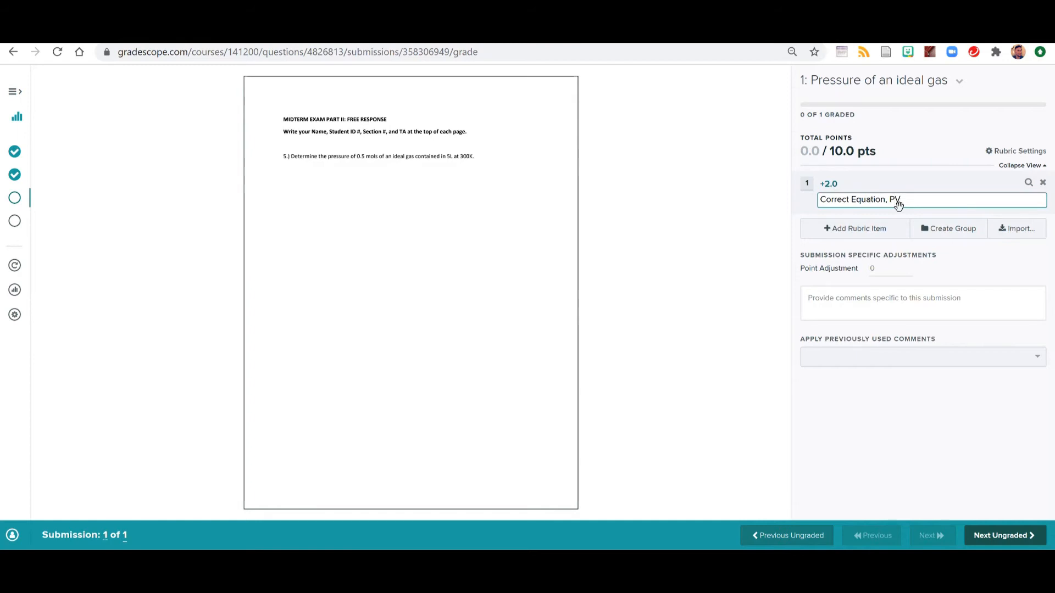
pyautogui.write('= n')
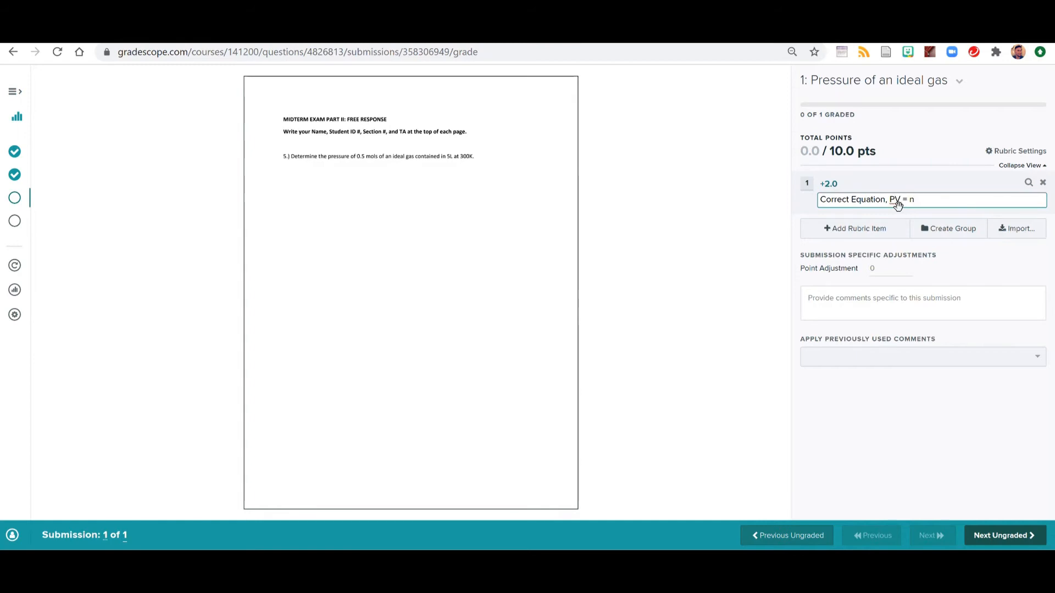
pyautogui.write('RT')
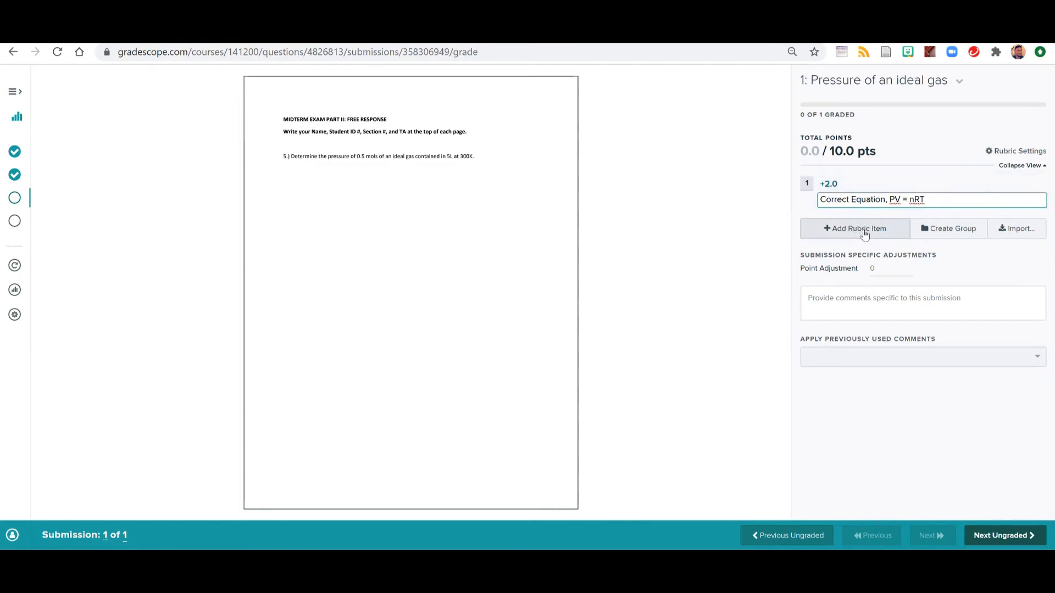
pyautogui.click(855, 229)
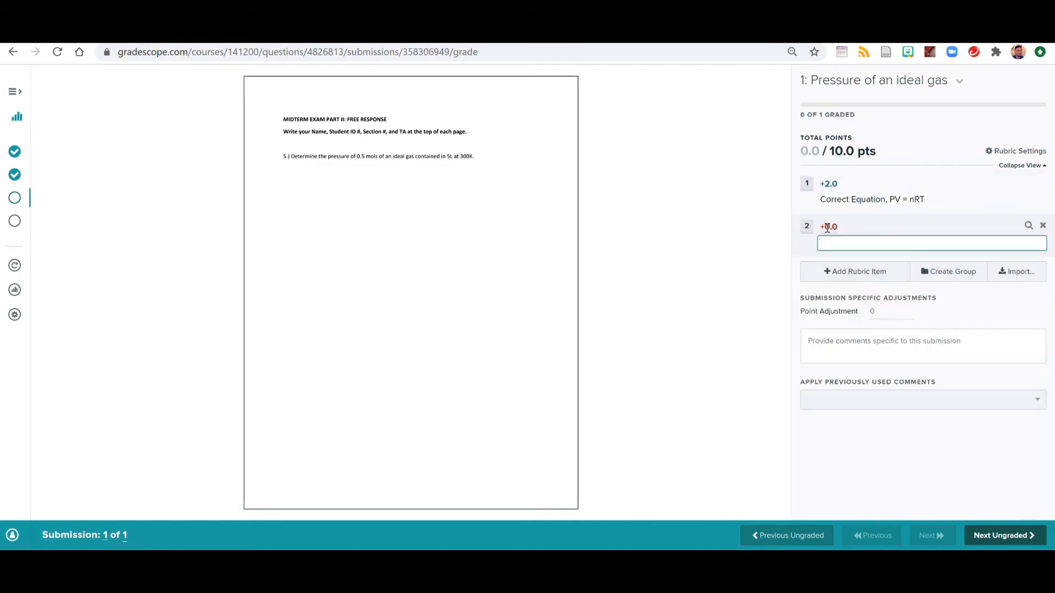
pyautogui.write('+2')
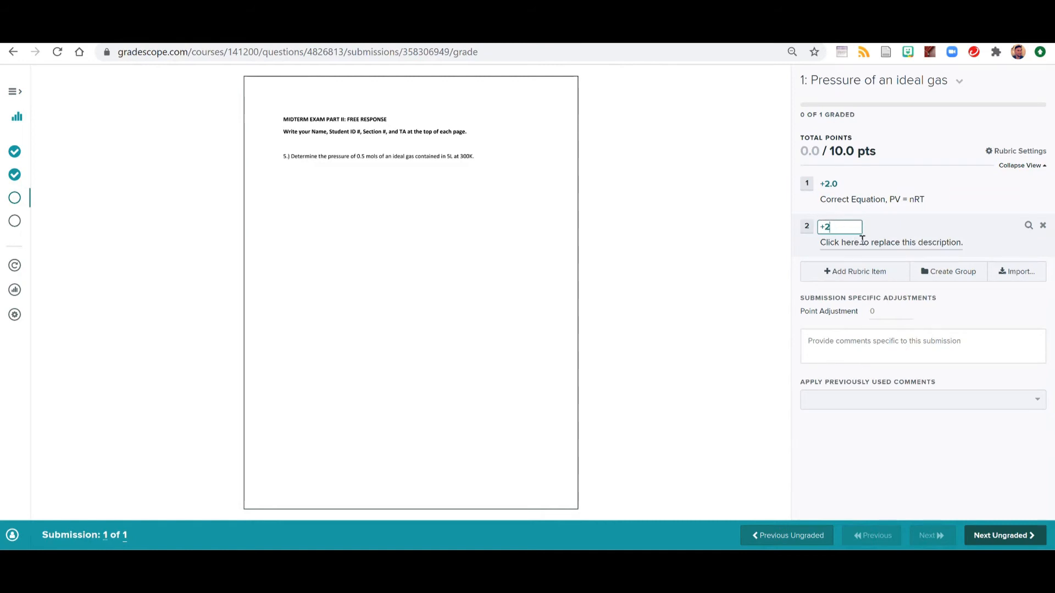
pyautogui.write('Correct Use of Equation / Work')
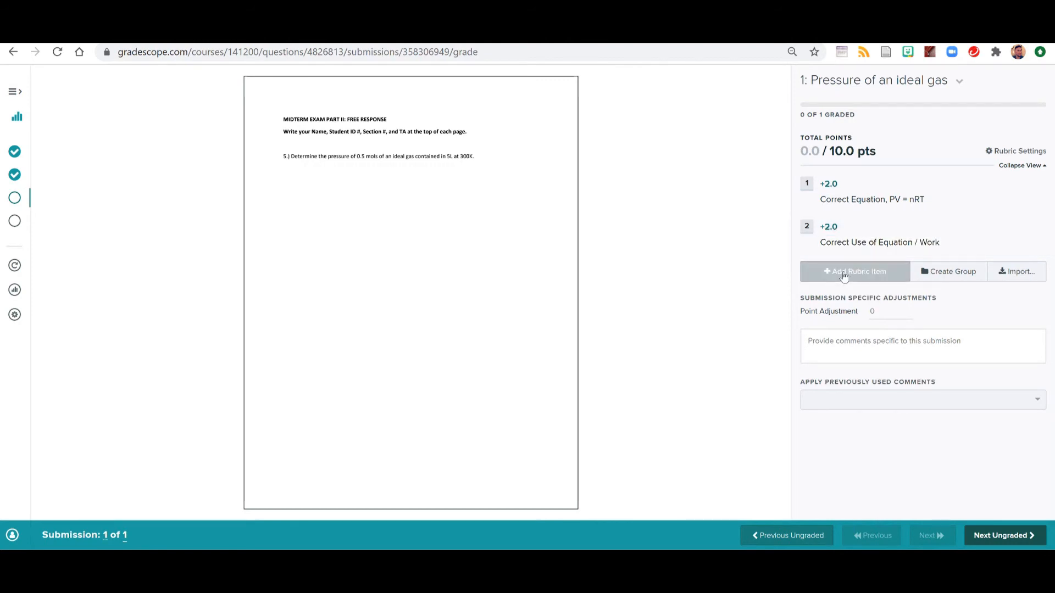
# Add a third +2 rubric item described 'Correct Answer', trimming stray trailing characters.
pyautogui.click(855, 271)
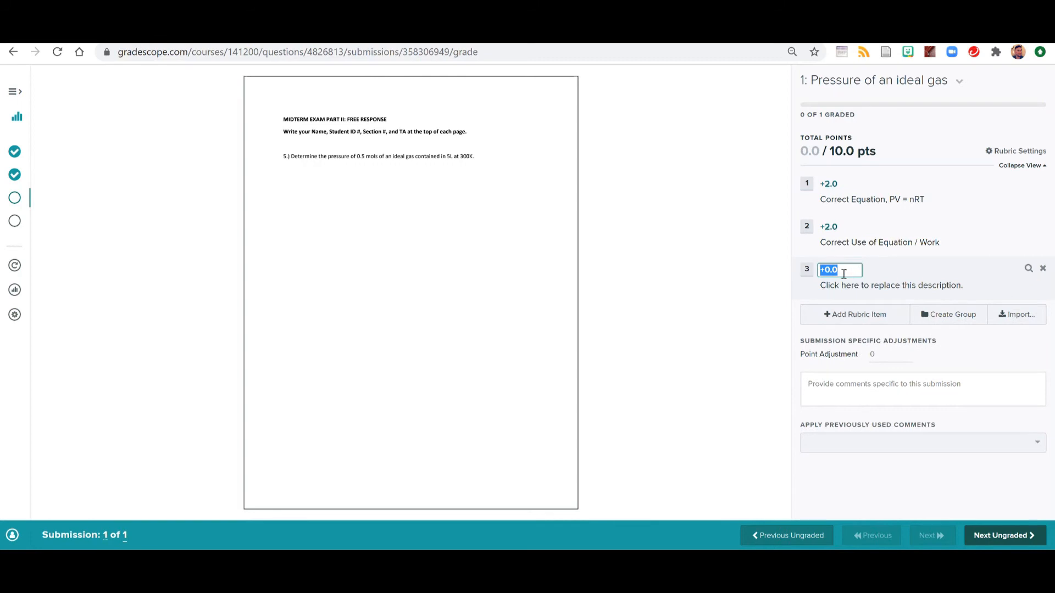
pyautogui.write('+2')
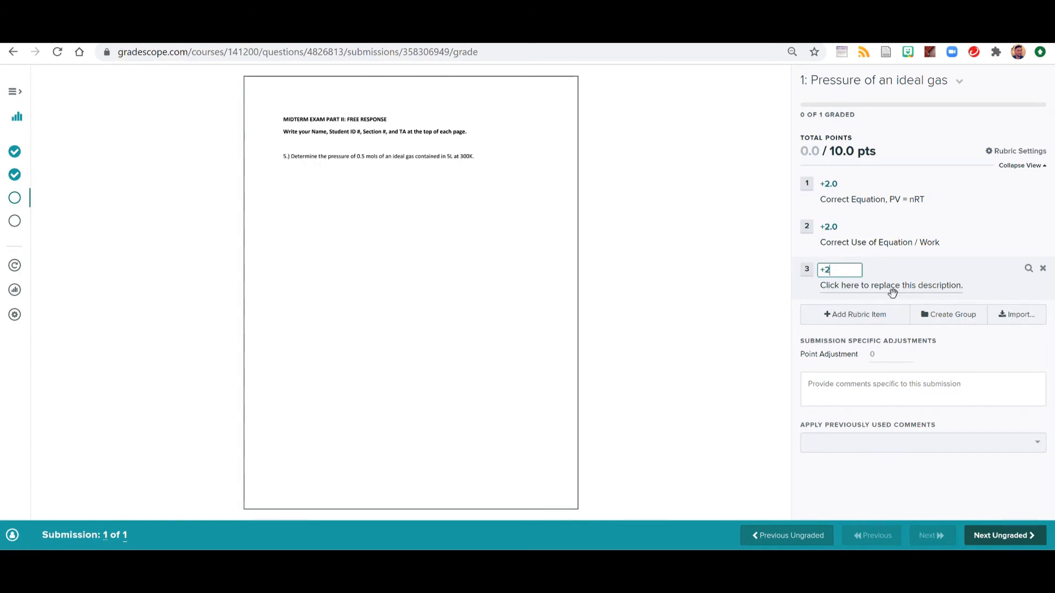
pyautogui.click(890, 285)
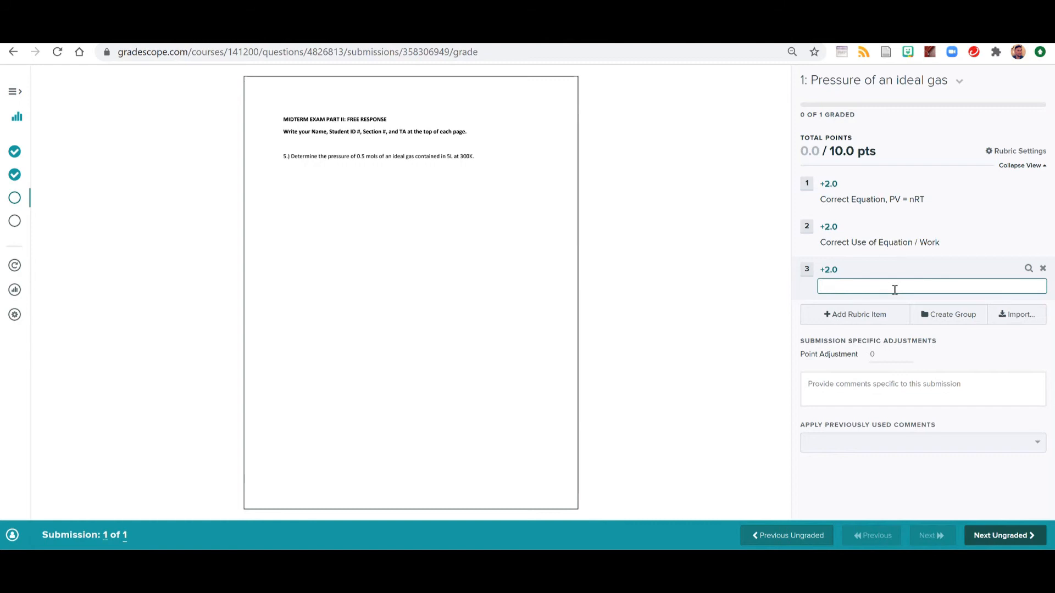
pyautogui.write('Correct')
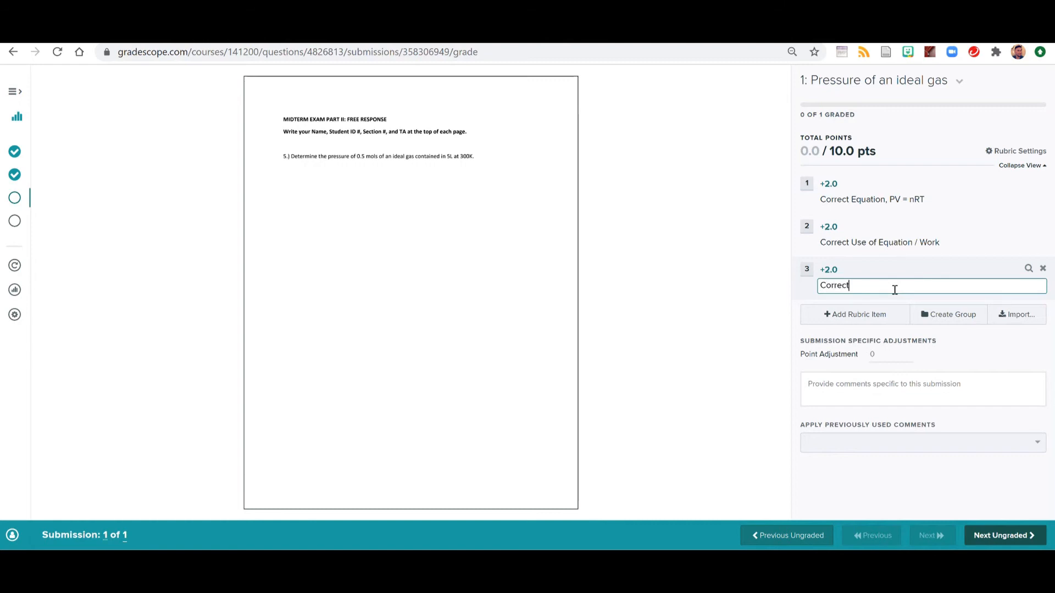
pyautogui.write('Answer, xx')
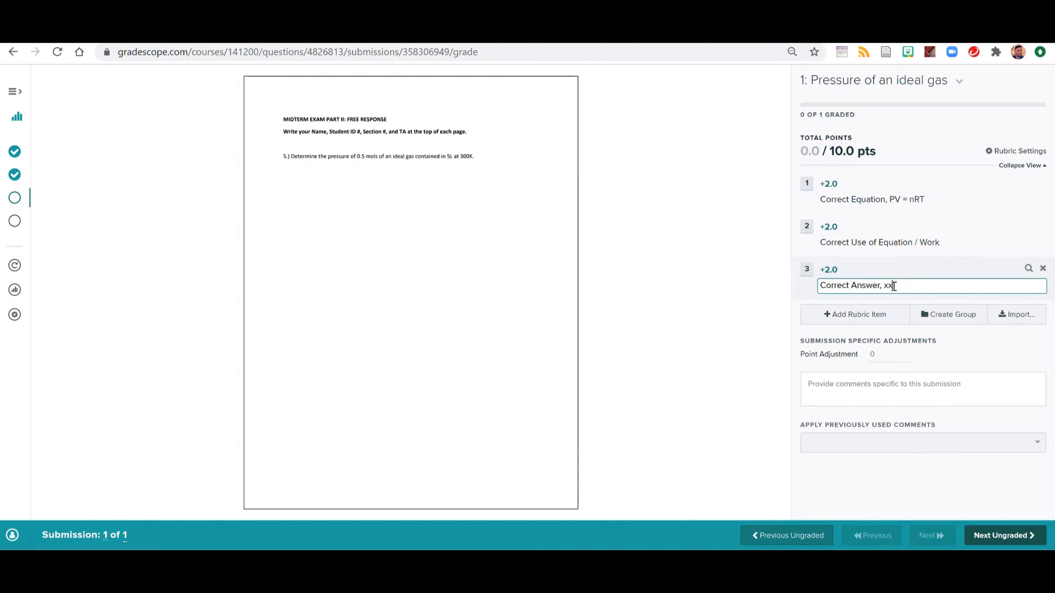
pyautogui.press('Backspace')
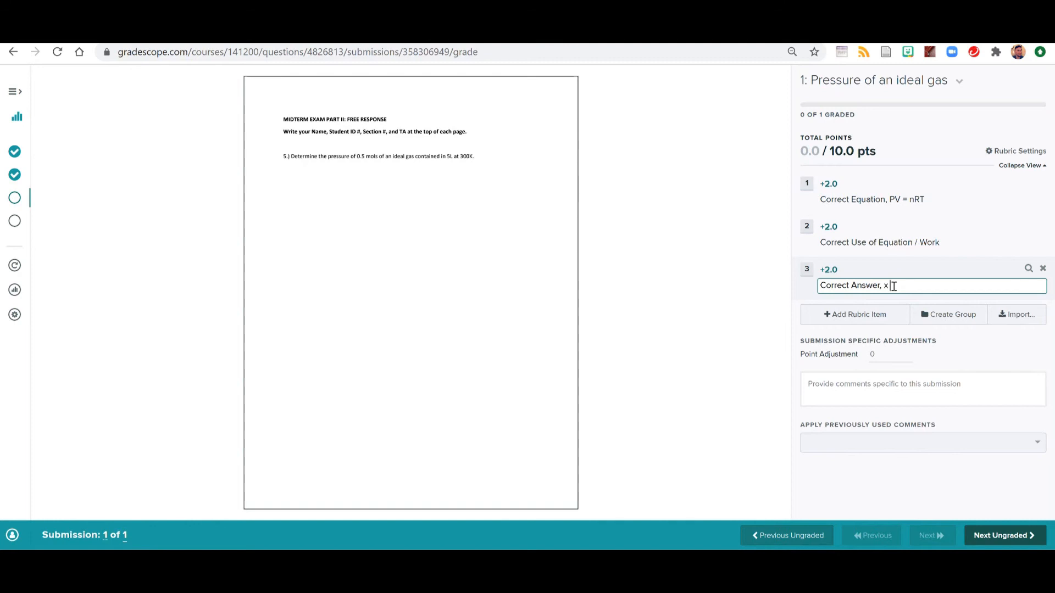
pyautogui.press('Backspace')
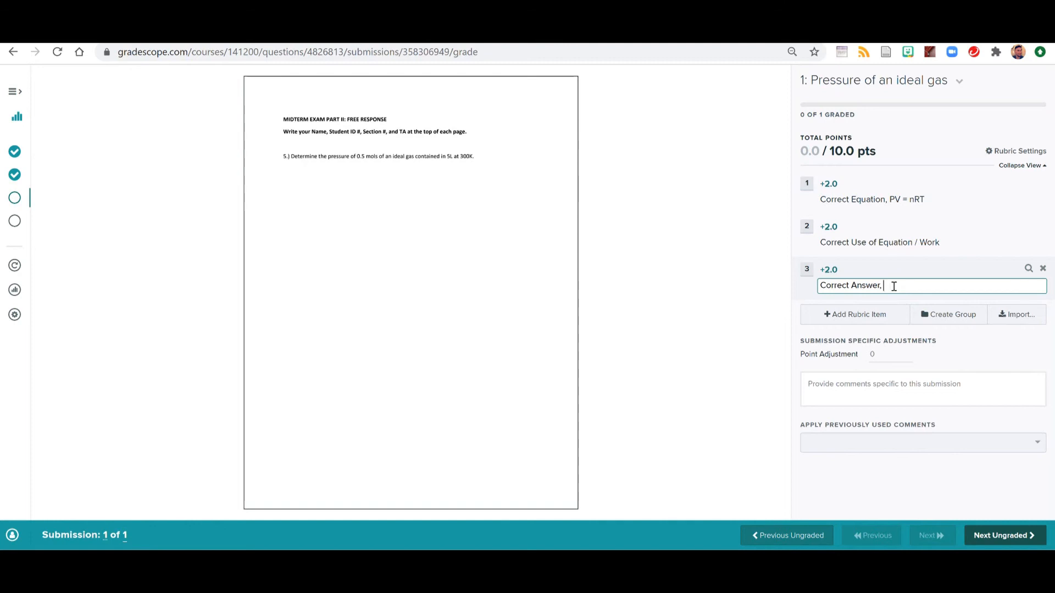
pyautogui.press('Backspace')
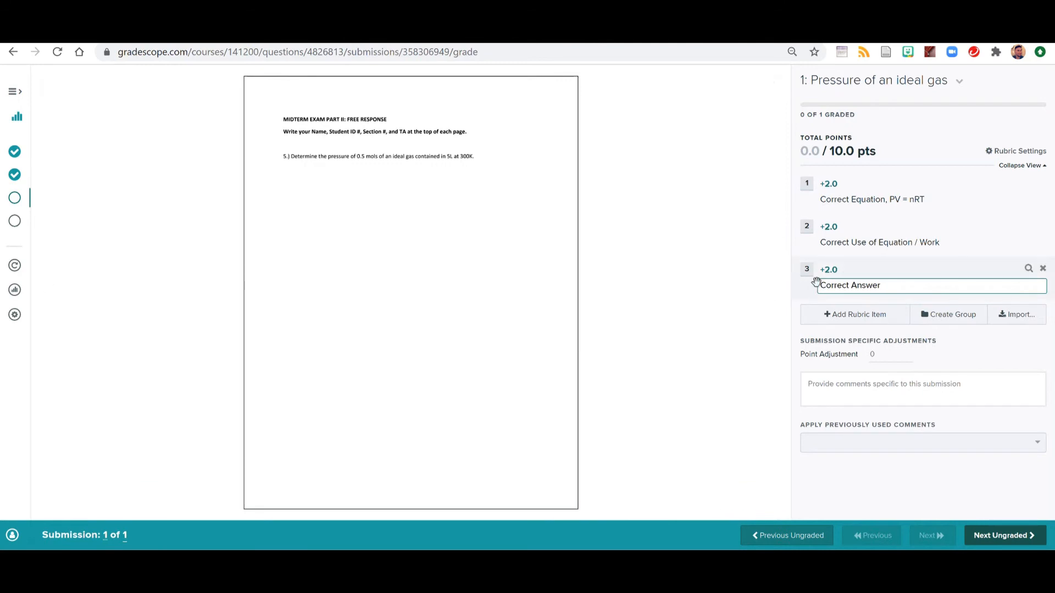
# Add a fourth +2 rubric item and reword its description to 'Correct SF's of reported answer'.
pyautogui.click(854, 314)
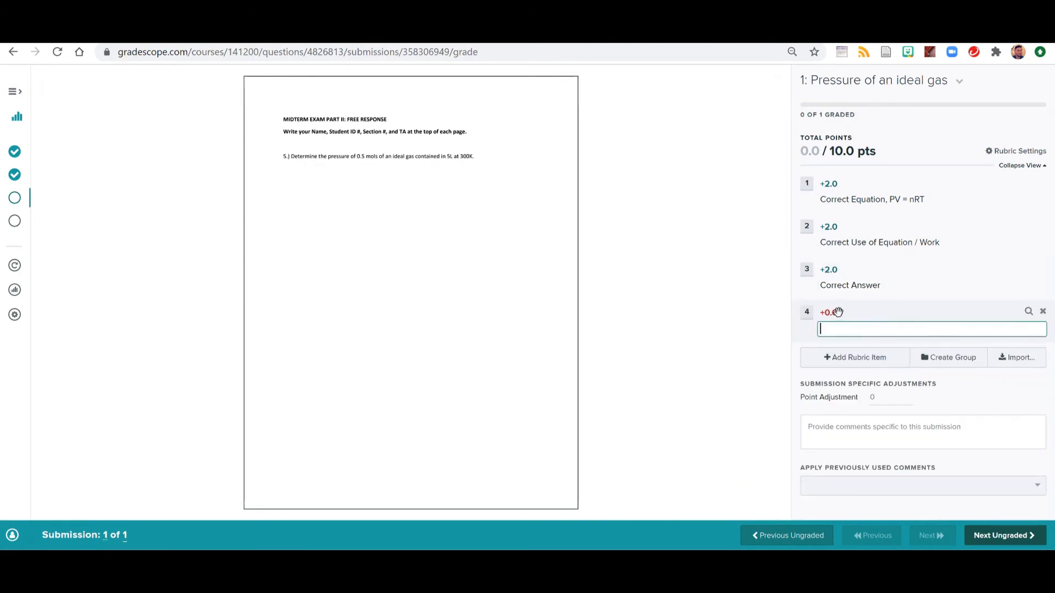
pyautogui.write('2')
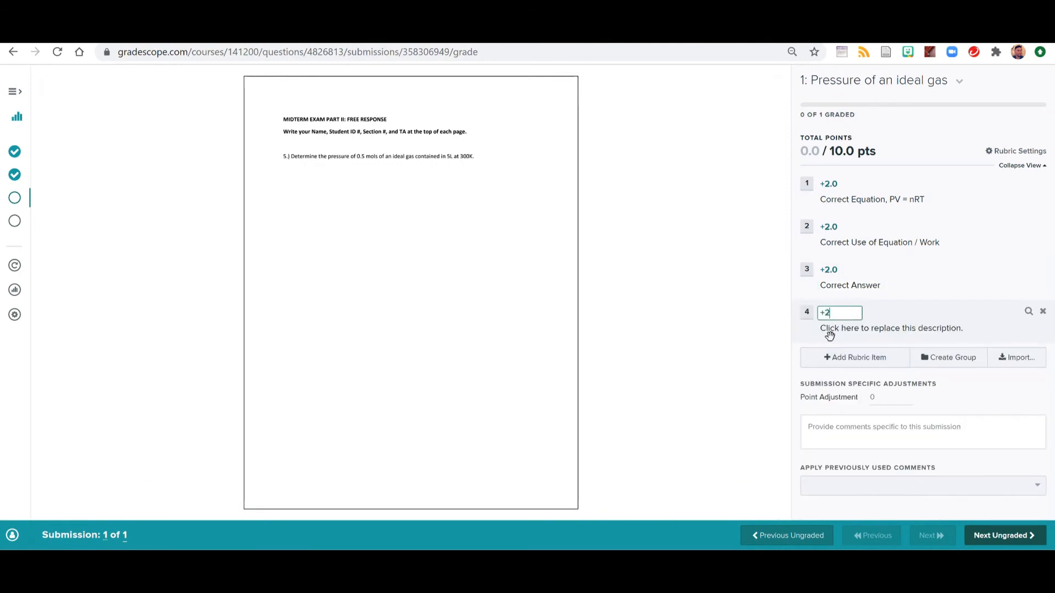
pyautogui.click(891, 328)
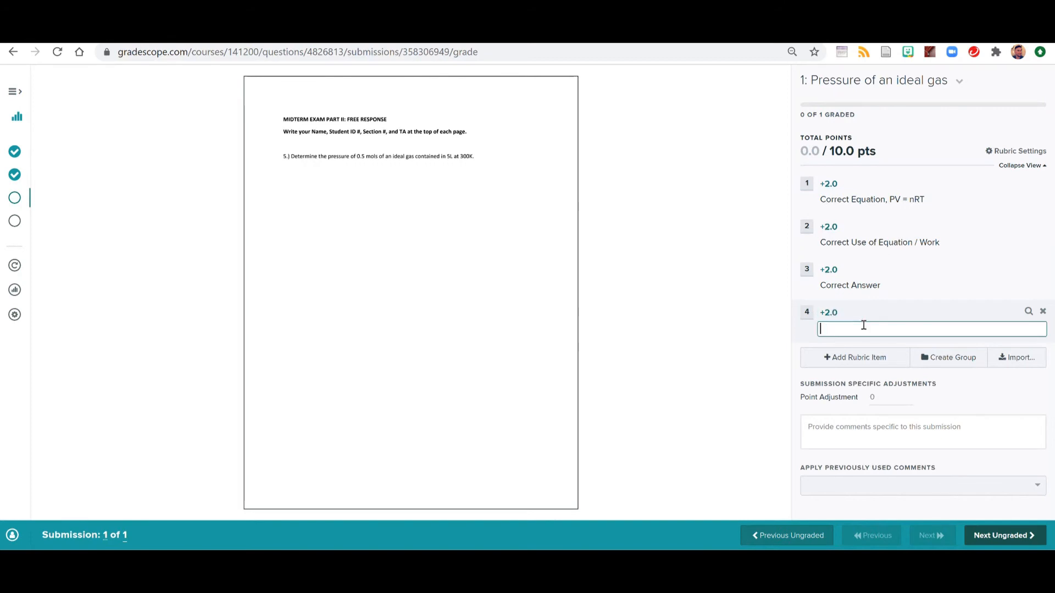
pyautogui.write('Correct Answer')
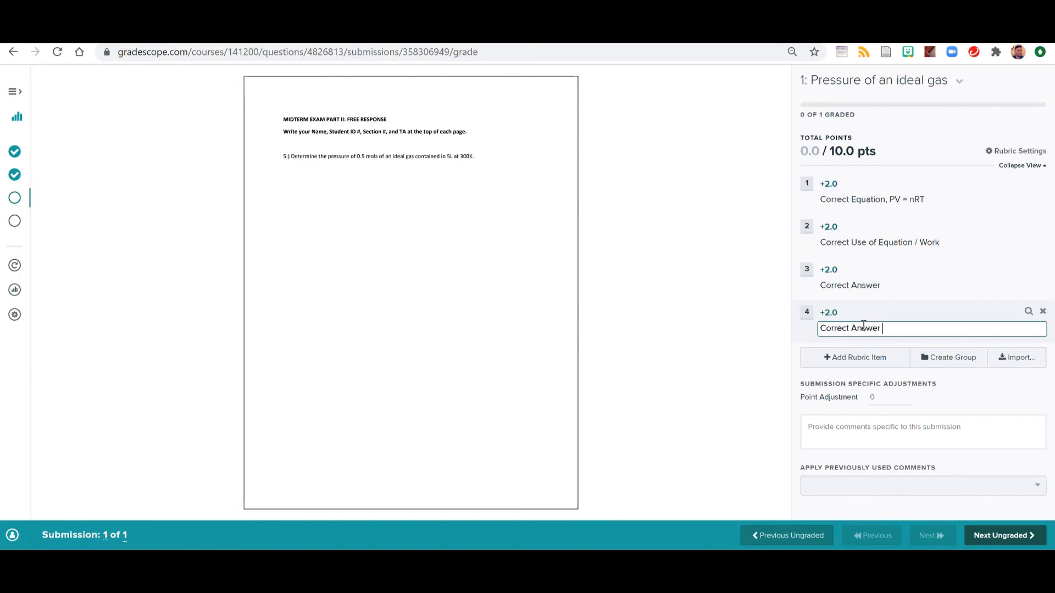
pyautogui.write('repore')
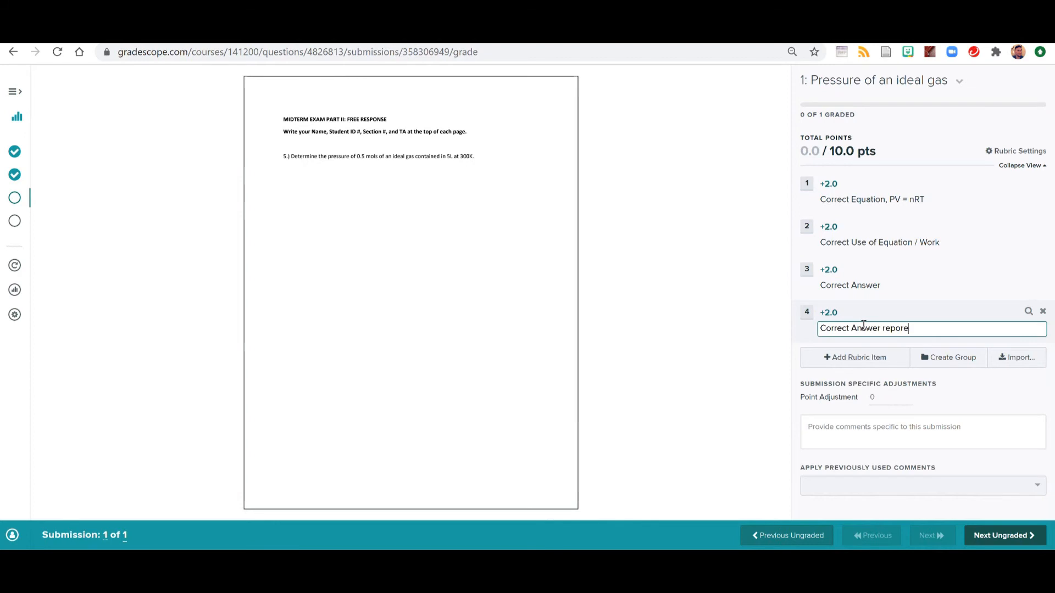
pyautogui.write('ted in')
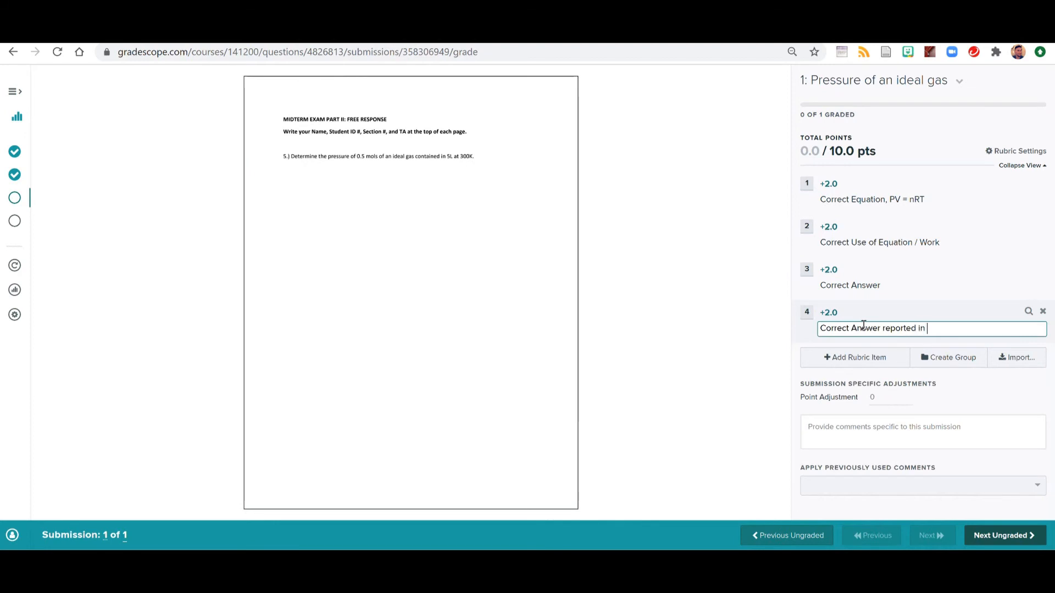
pyautogui.write("correct SF's")
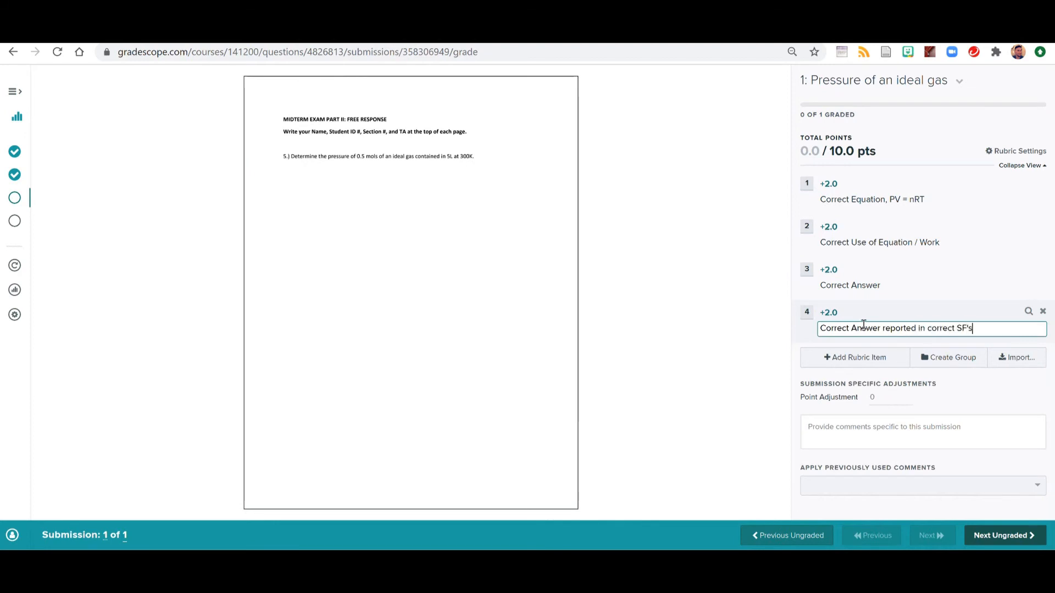
pyautogui.press('Backspace')
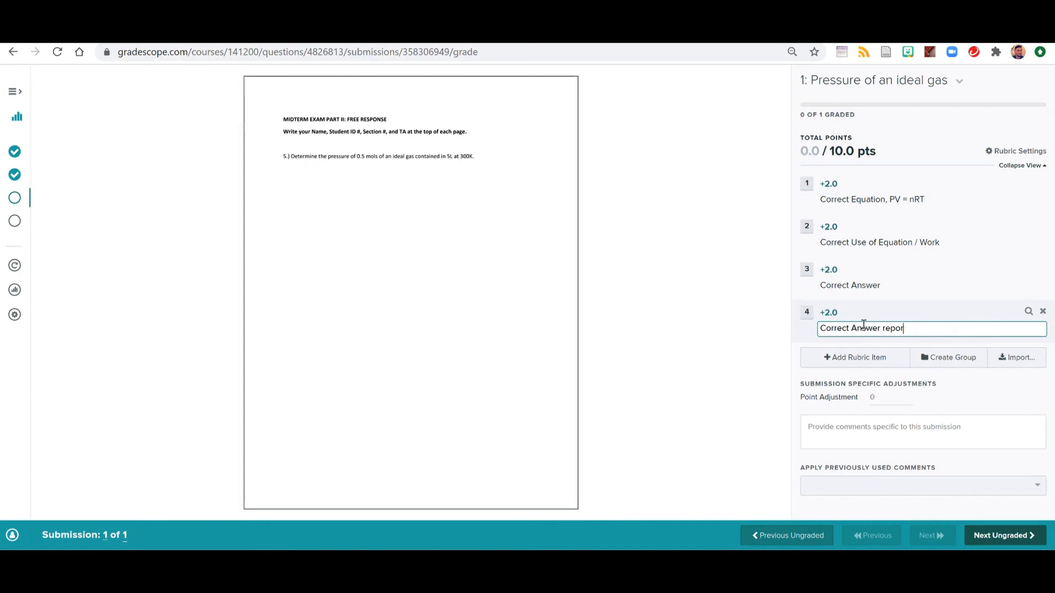
pyautogui.press('BackSpace')
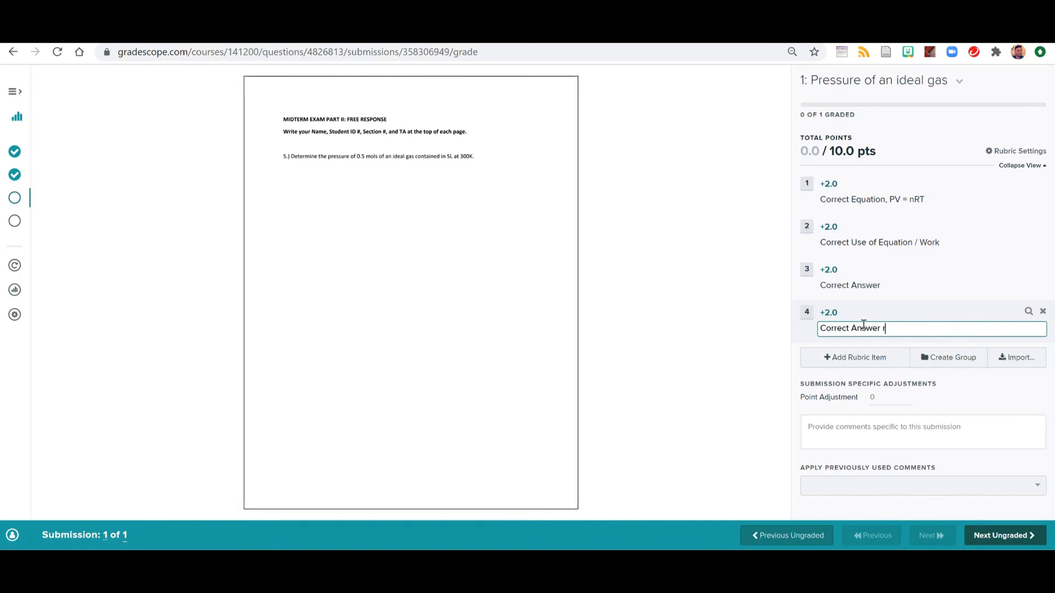
pyautogui.press('Backspace')
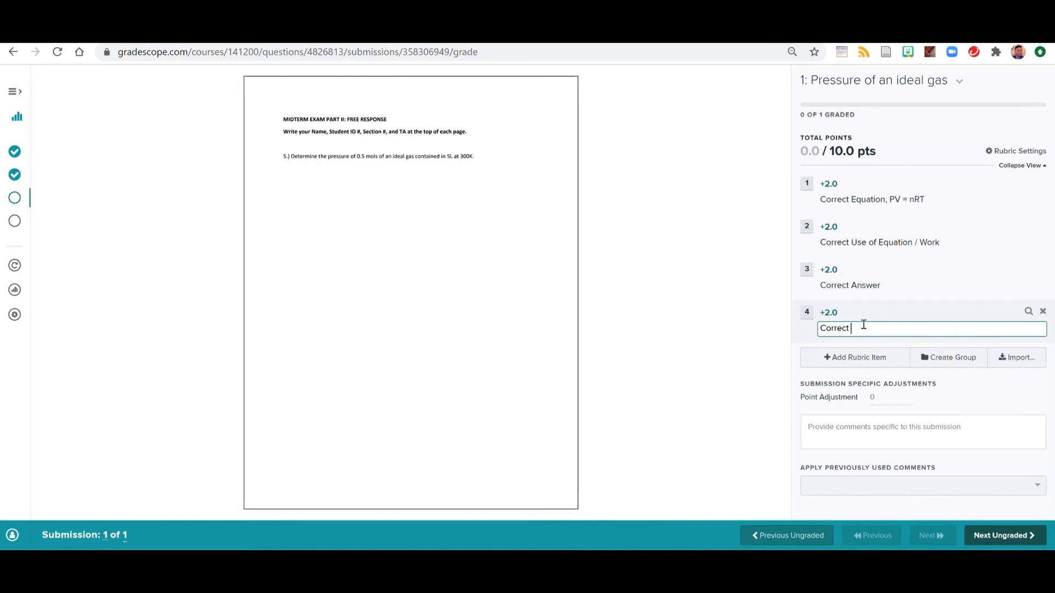
pyautogui.write("SF's of reported answer")
pyautogui.click(828, 269)
pyautogui.write('6')
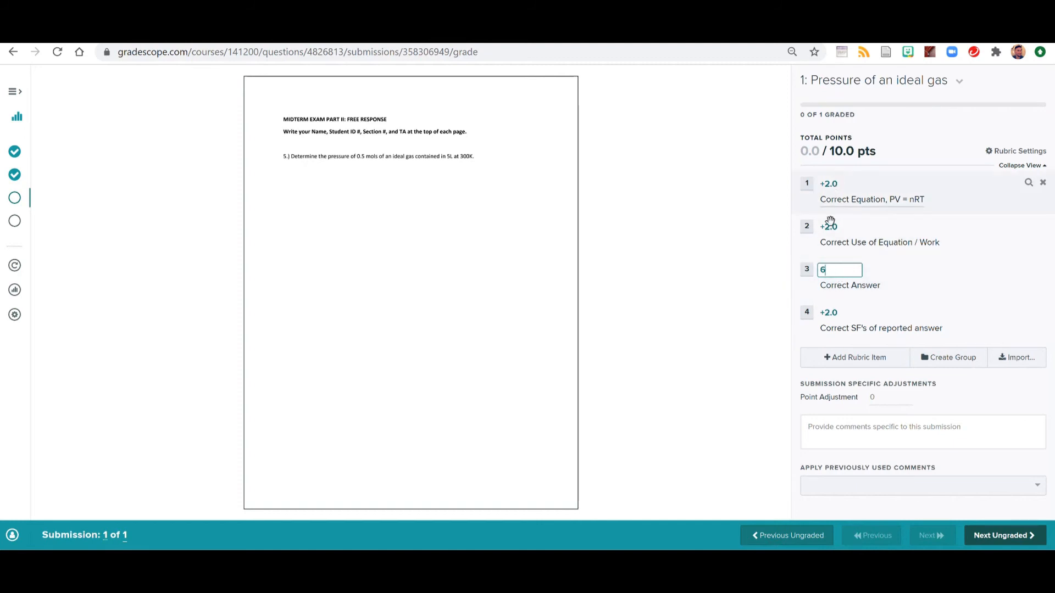
pyautogui.moveTo(832, 281)
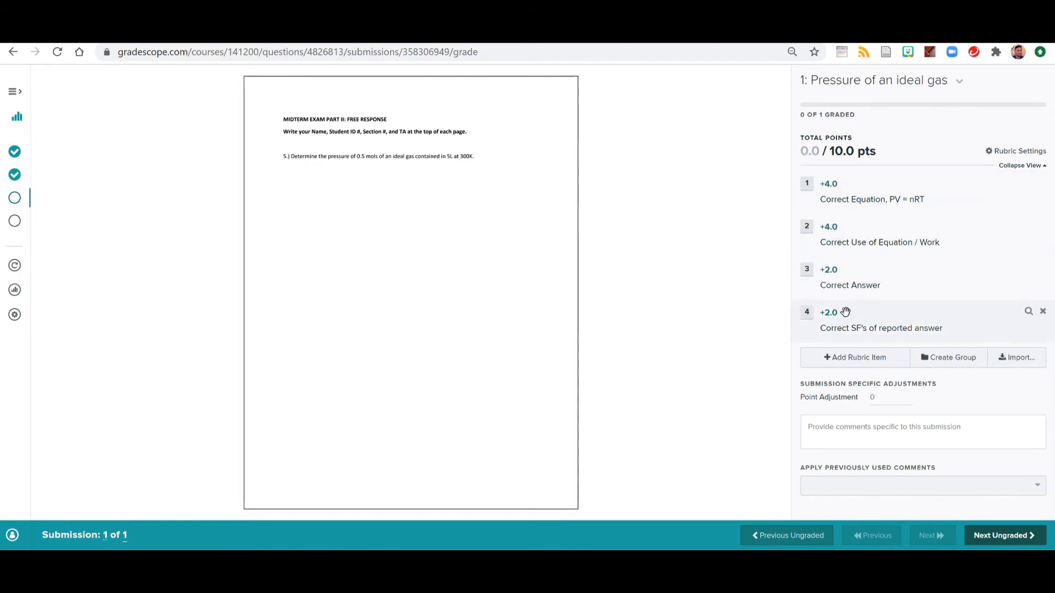
# Change the fourth item to -1 points with description 'Correct Answer, Incorrect SF's' and save it.
pyautogui.click(828, 312)
pyautogui.write('Correct Answer, Incorrect SF')
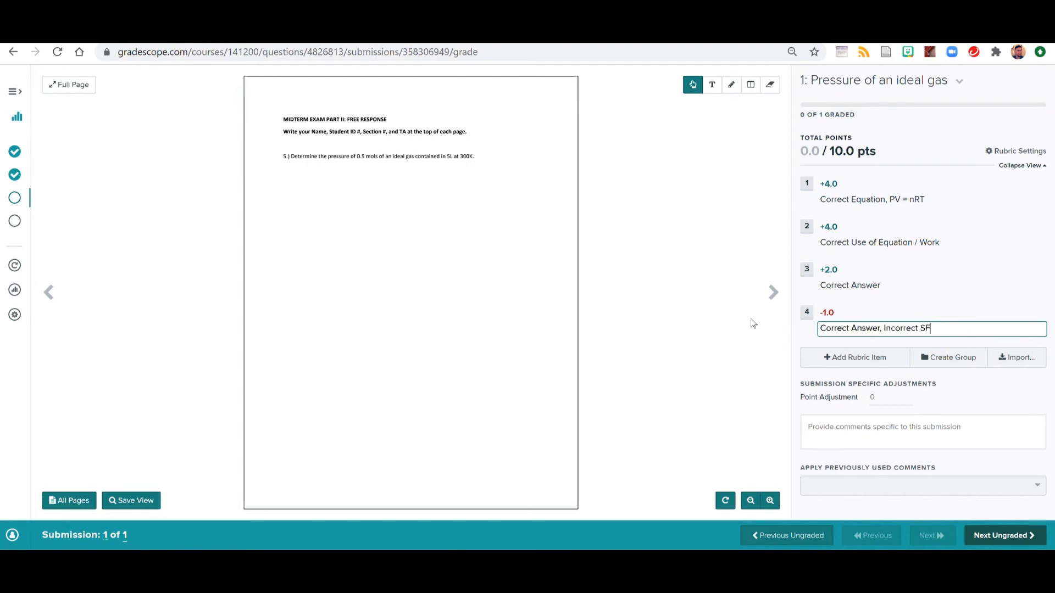
pyautogui.write("'s")
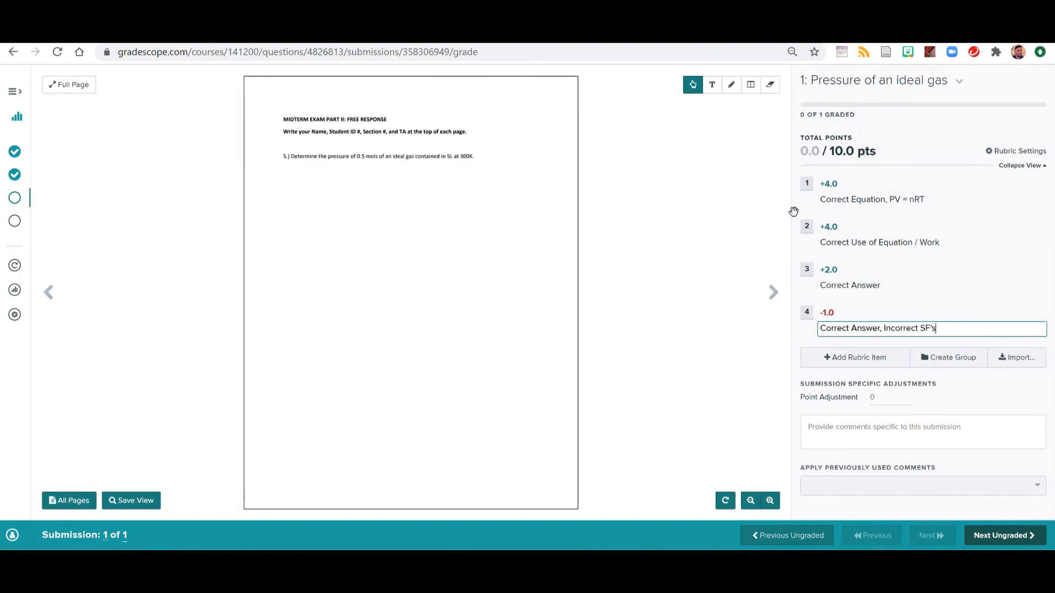
pyautogui.click(695, 300)
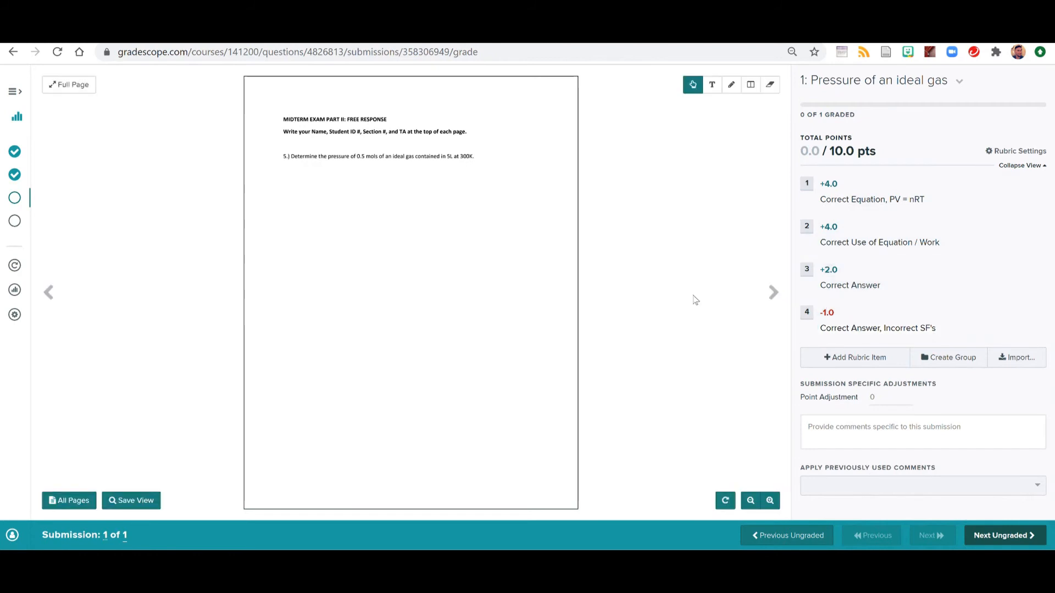
pyautogui.moveTo(692, 297)
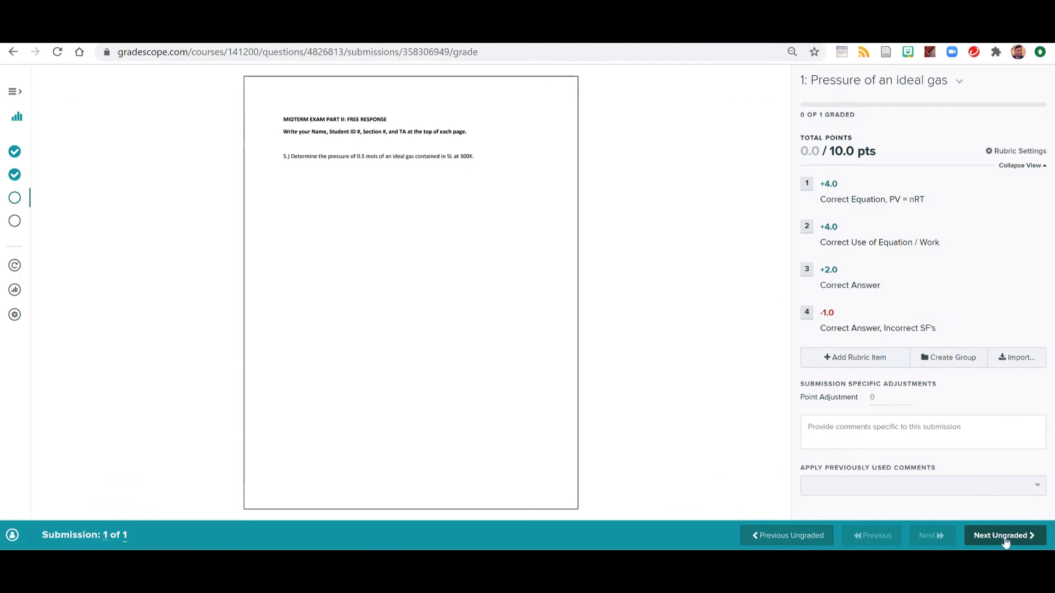
pyautogui.moveTo(1007, 542)
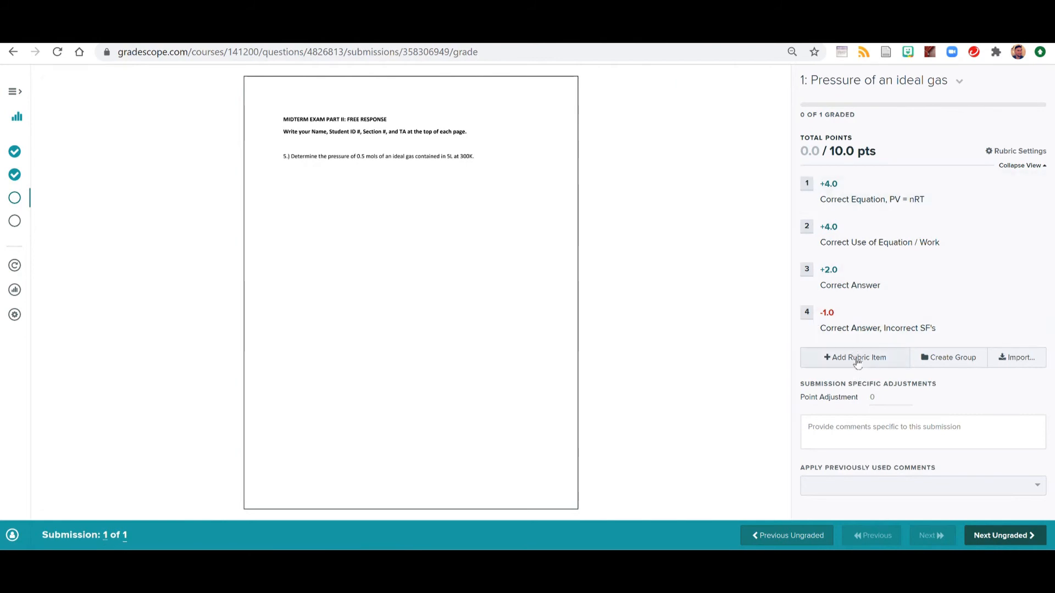
# Add a fifth 0-point 'Incorrect / NWS' item, apply it to the submission, and move to Next Ungraded.
pyautogui.click(854, 357)
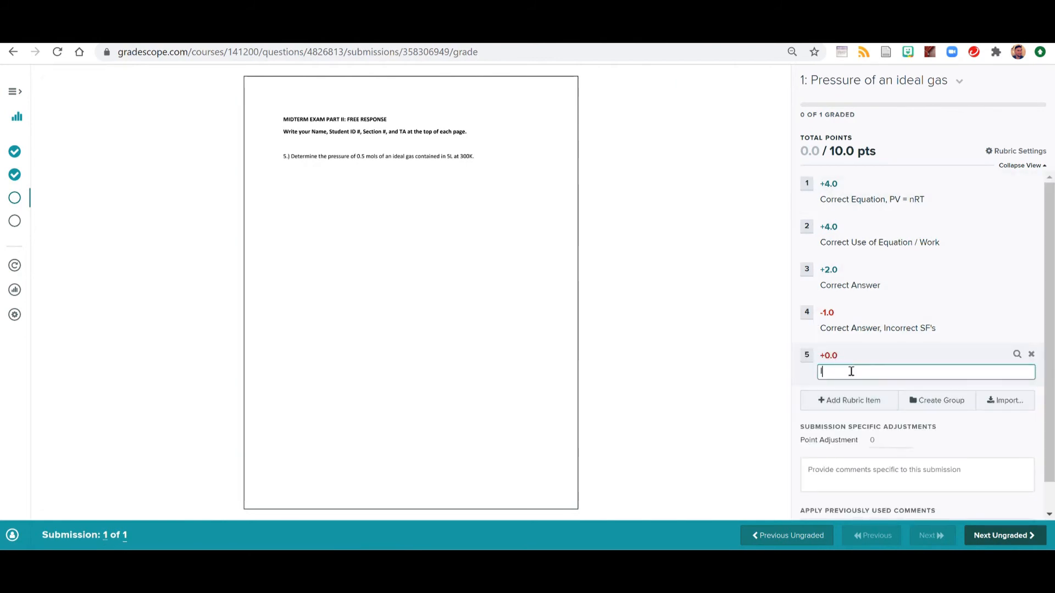
pyautogui.write('Incorrect')
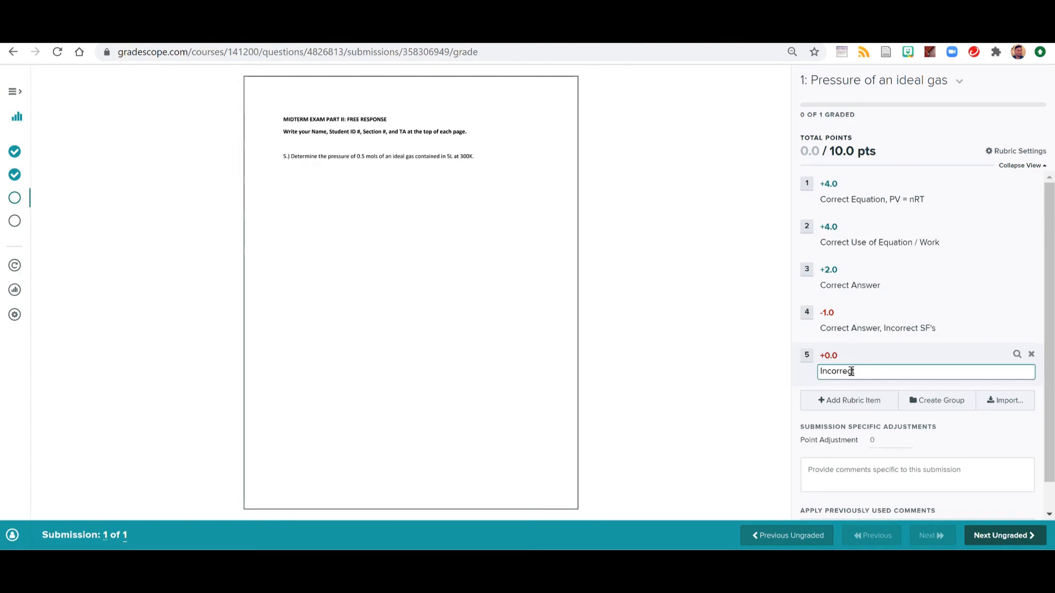
pyautogui.write('/ NWS')
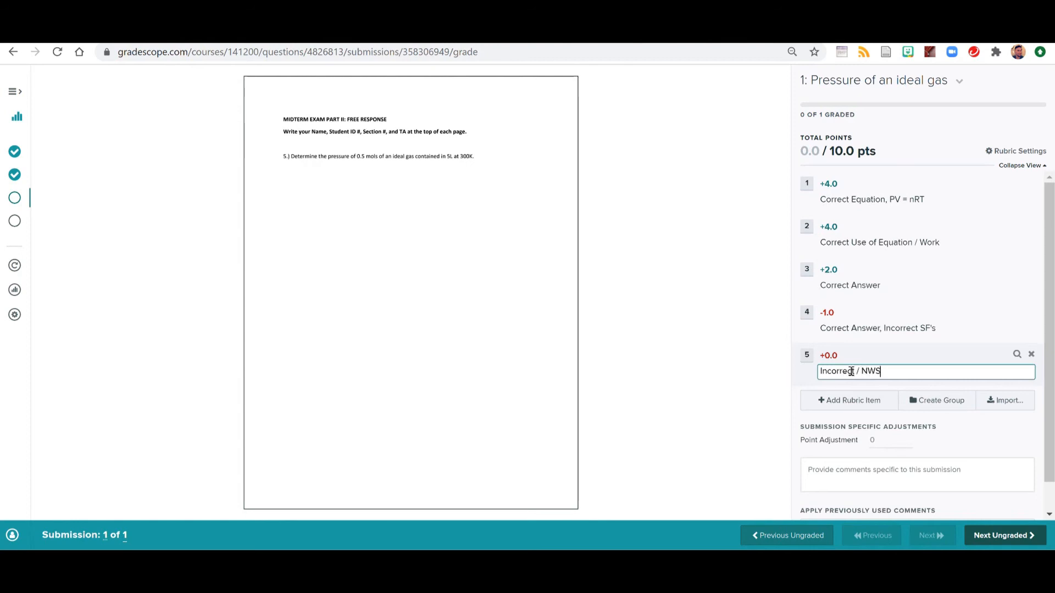
pyautogui.click(791, 357)
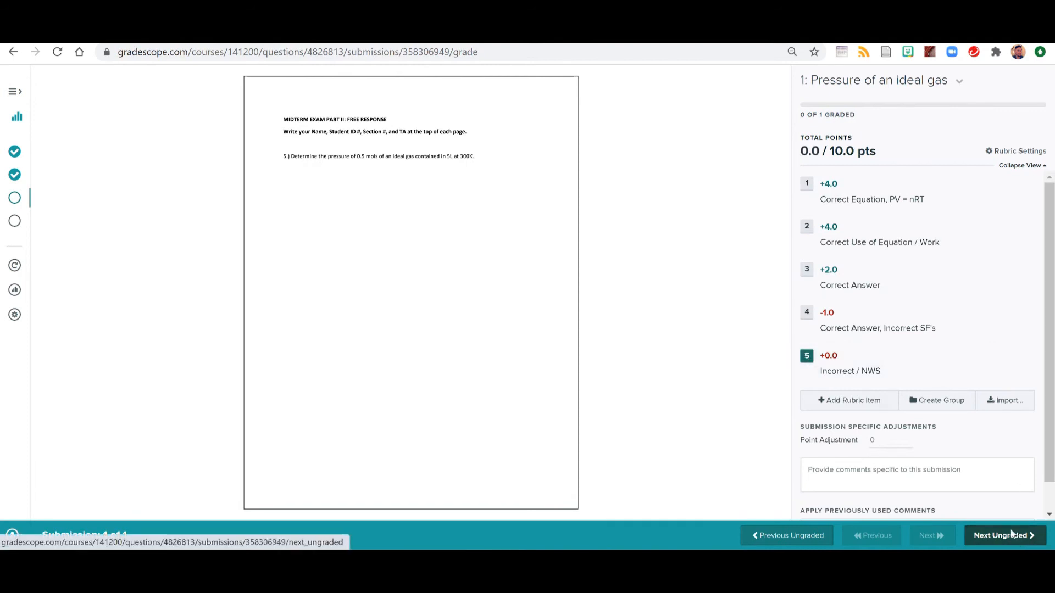
pyautogui.click(1004, 535)
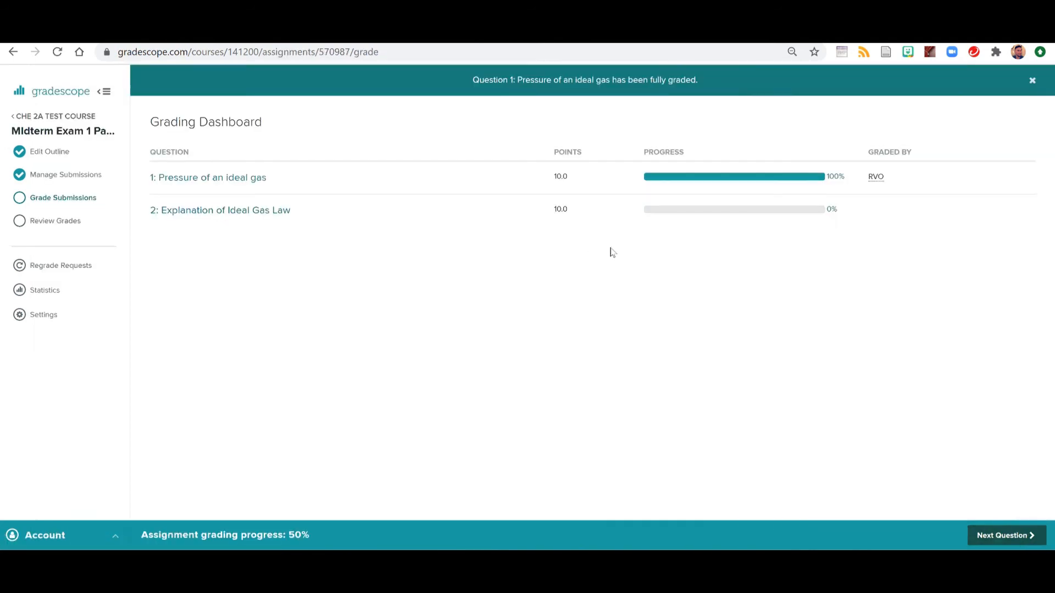
# Enter question 2 (Explanation of Ideal Gas Law) and save its rubric as Positive Scoring.
pyautogui.click(220, 210)
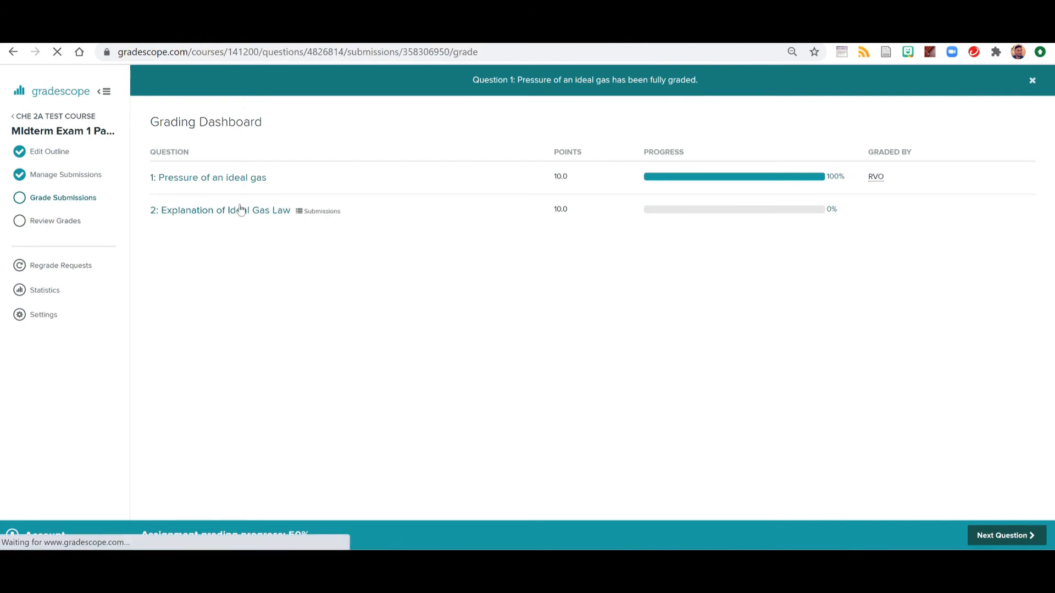
pyautogui.click(209, 210)
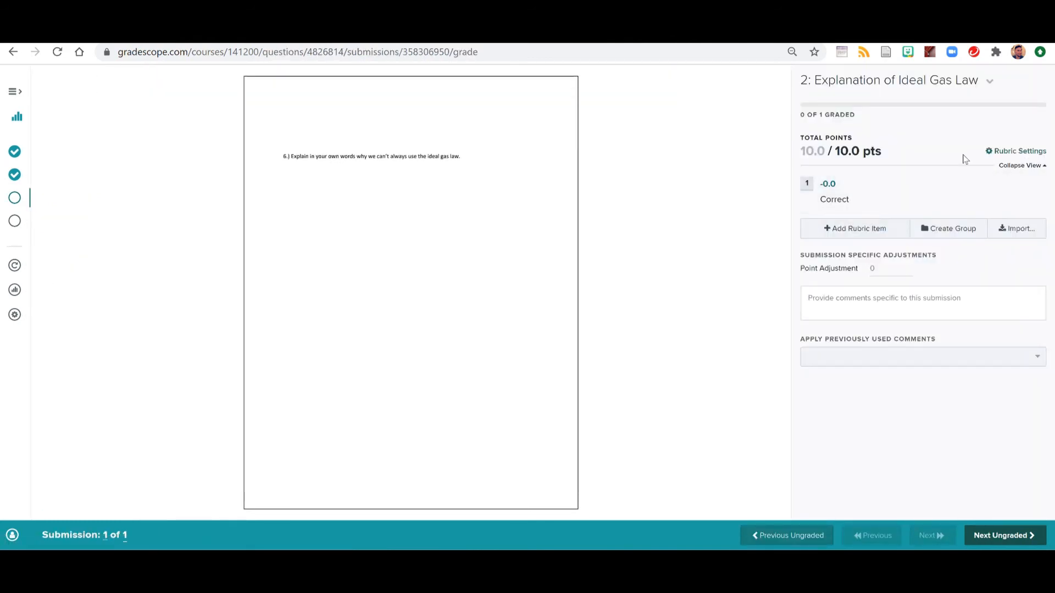
pyautogui.click(1018, 150)
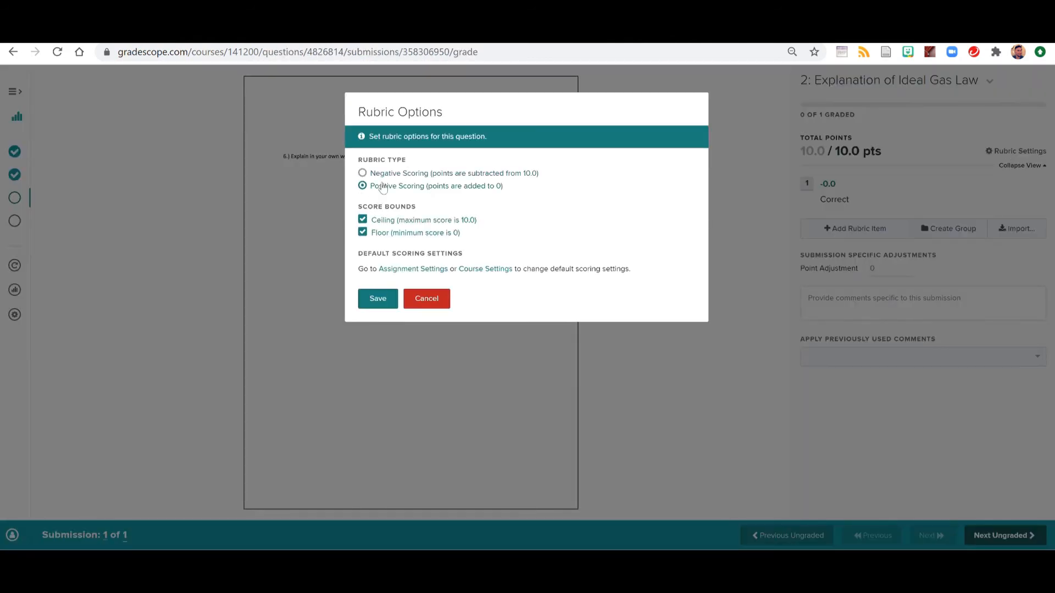
pyautogui.click(378, 298)
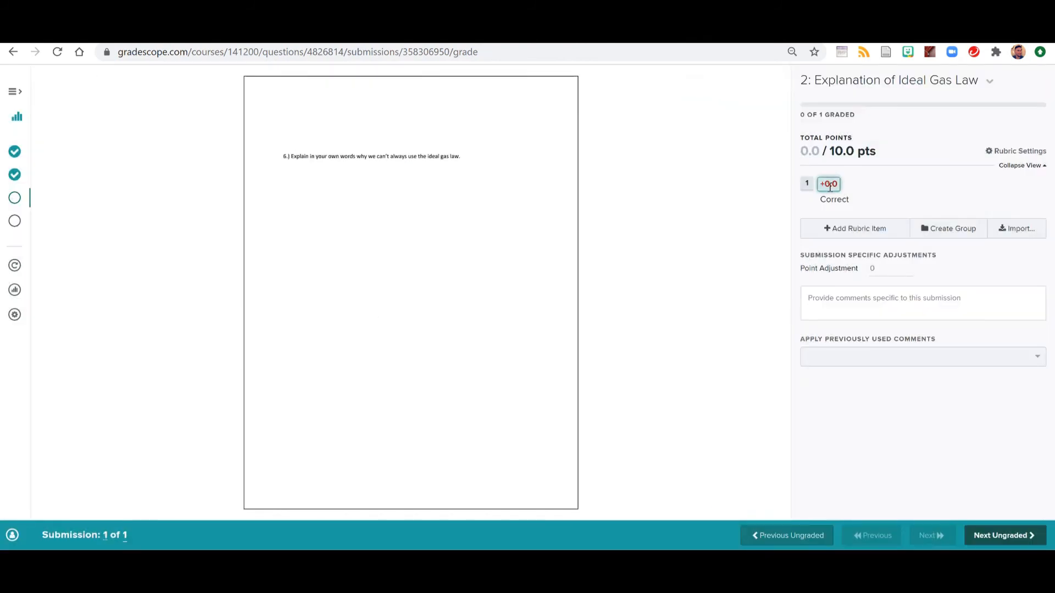
# Build question 2's three Mentions rubric items with point values 2 and 4.
pyautogui.click(829, 184)
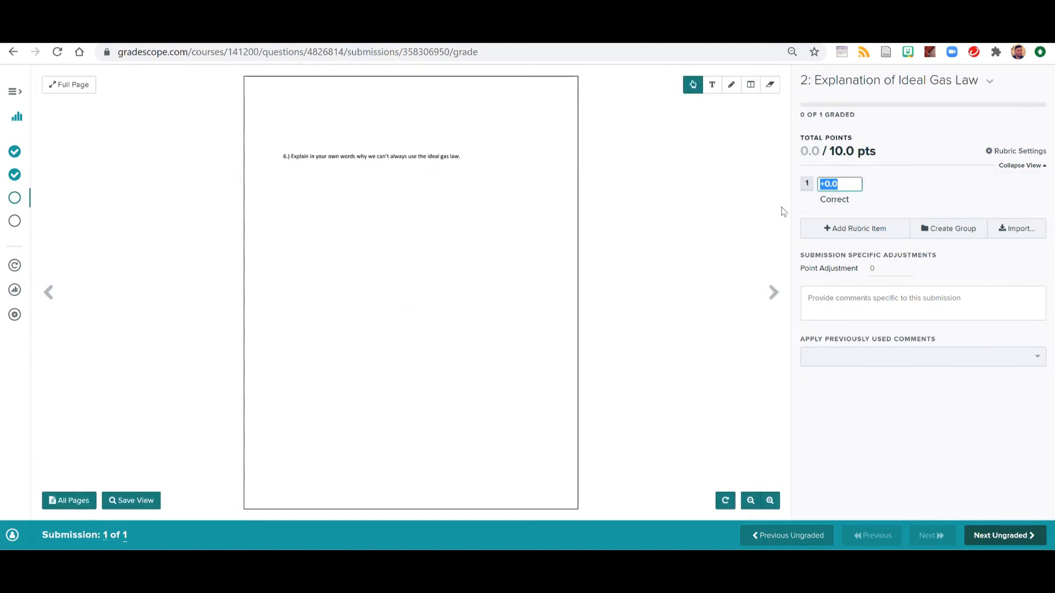
pyautogui.write('2')
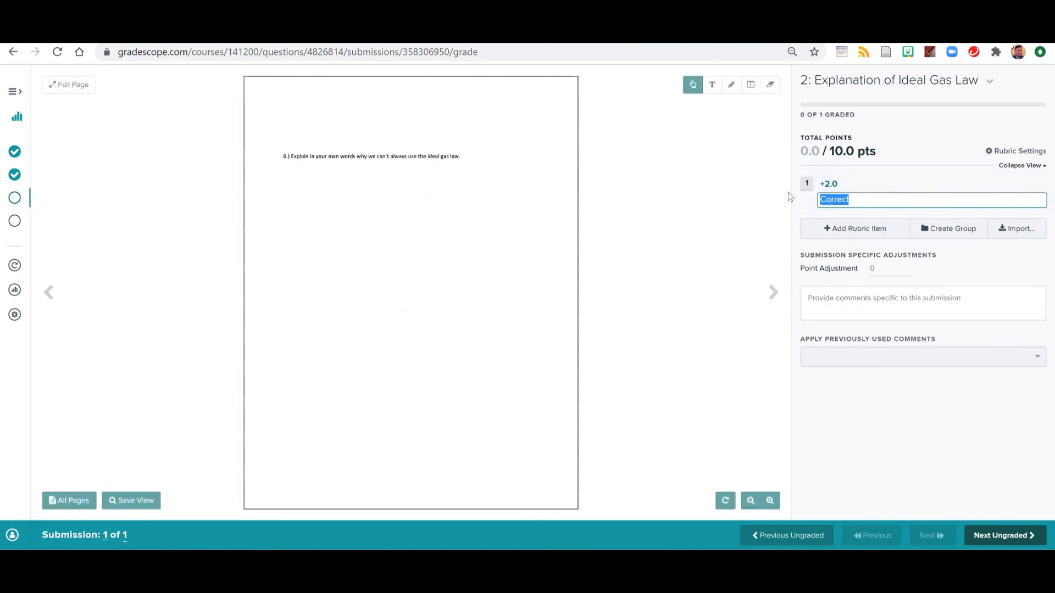
pyautogui.write('Mentions')
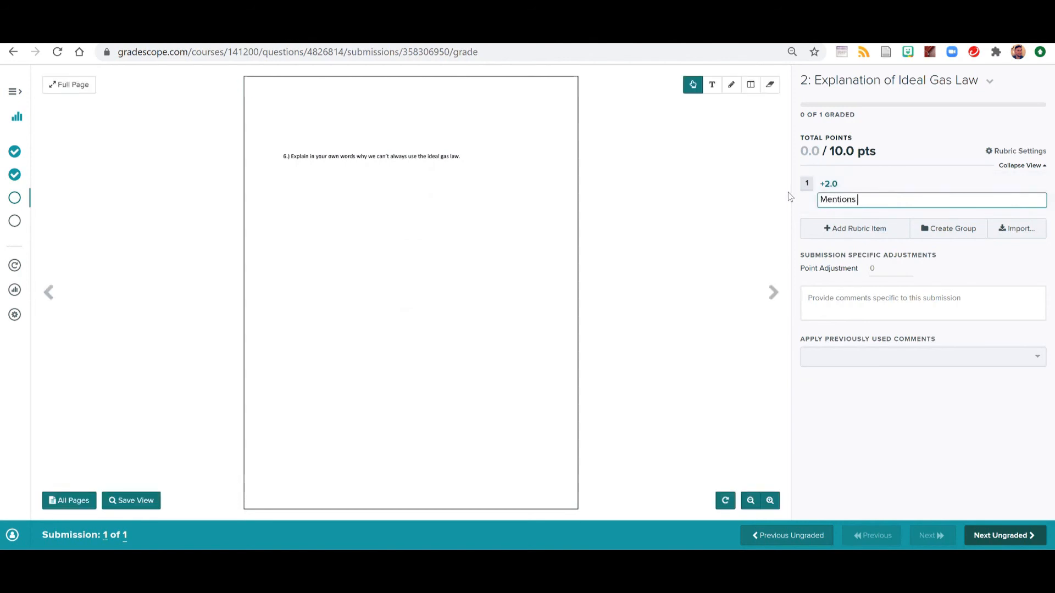
pyautogui.write('....')
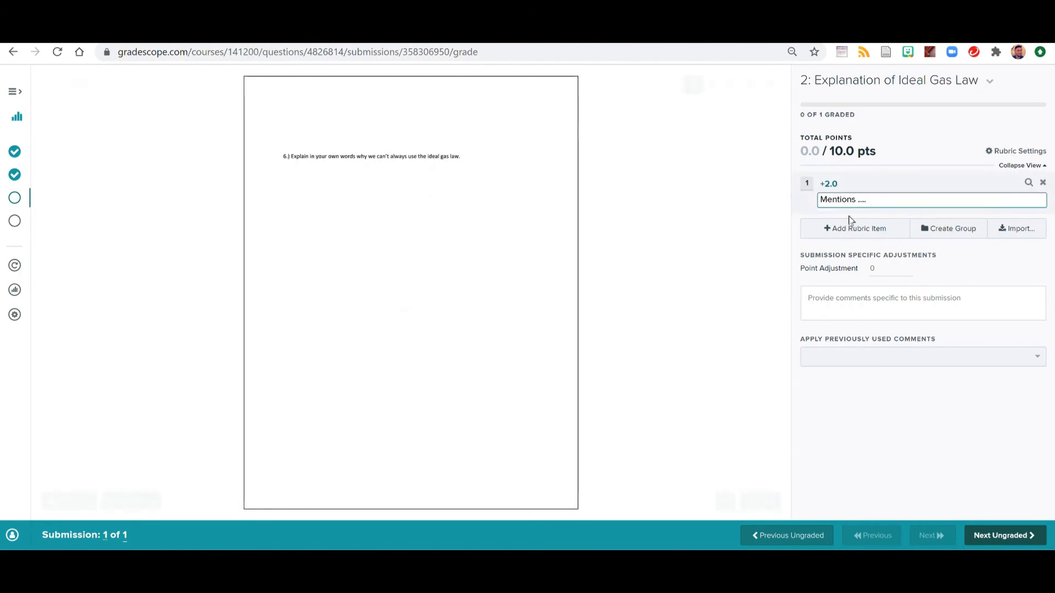
pyautogui.click(855, 228)
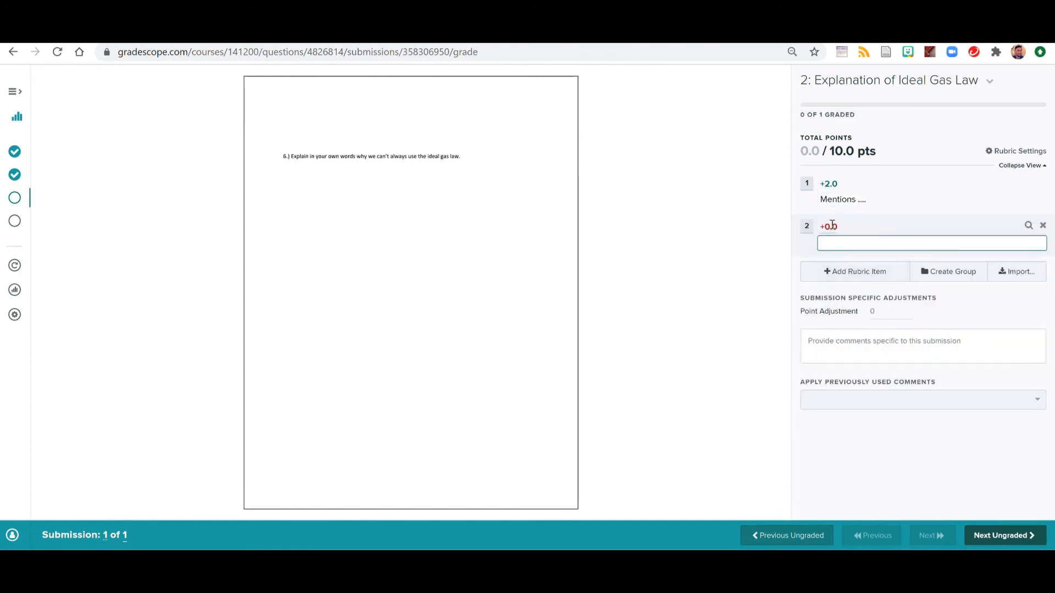
pyautogui.write('4')
pyautogui.write('Mentions')
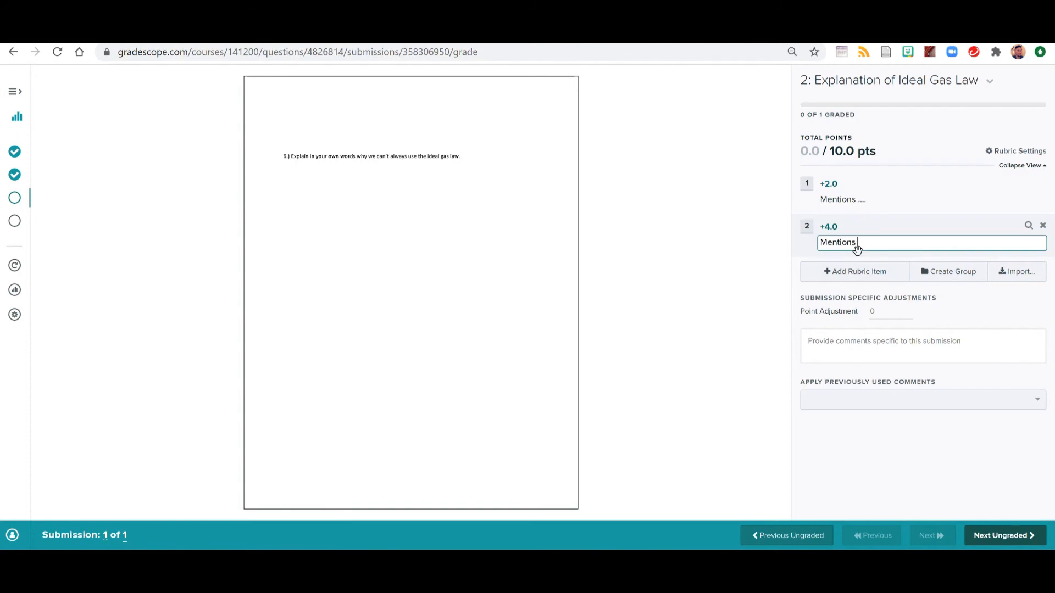
pyautogui.click(854, 272)
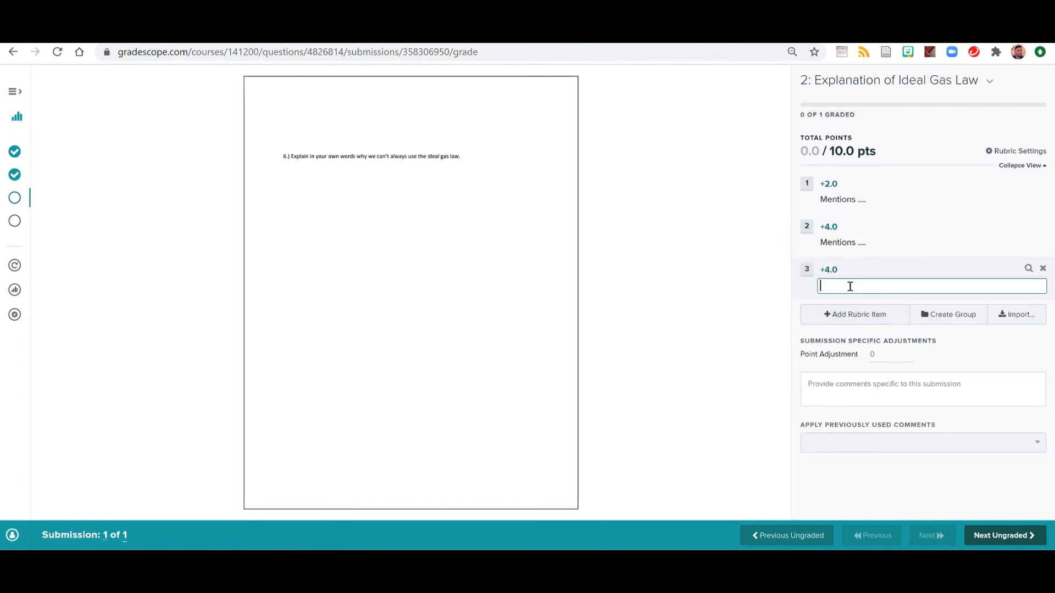
pyautogui.write('Mentions ....')
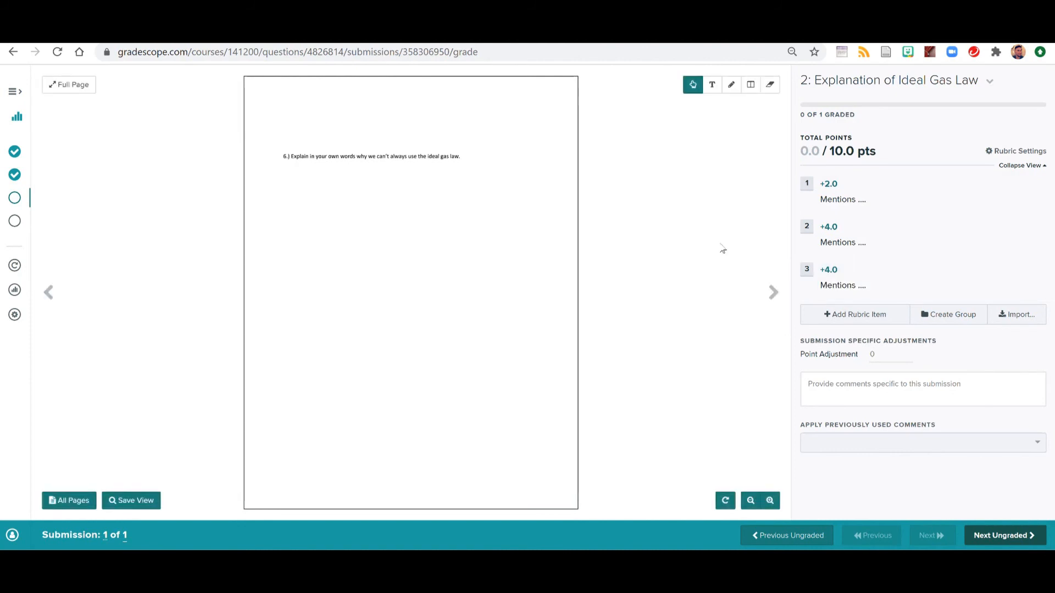
# Add a 0-point 'Incorrect / NWS' rubric item and move on to Review Grades.
pyautogui.click(855, 314)
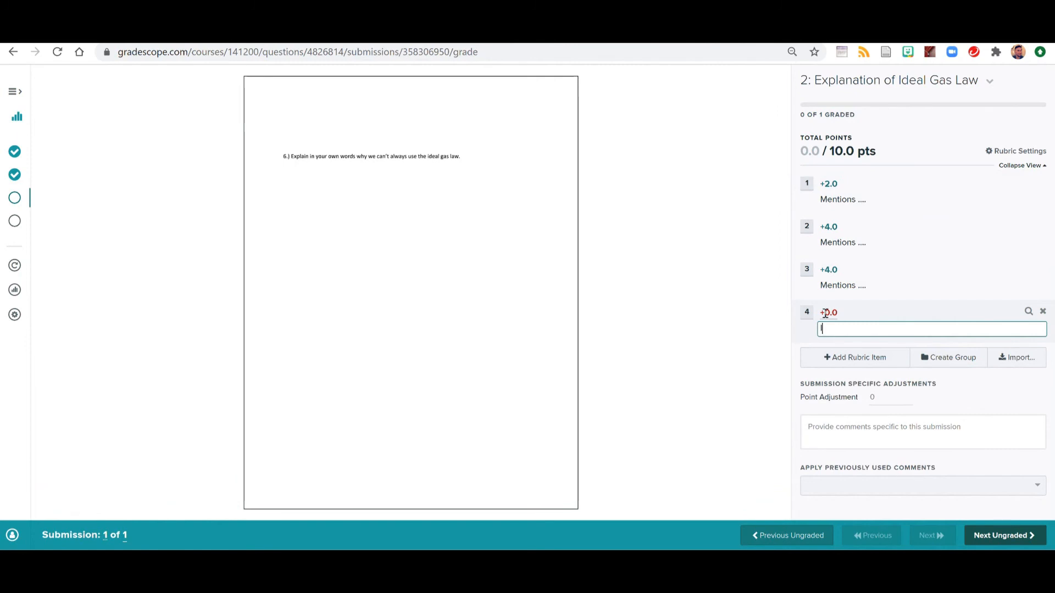
pyautogui.write('Incorrect / NWS')
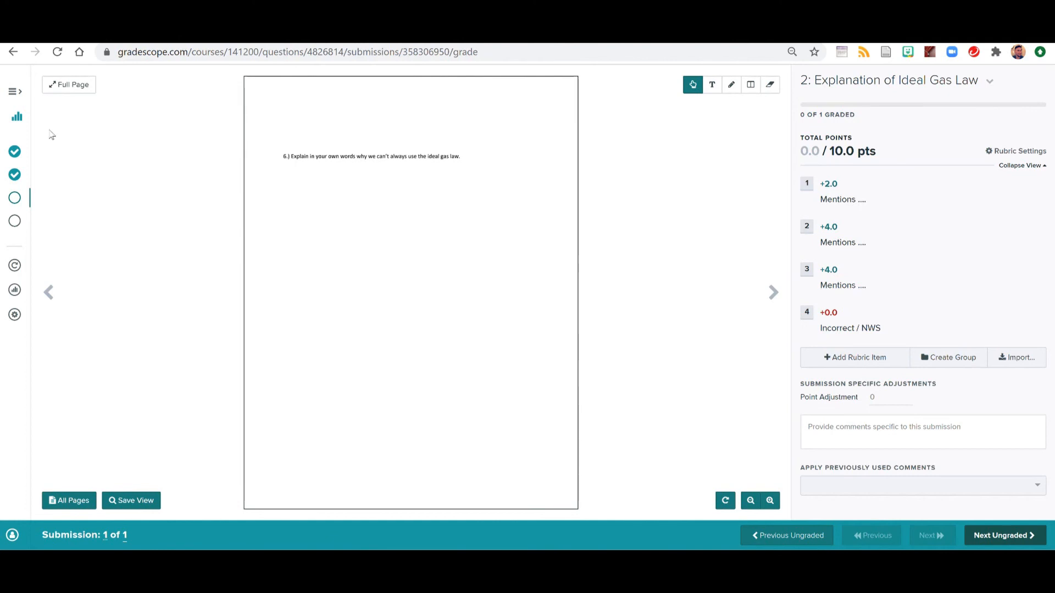
pyautogui.moveTo(14, 220)
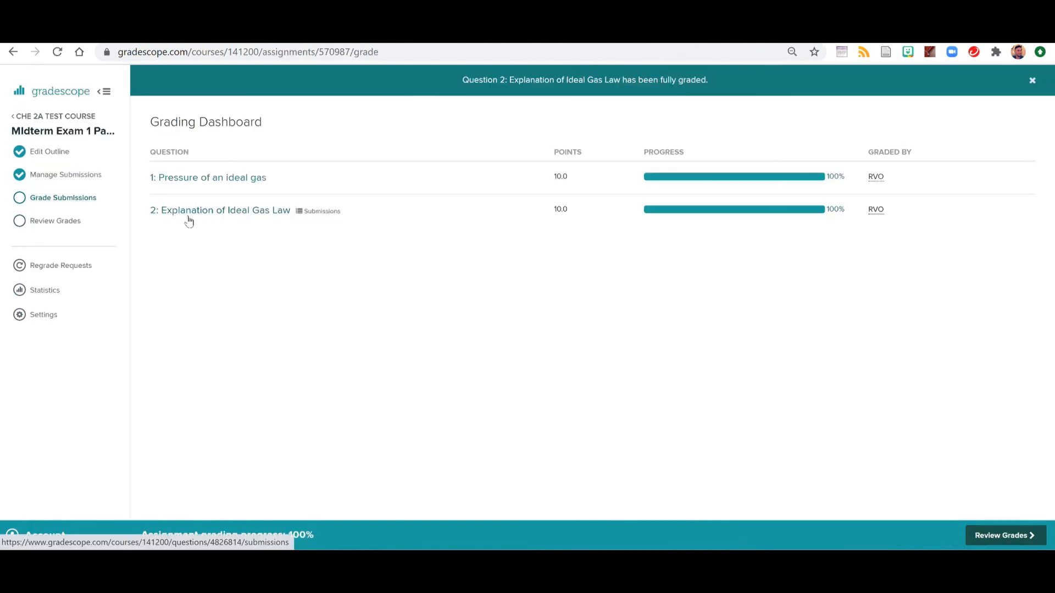
pyautogui.moveTo(690, 296)
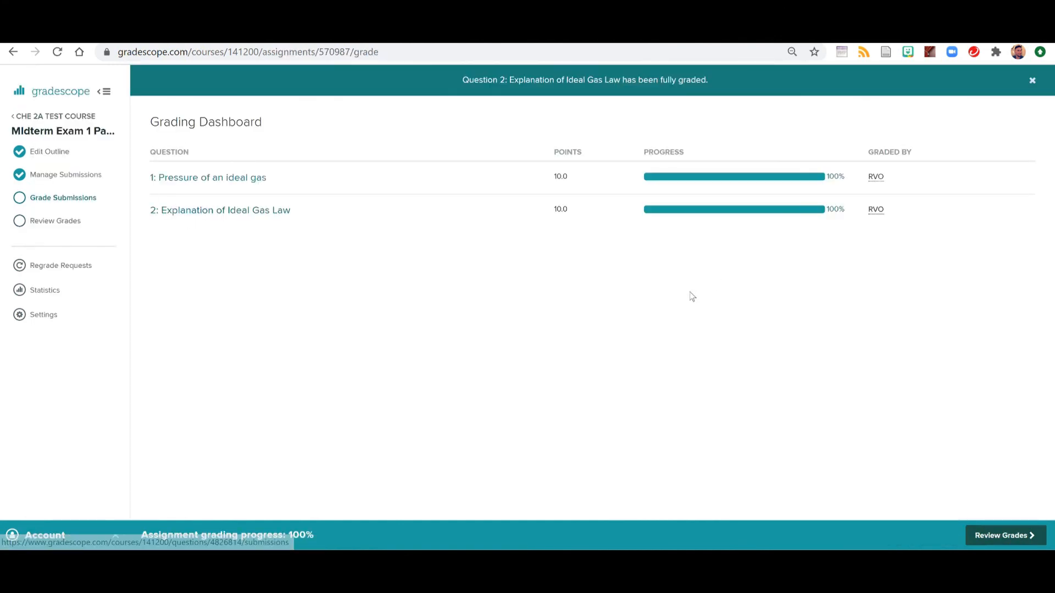
pyautogui.click(1006, 535)
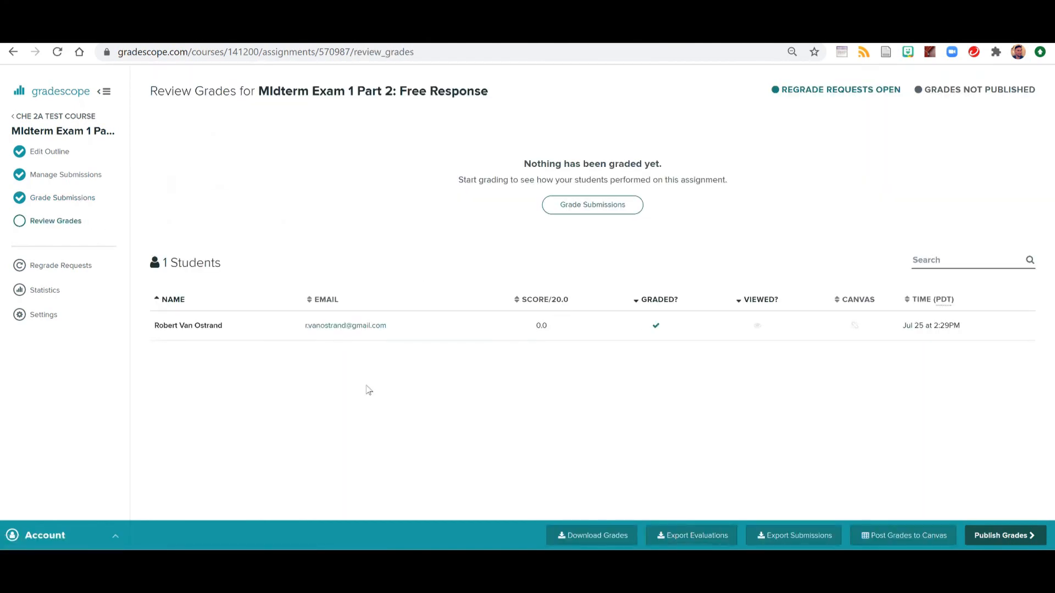
pyautogui.moveTo(714, 352)
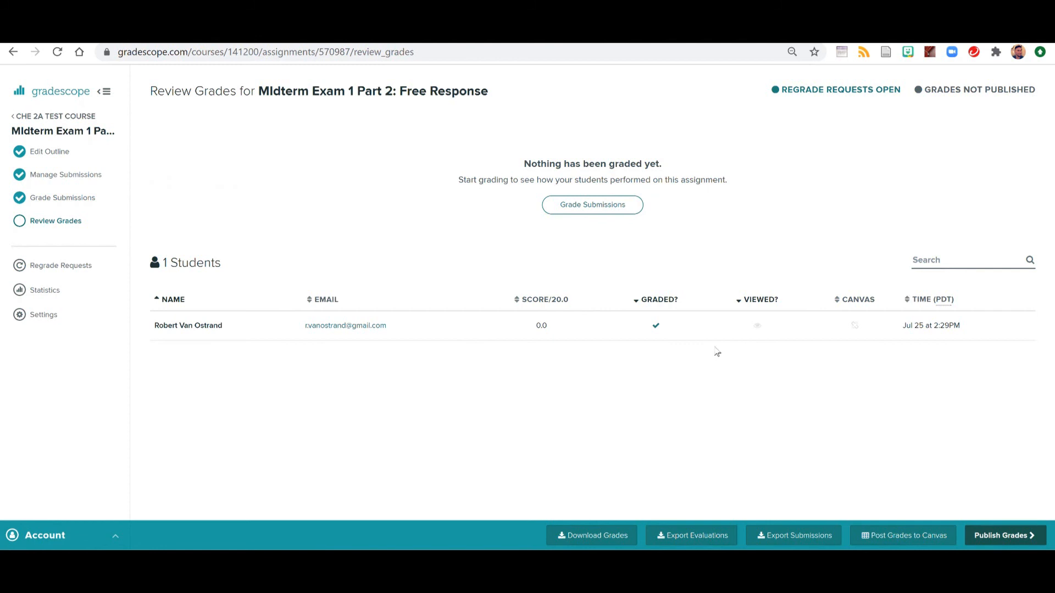
pyautogui.moveTo(733, 320)
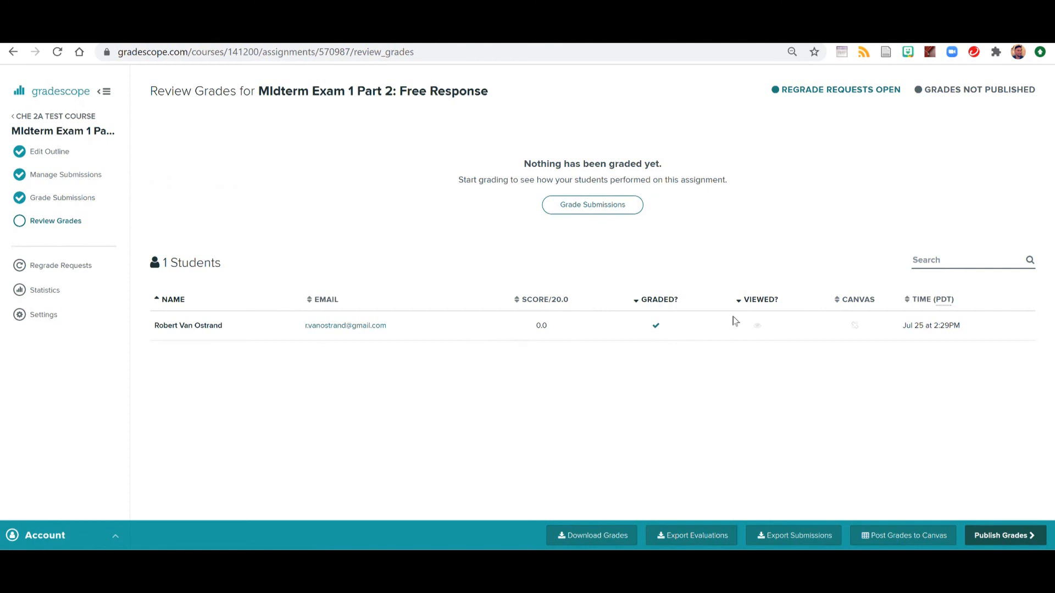
pyautogui.moveTo(528, 358)
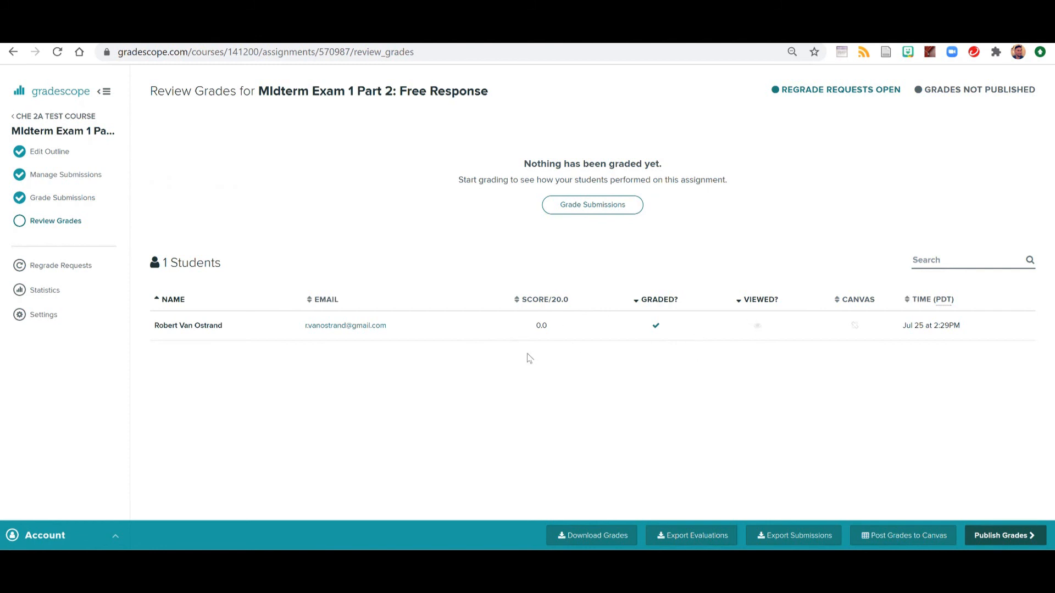
pyautogui.moveTo(783, 468)
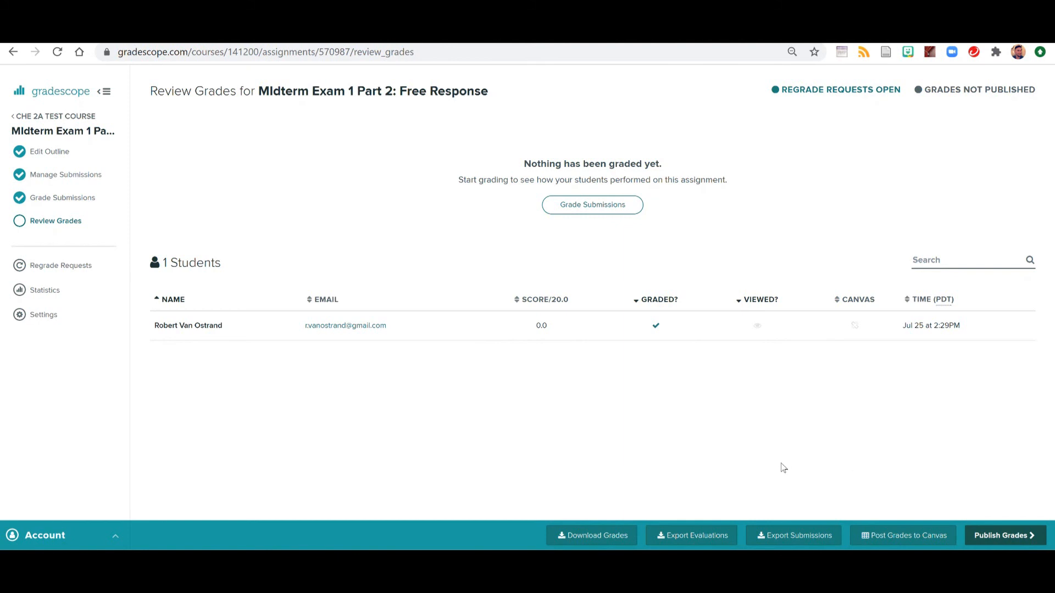
pyautogui.moveTo(1003, 538)
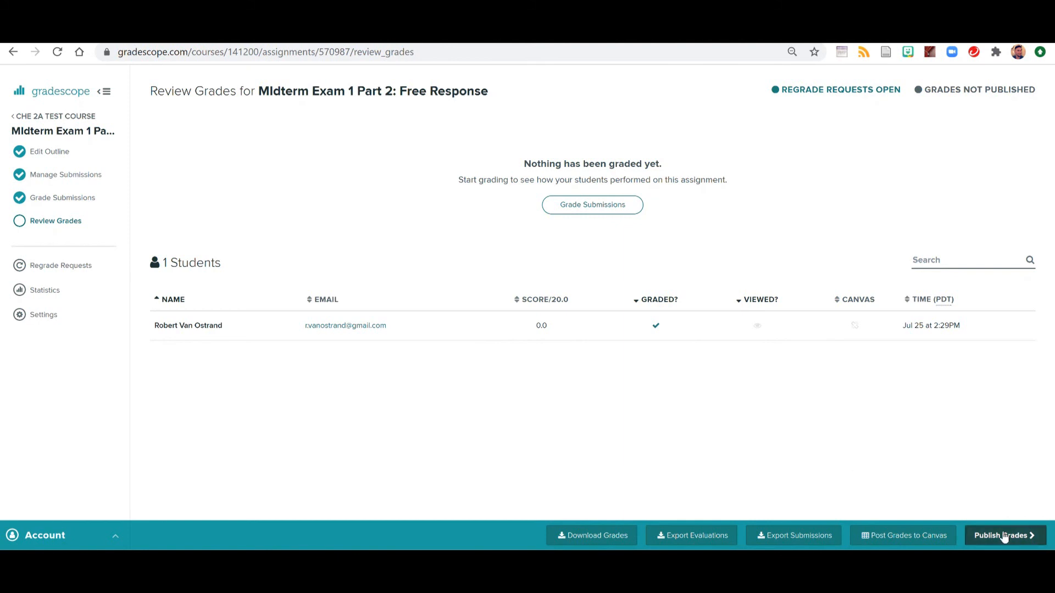
pyautogui.moveTo(927, 538)
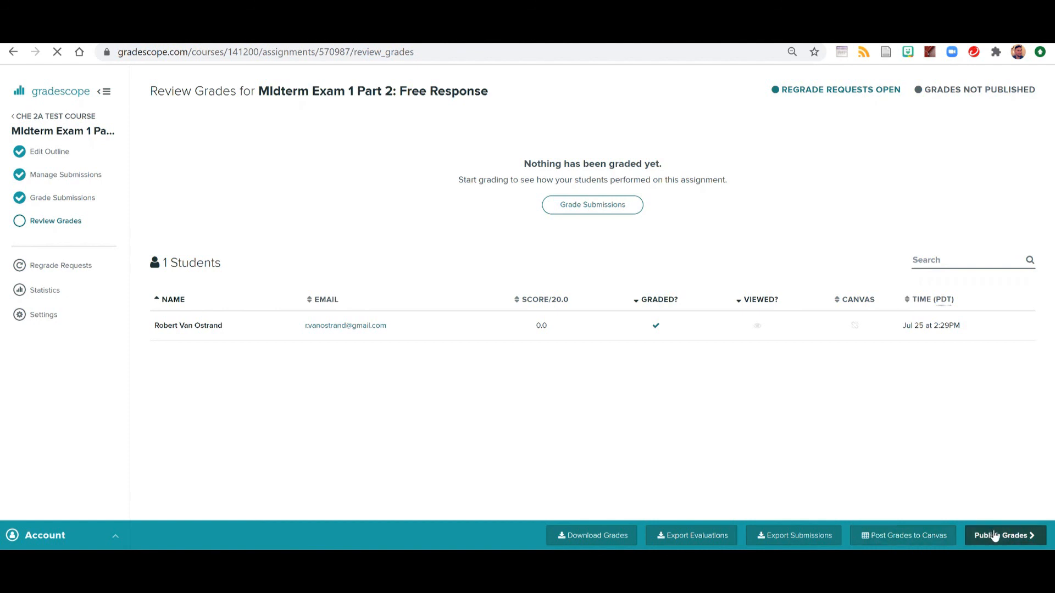
# Publish the grades for Midterm Exam 1 Part 2: Free Response.
pyautogui.click(1005, 535)
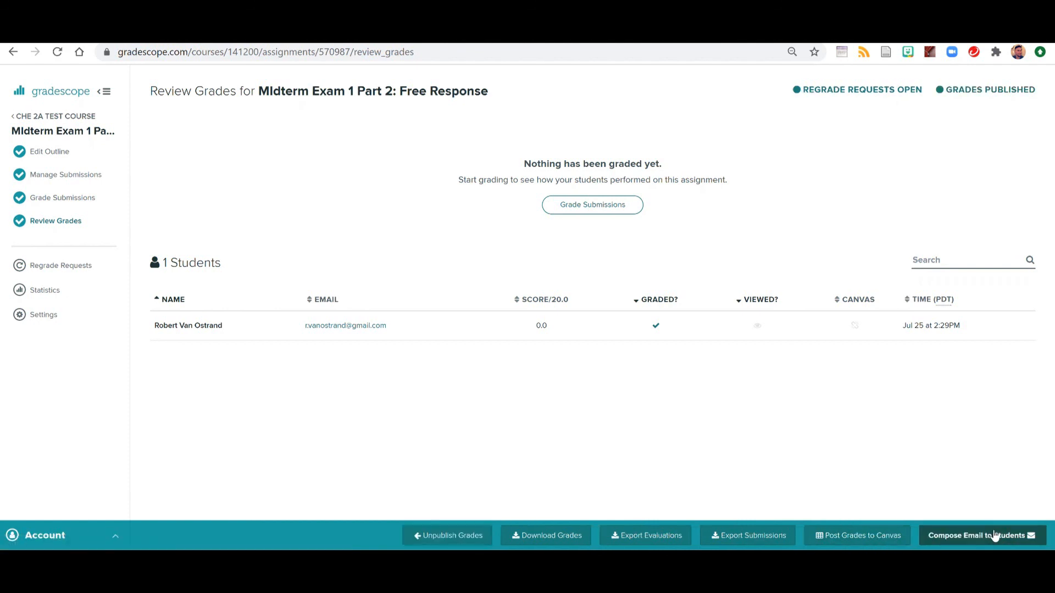
pyautogui.moveTo(994, 544)
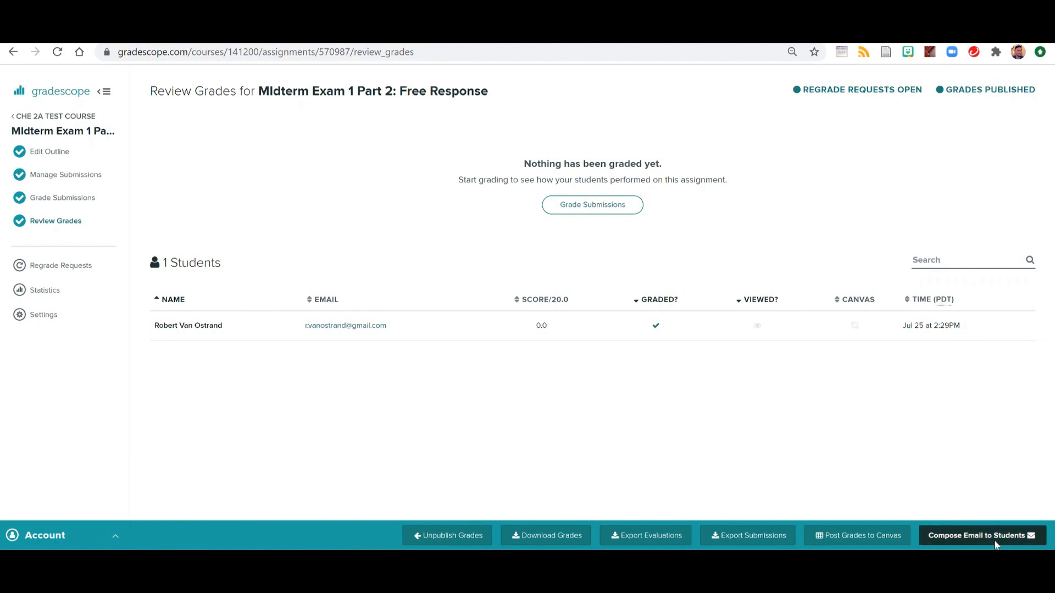
pyautogui.click(982, 536)
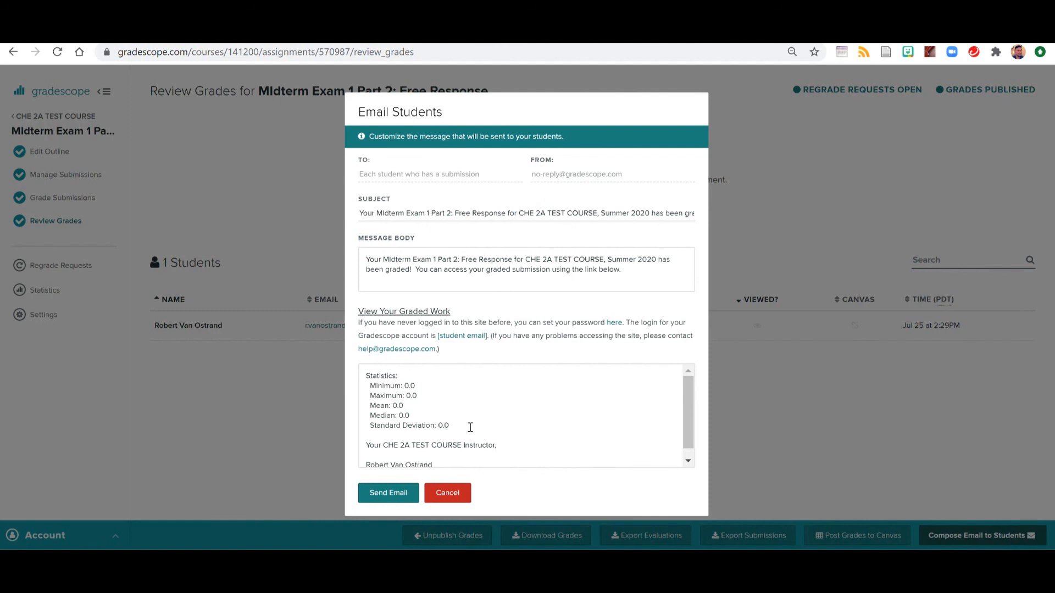
pyautogui.scroll(-3)
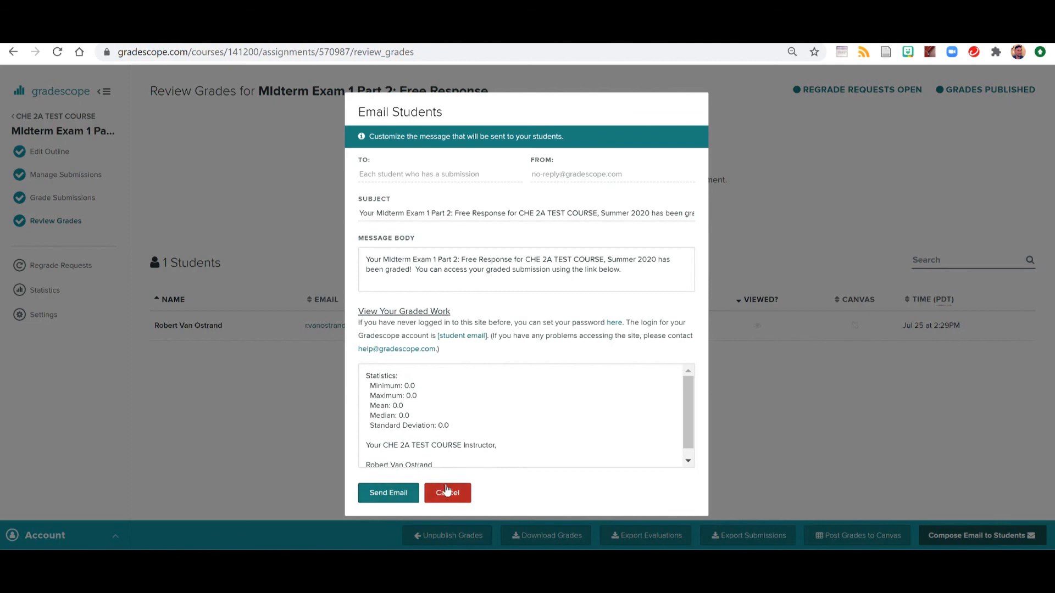
pyautogui.click(447, 492)
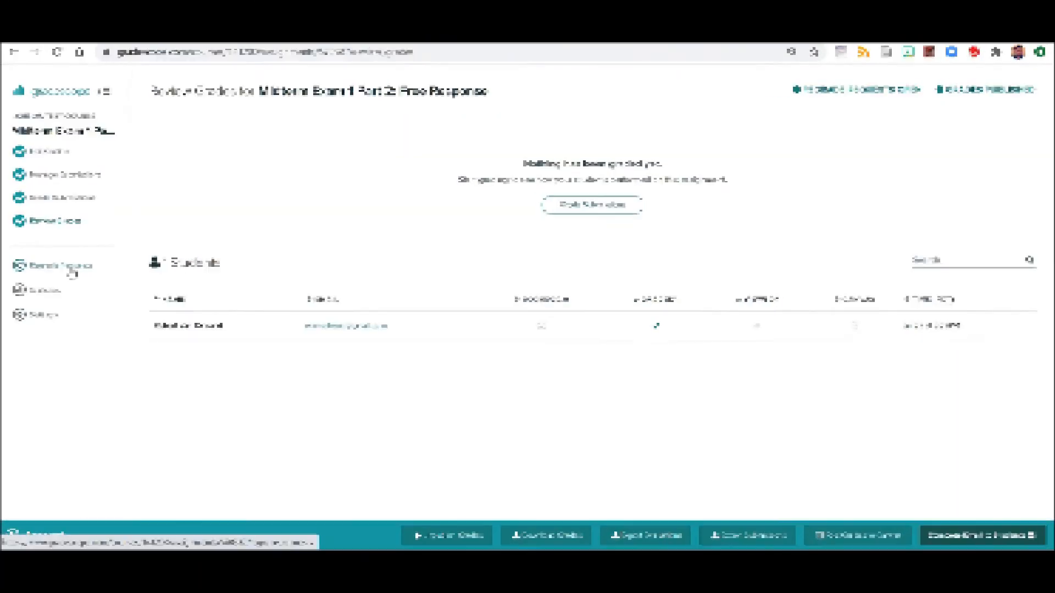
# Save a regrade request window from July 29, 2:00 PM to August 5, 2:00 PM.
pyautogui.click(55, 264)
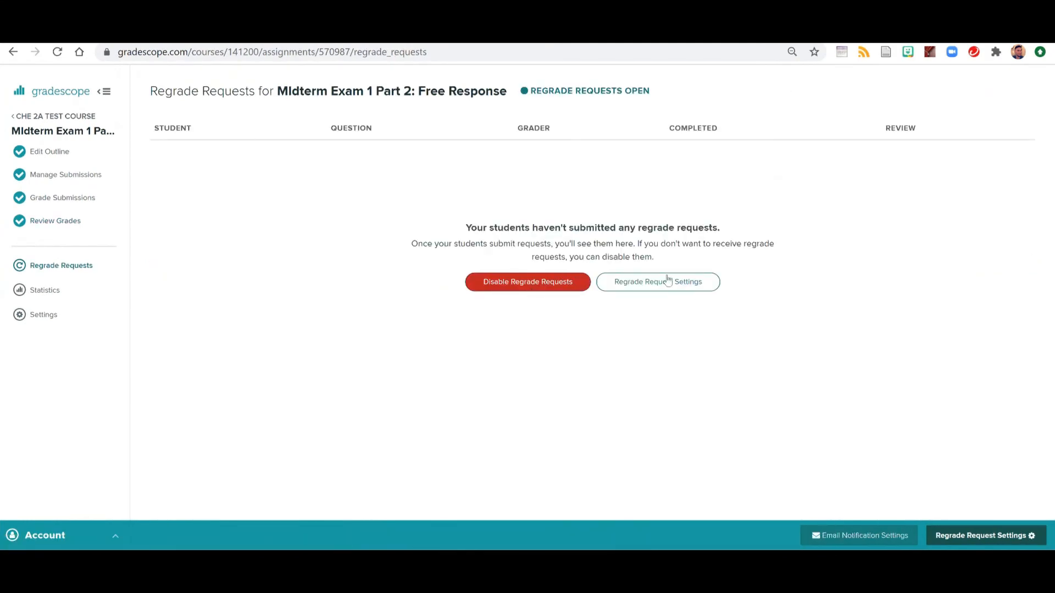
pyautogui.click(657, 281)
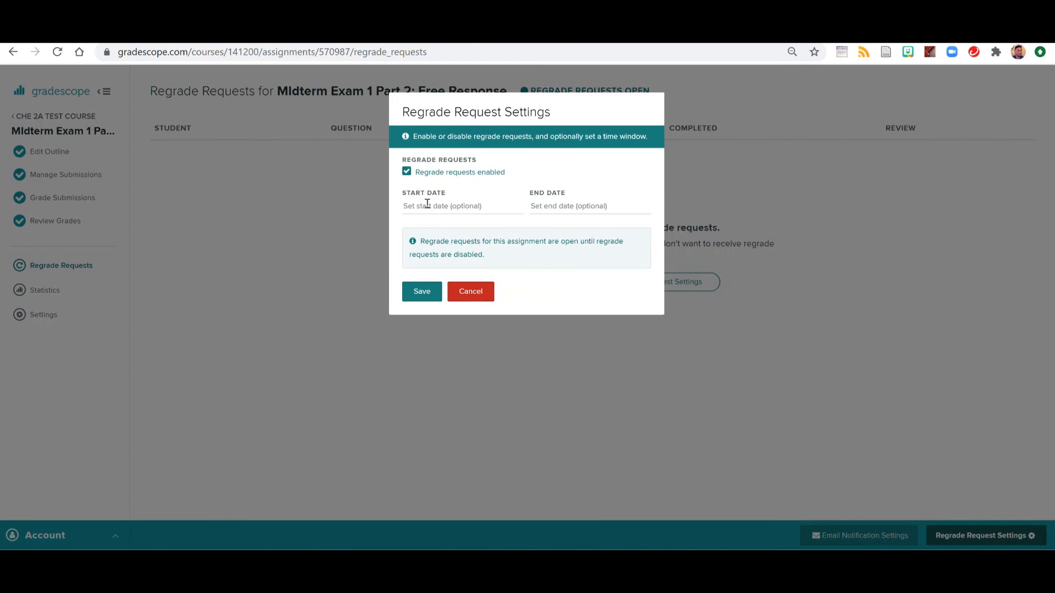
pyautogui.click(461, 206)
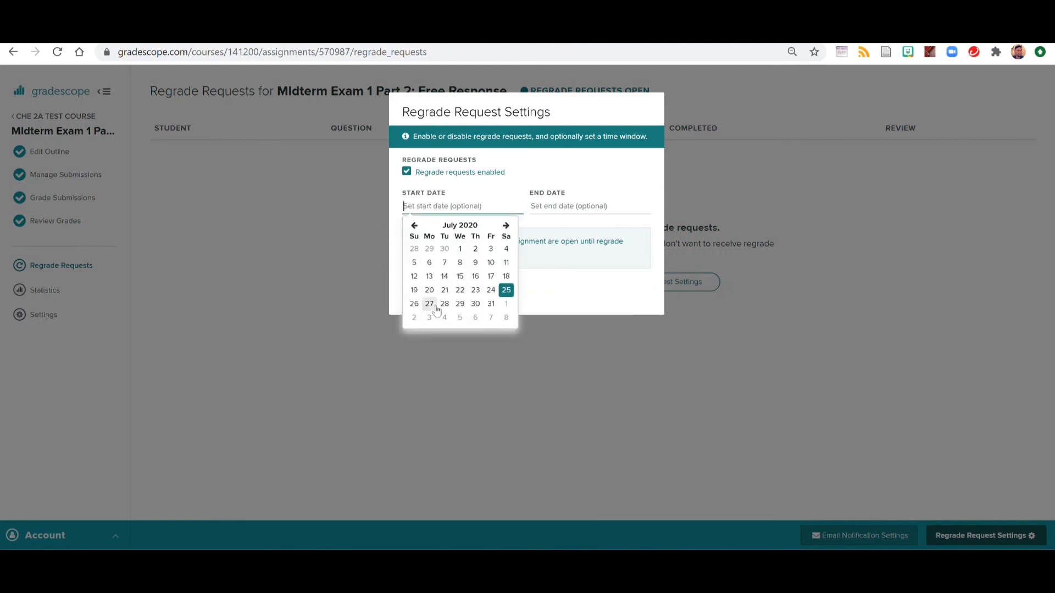
pyautogui.click(459, 303)
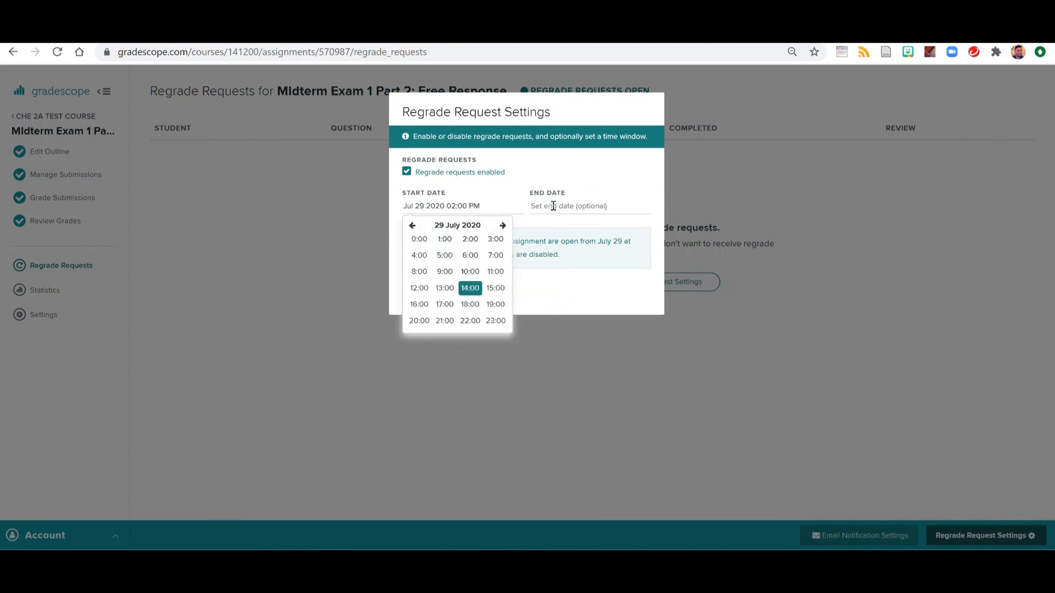
pyautogui.click(568, 207)
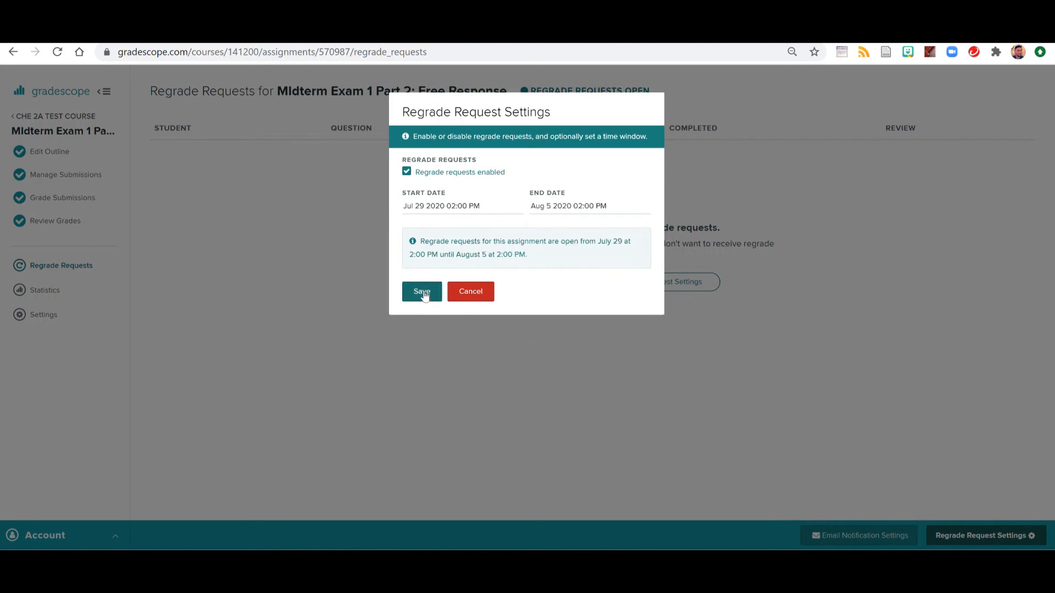
pyautogui.click(422, 291)
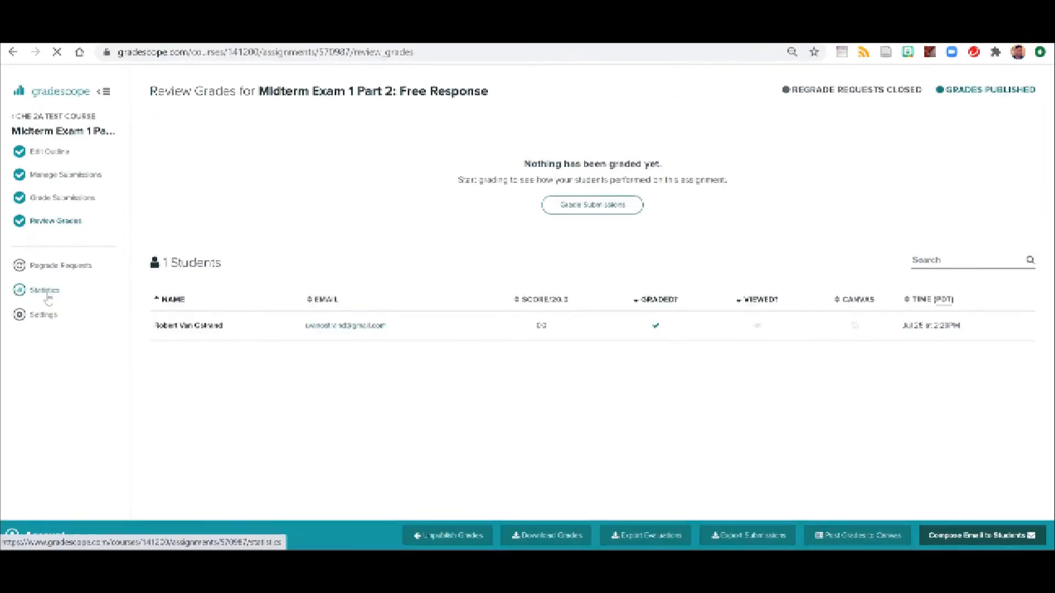
# View the exam's statistics, then return to the CHE 2A TEST COURSE dashboard.
pyautogui.click(39, 290)
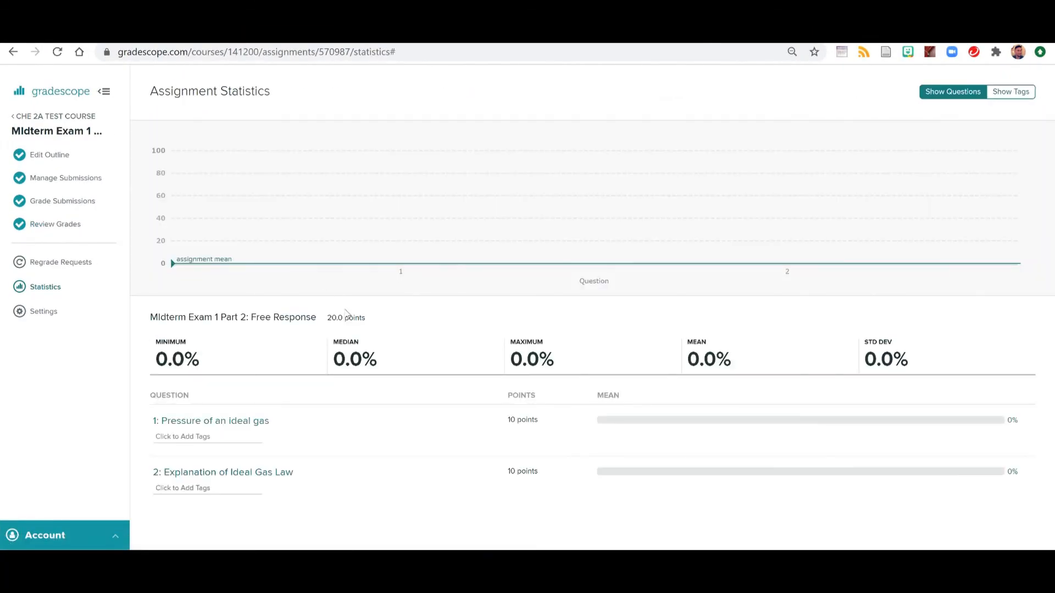
pyautogui.moveTo(388, 237)
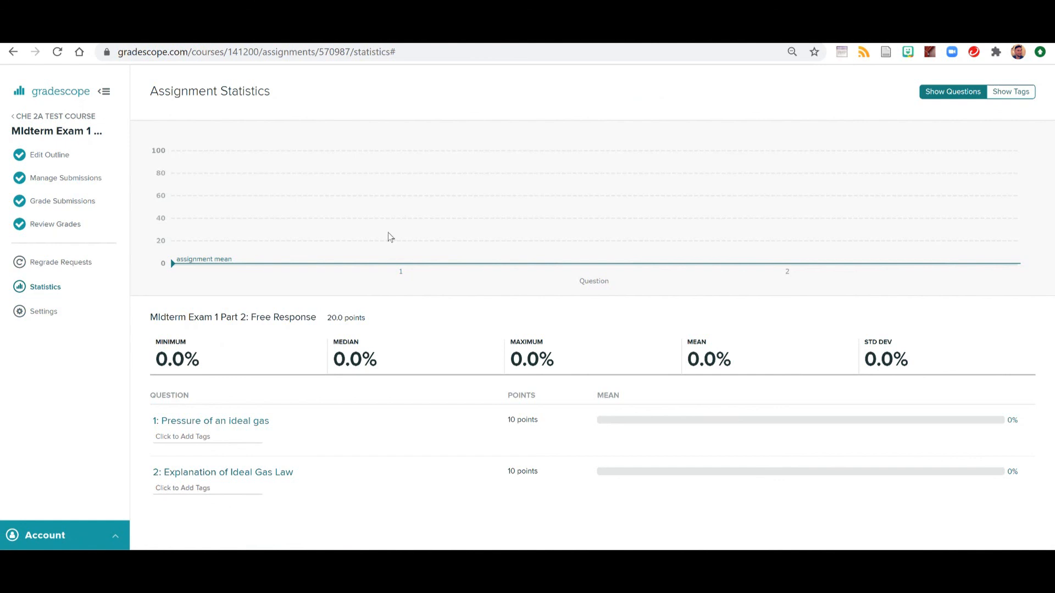
pyautogui.moveTo(31, 86)
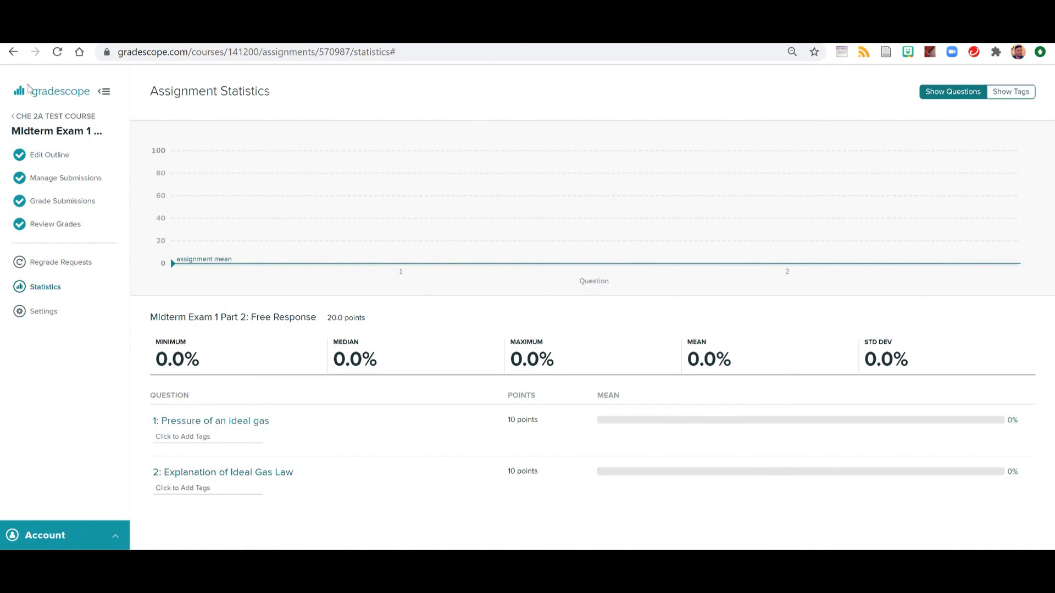
pyautogui.click(53, 117)
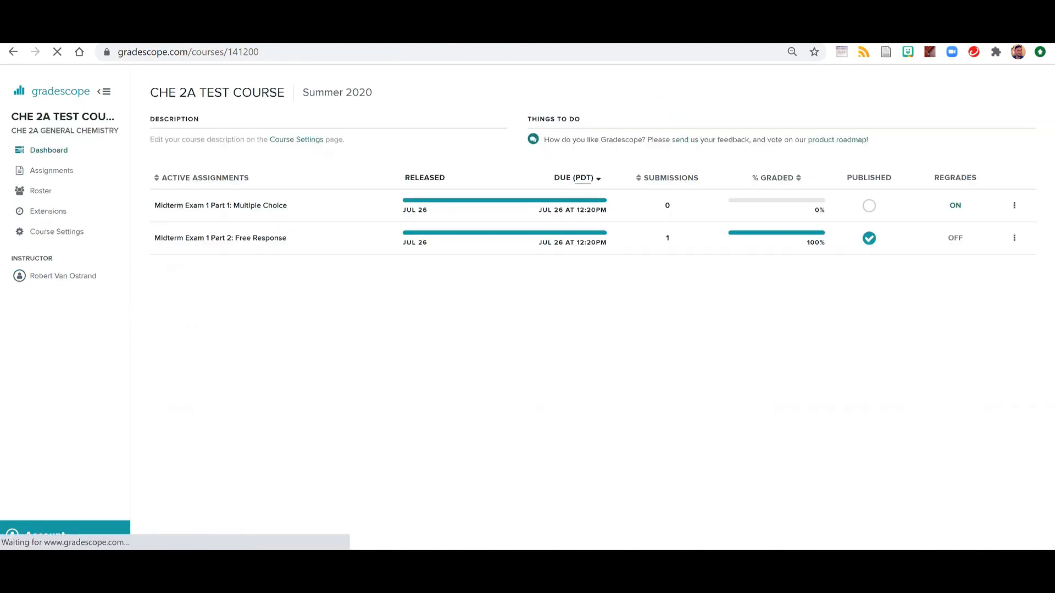